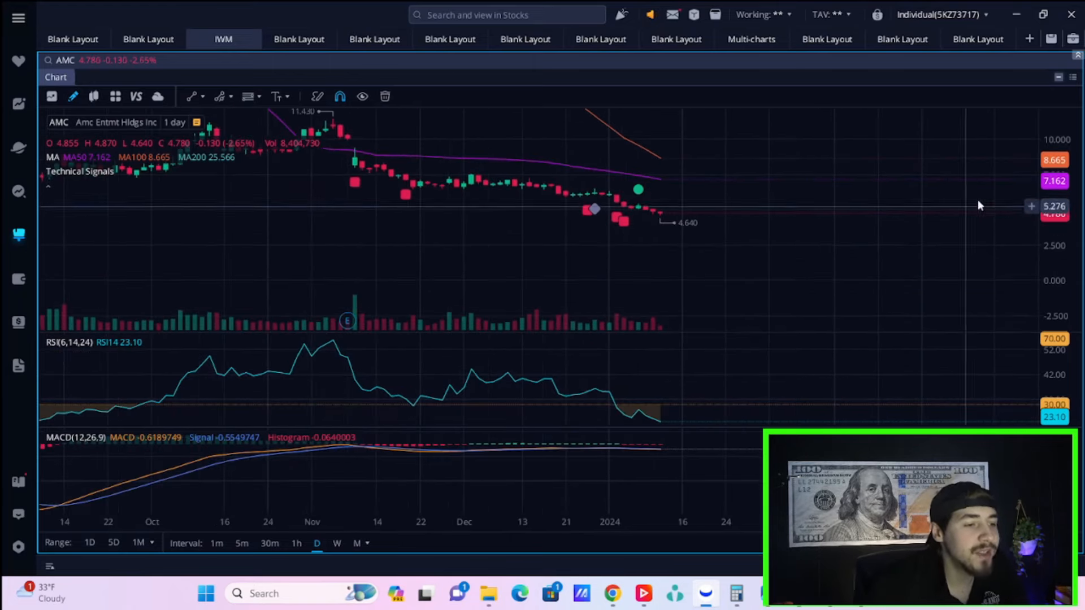
pyautogui.moveTo(654, 192)
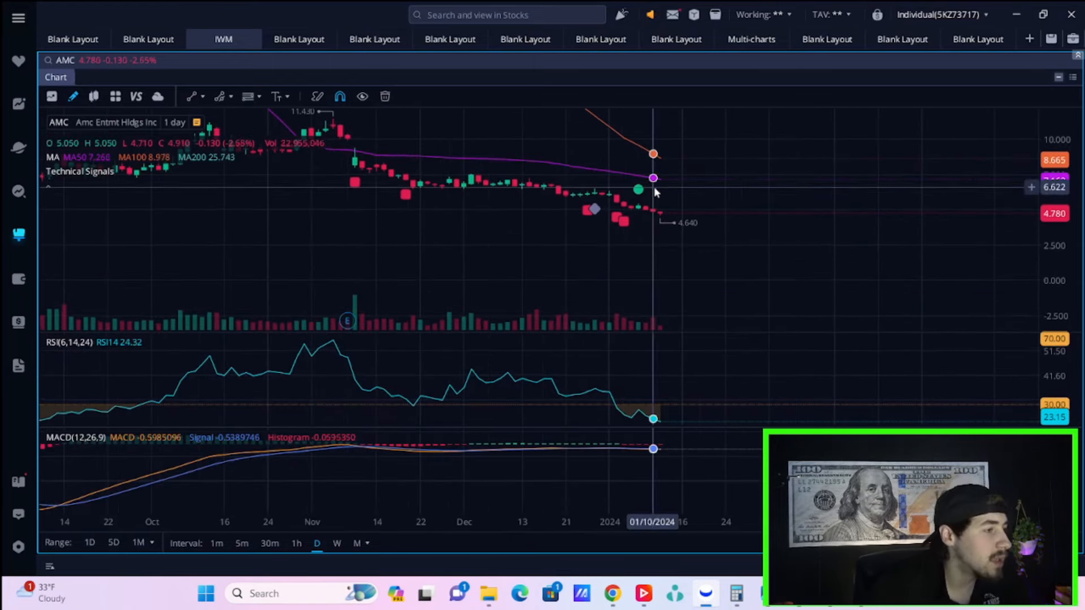
pyautogui.moveTo(421, 138)
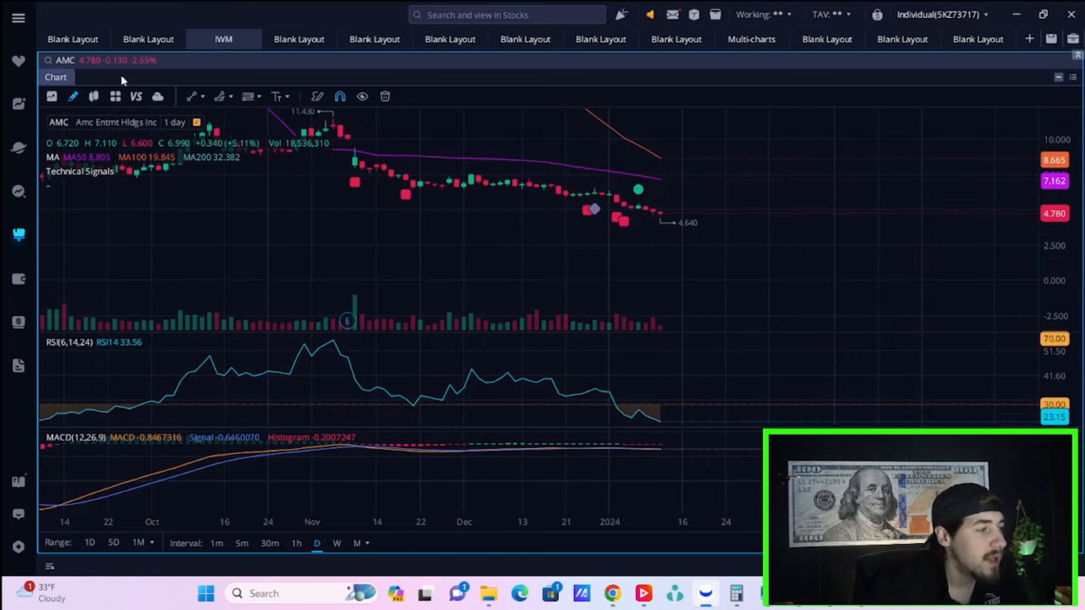
pyautogui.moveTo(166, 76)
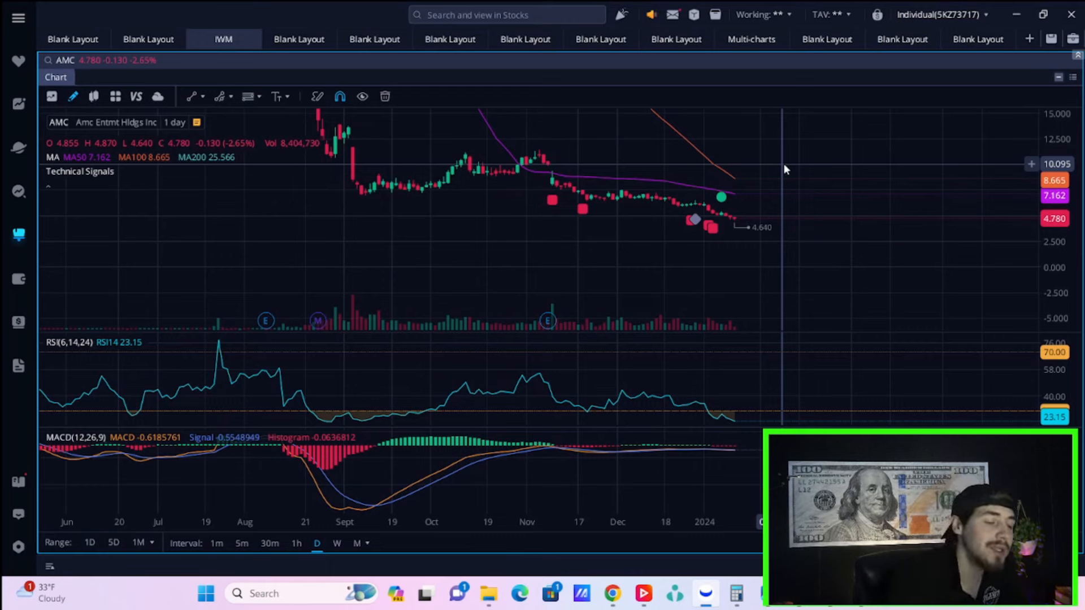
pyautogui.moveTo(787, 8)
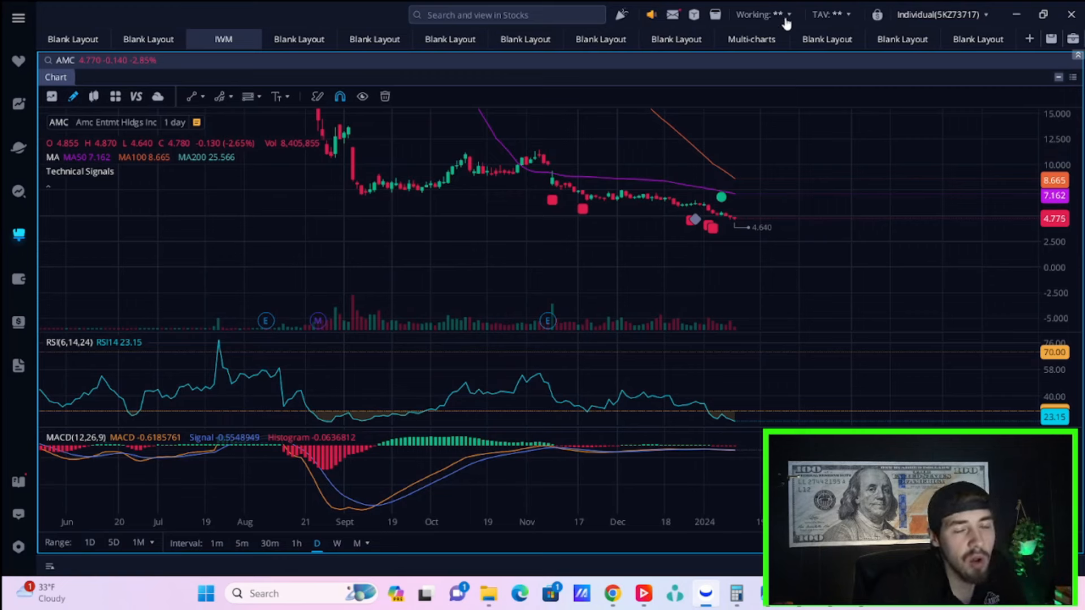
pyautogui.moveTo(693, 5)
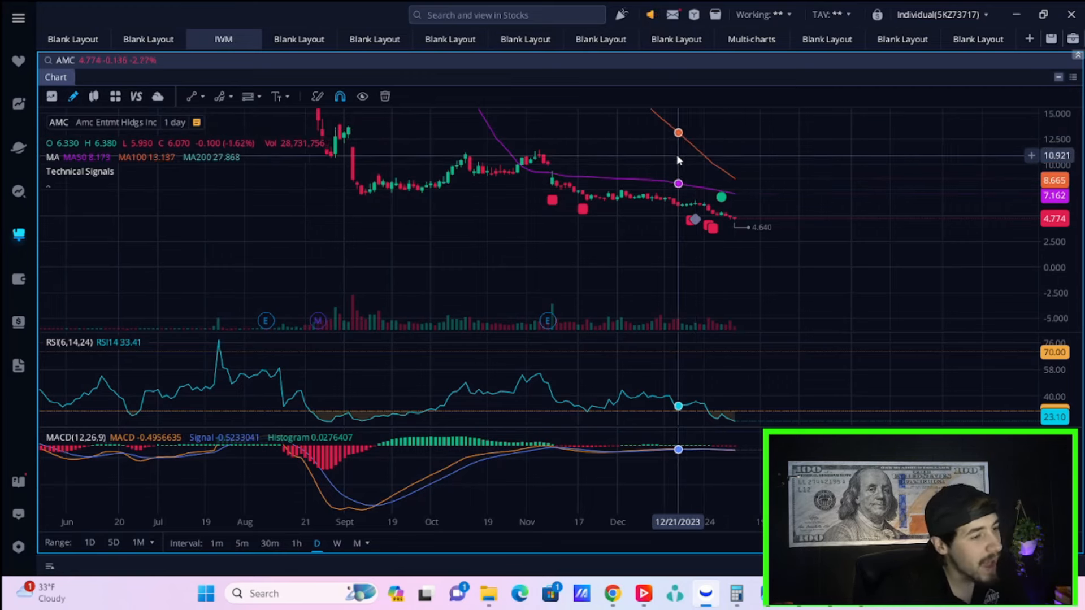
pyautogui.moveTo(665, 89)
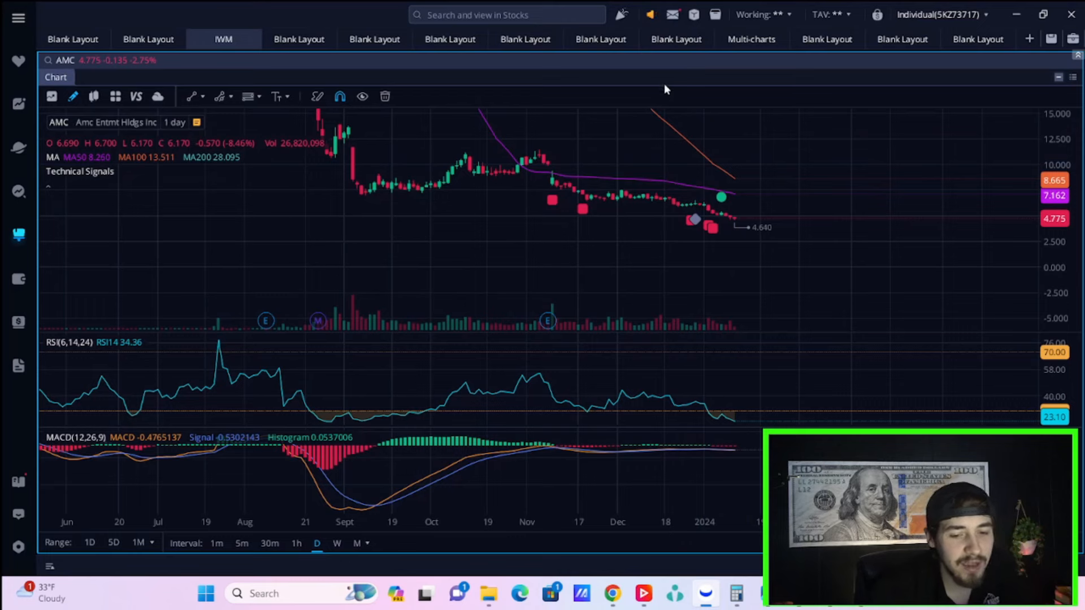
pyautogui.moveTo(670, 62)
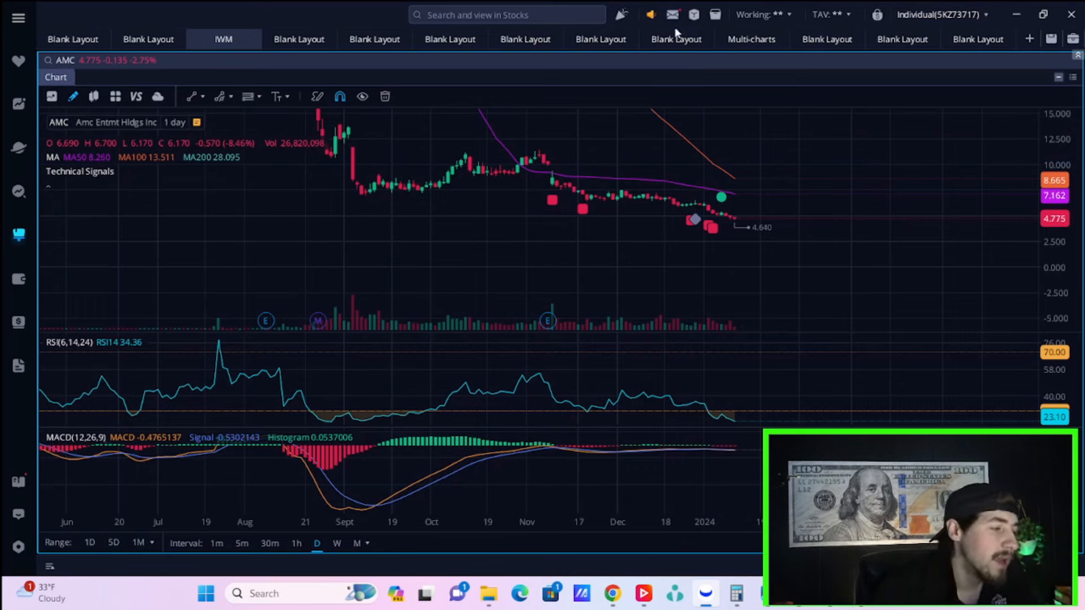
pyautogui.moveTo(321, 11)
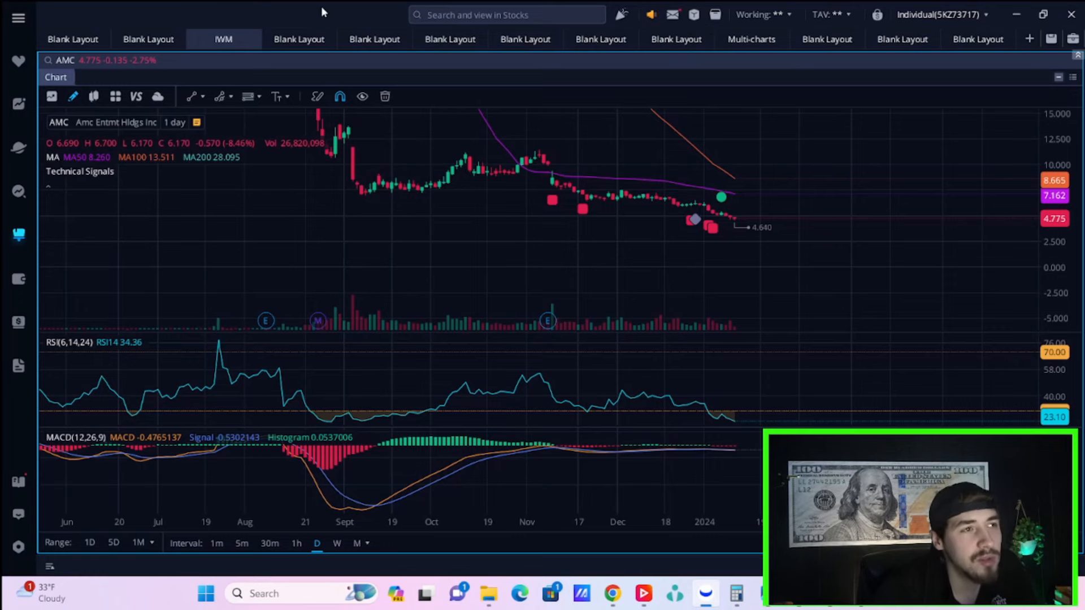
pyautogui.moveTo(334, 31)
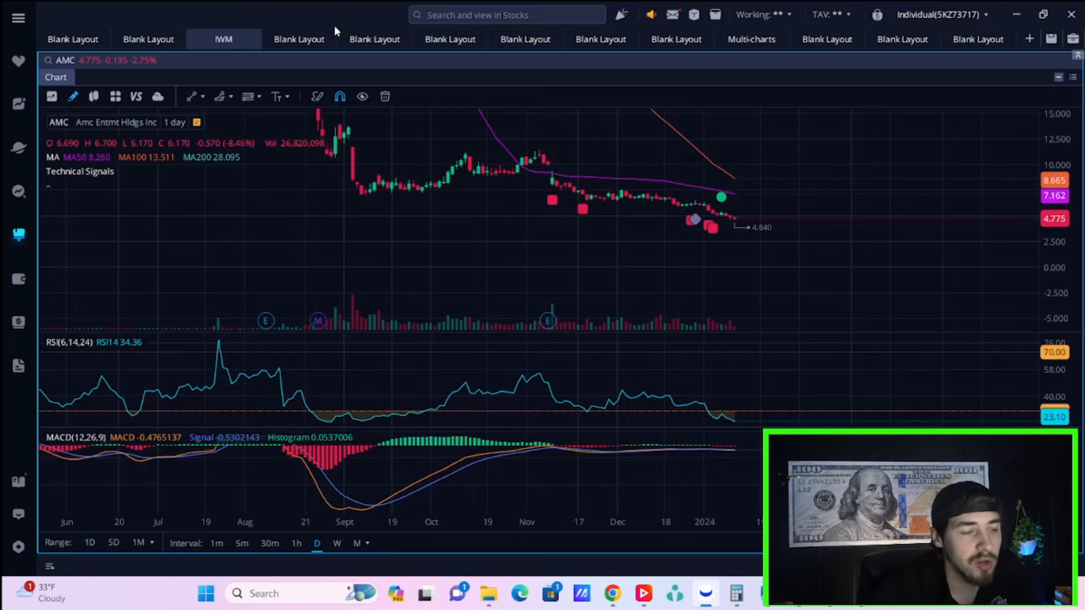
pyautogui.click(147, 38)
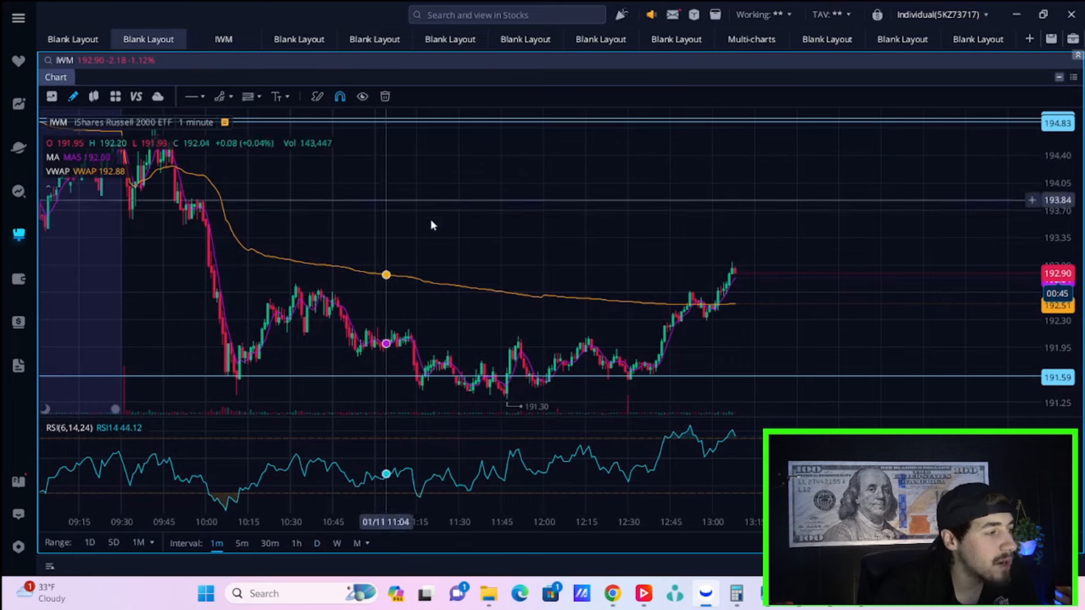
pyautogui.click(72, 38)
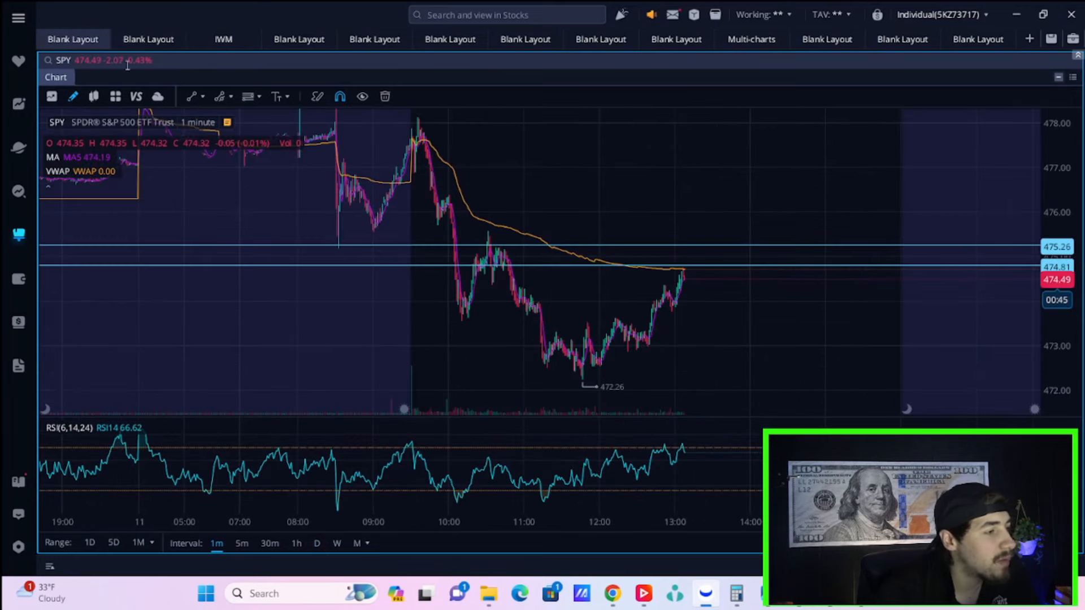
pyautogui.click(223, 38)
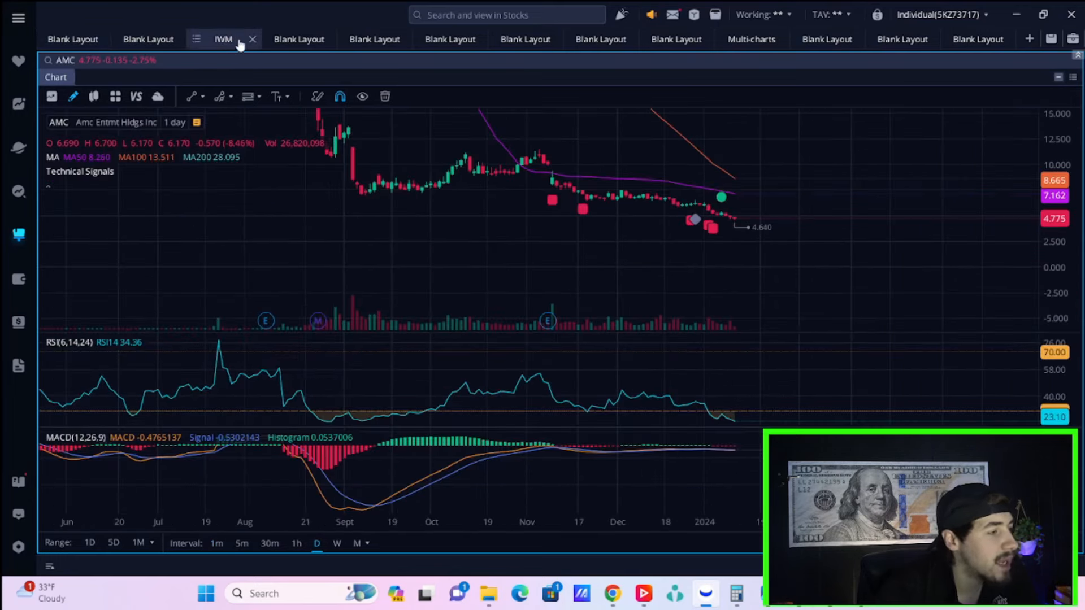
pyautogui.moveTo(532, 76)
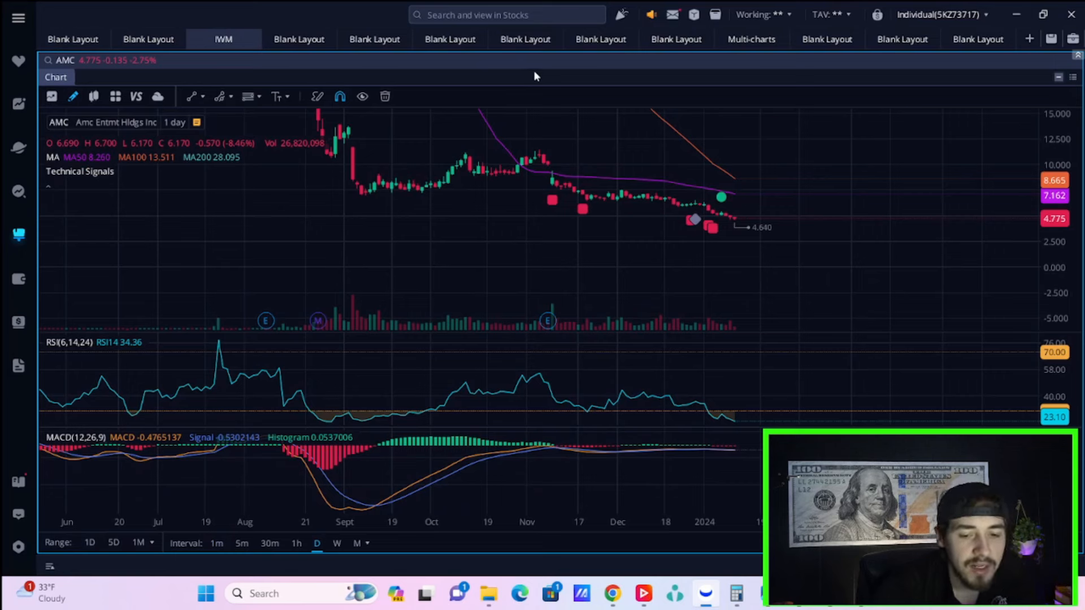
pyautogui.moveTo(636, 113)
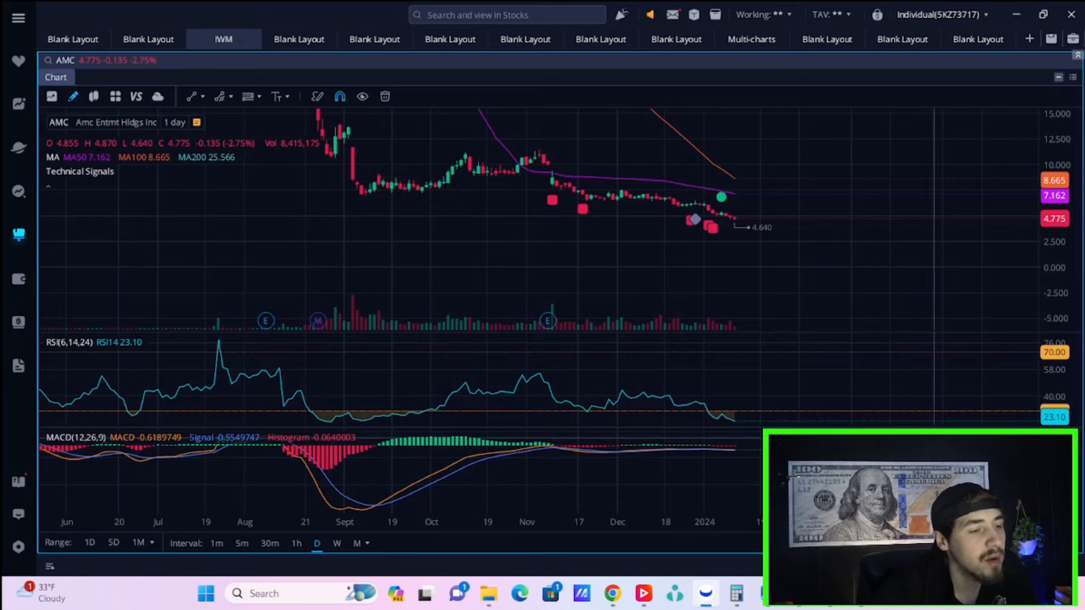
pyautogui.moveTo(850, 208)
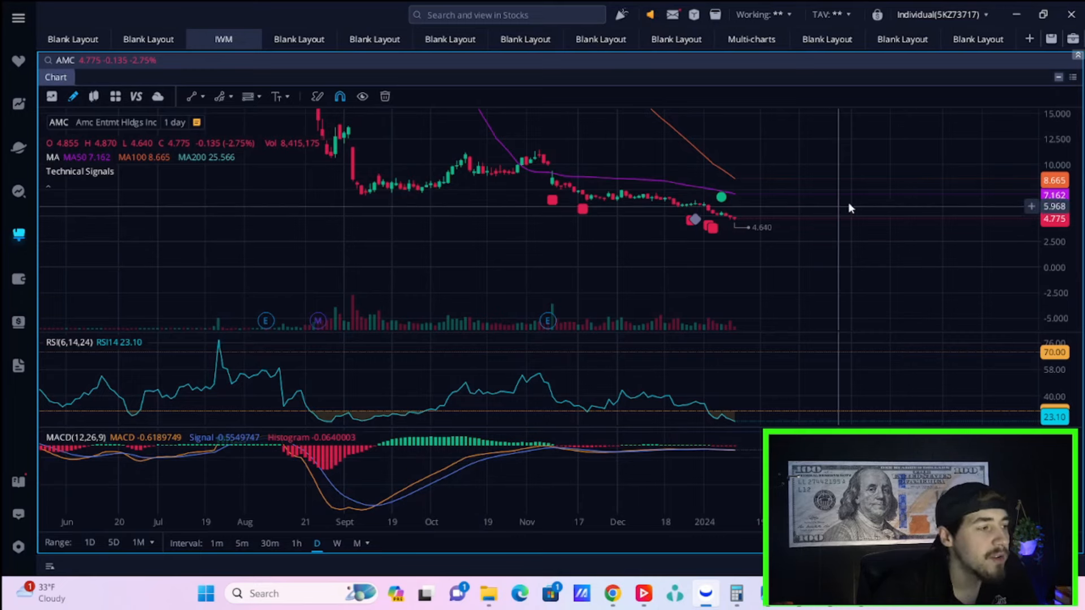
# View the Contributions to US CPI YoY% chart from the post at full size.
pyautogui.click(611, 593)
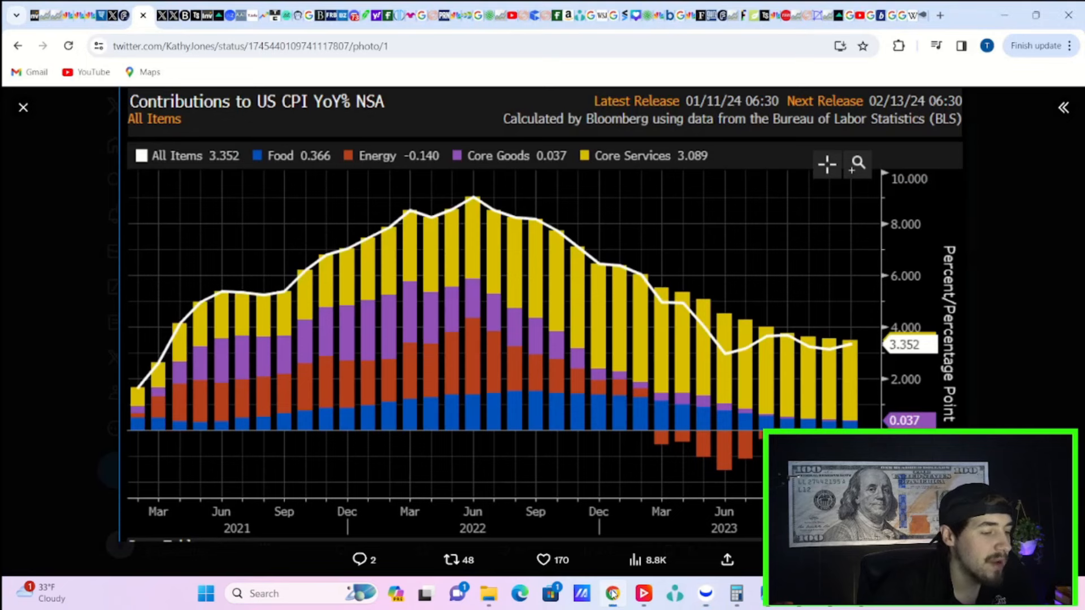
pyautogui.moveTo(338, 516)
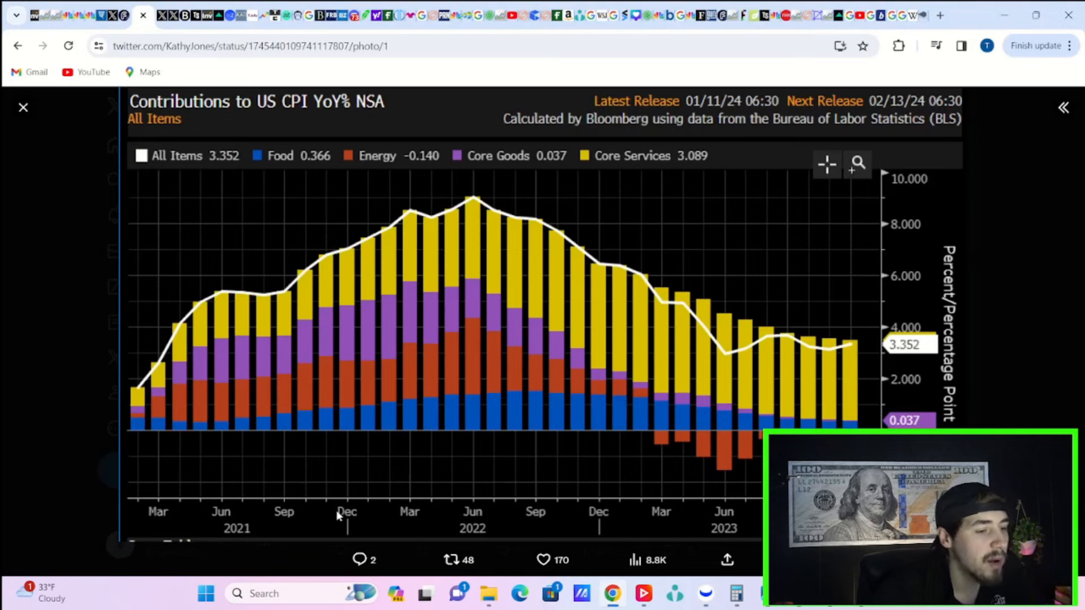
pyautogui.moveTo(630, 243)
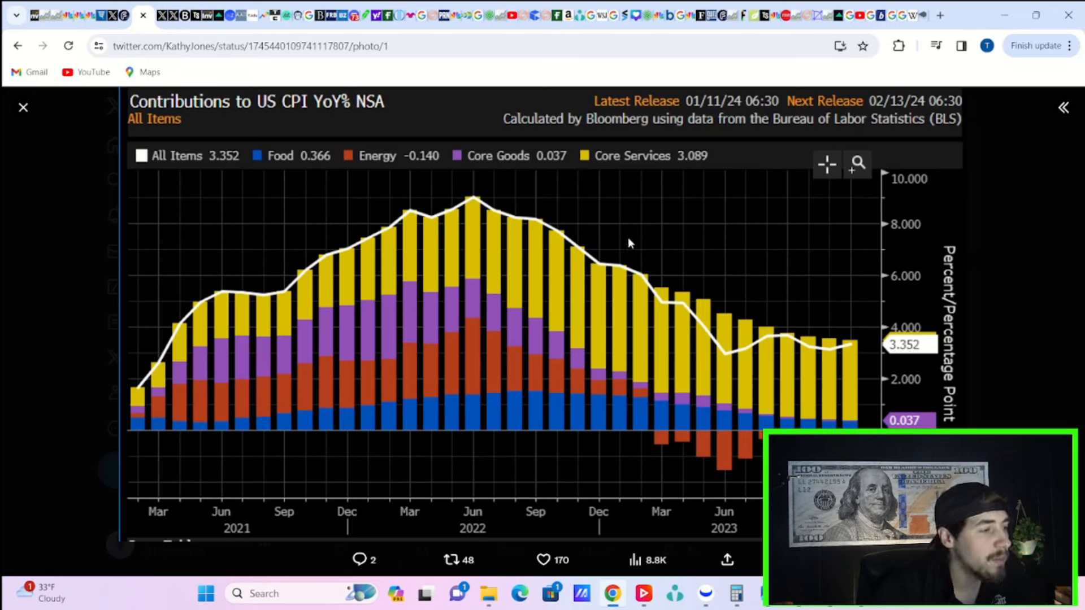
pyautogui.moveTo(588, 505)
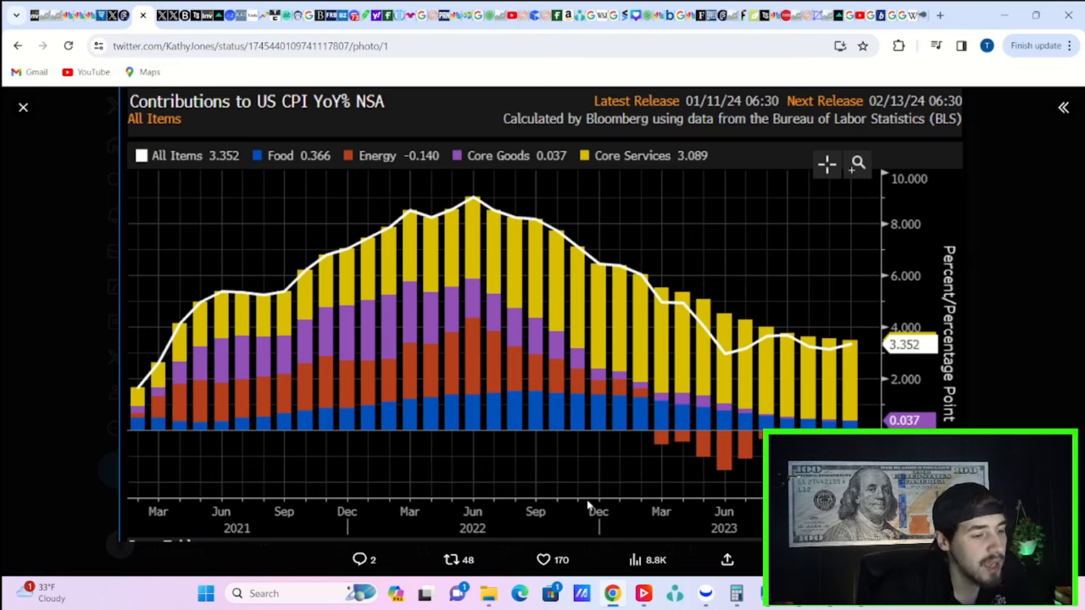
pyautogui.moveTo(269, 168)
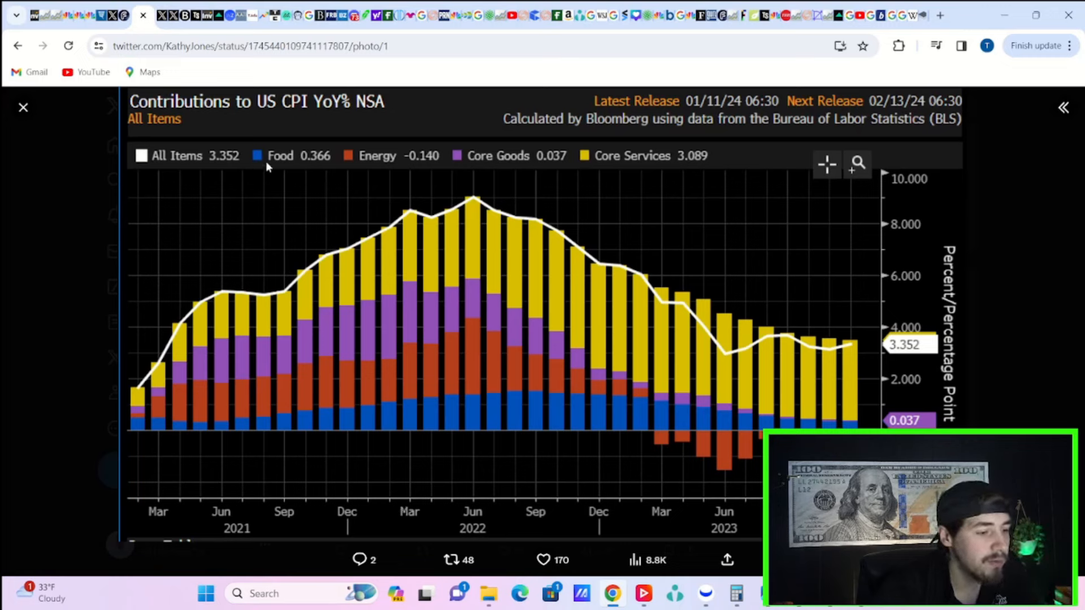
pyautogui.moveTo(371, 178)
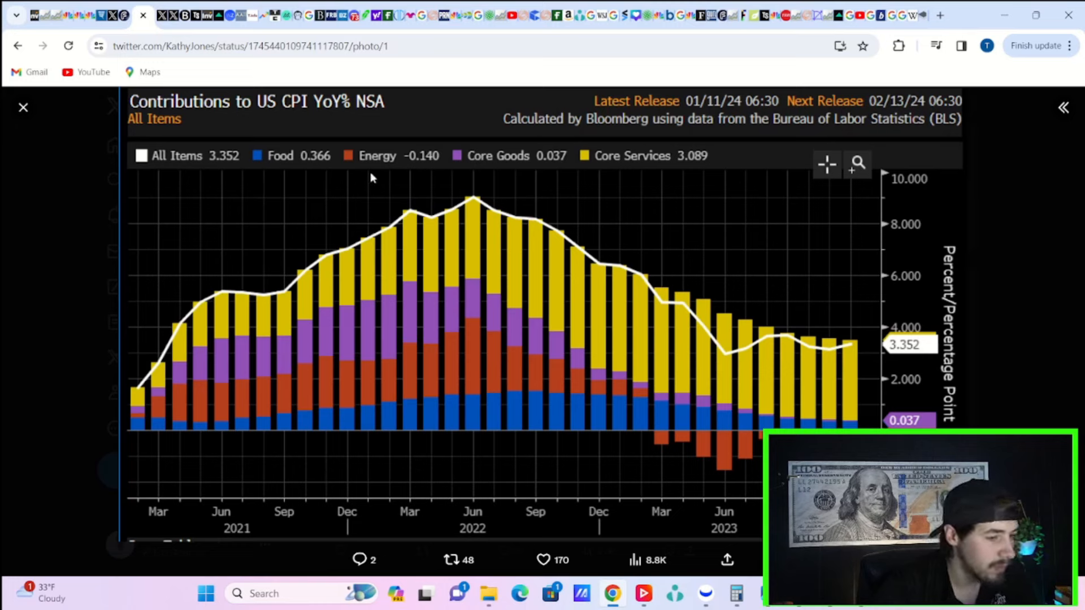
pyautogui.moveTo(630, 211)
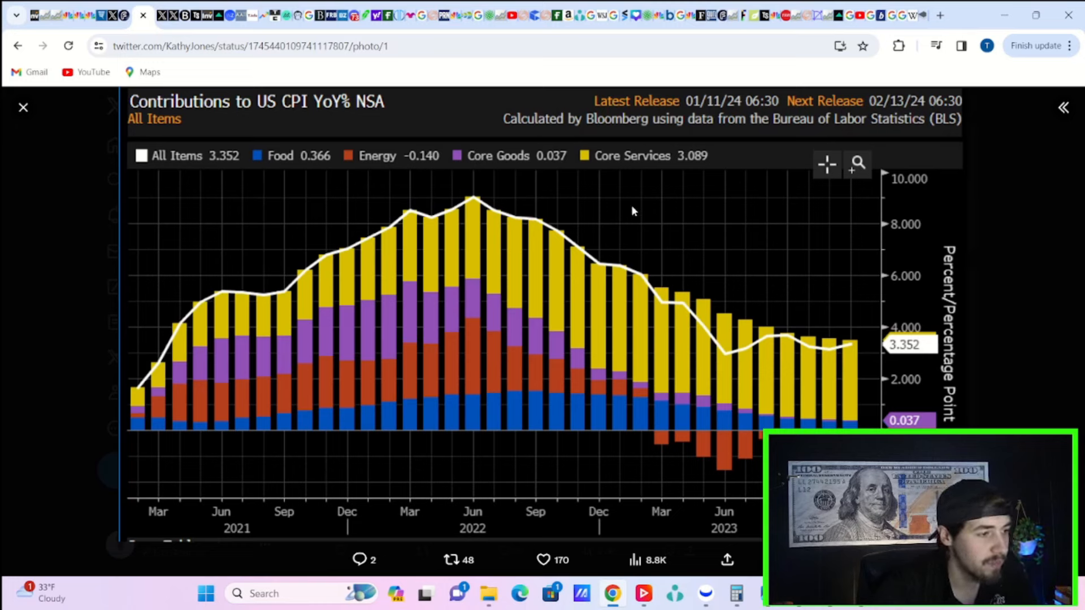
pyautogui.moveTo(839, 407)
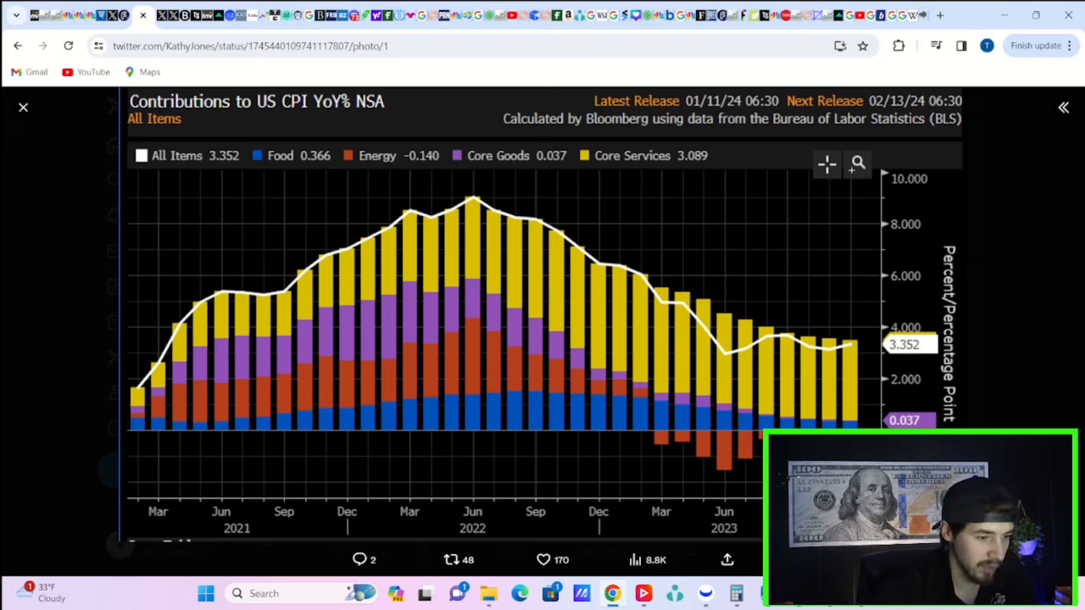
pyautogui.moveTo(709, 227)
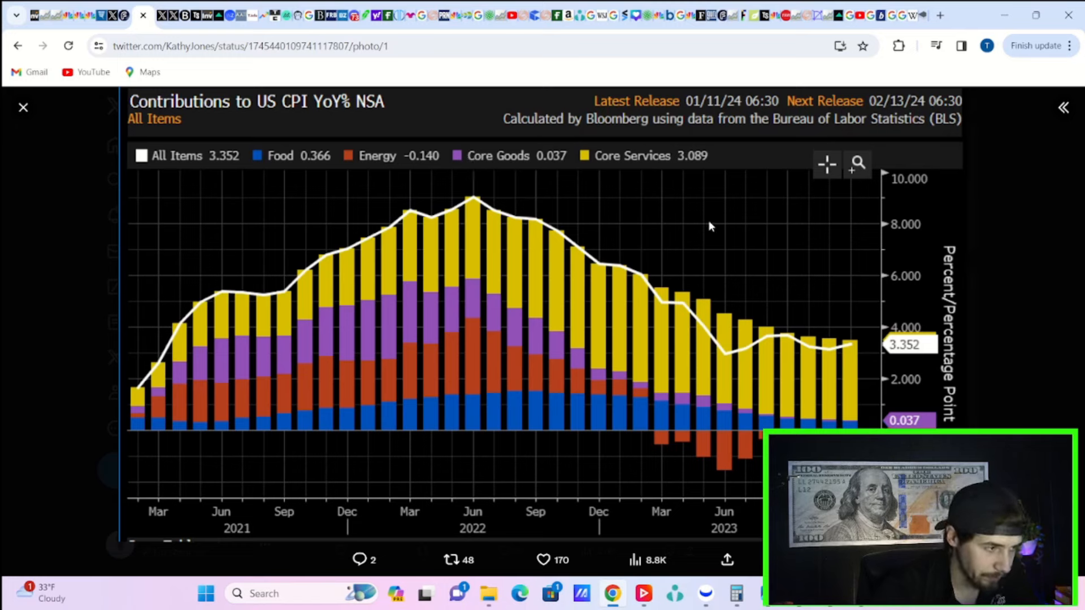
pyautogui.moveTo(543, 168)
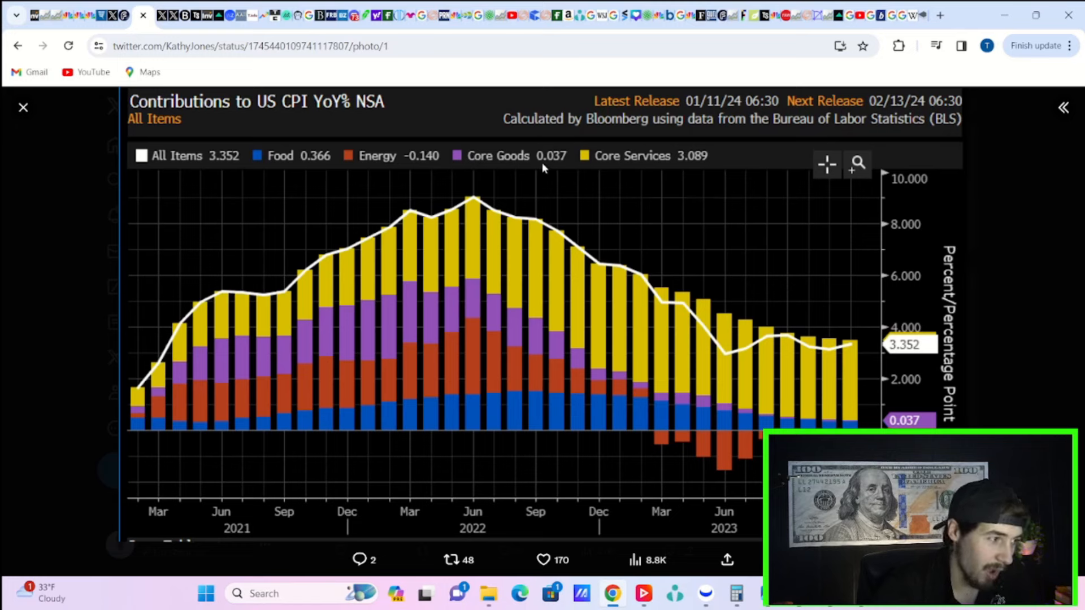
pyautogui.moveTo(658, 172)
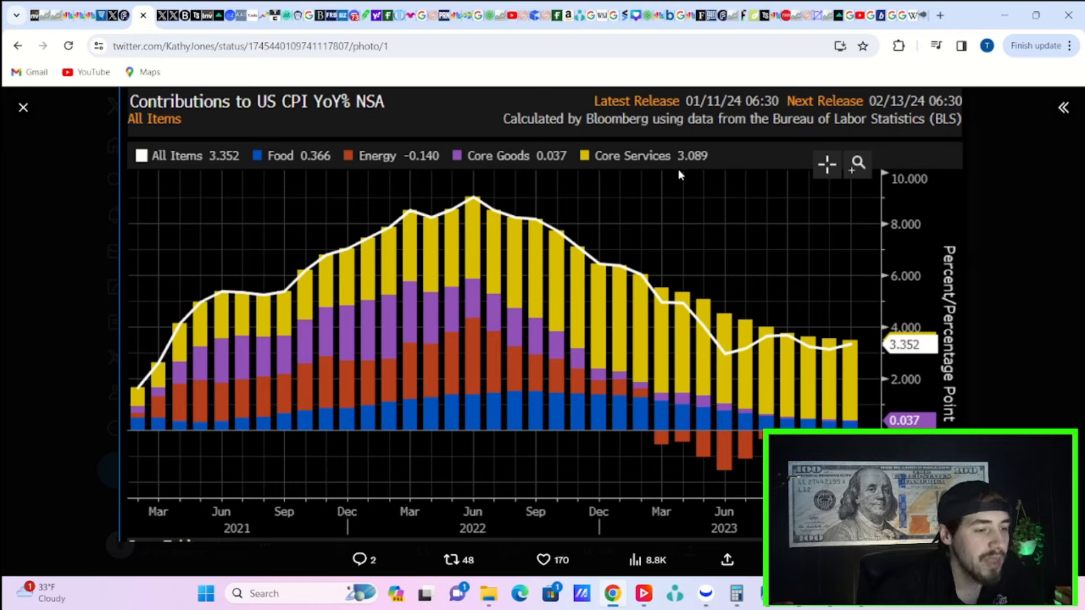
pyautogui.moveTo(920, 415)
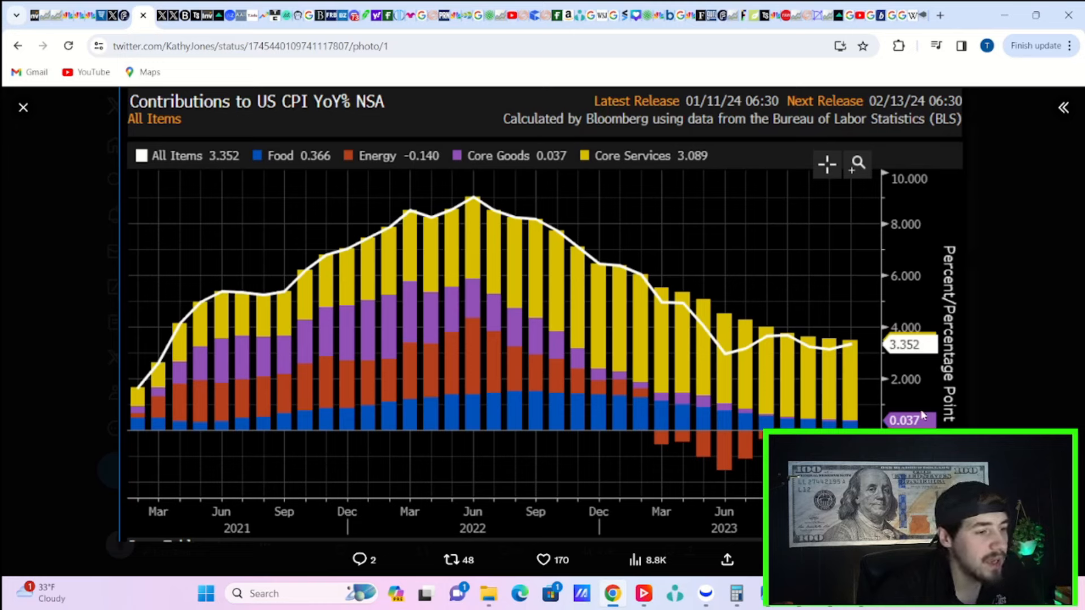
pyautogui.moveTo(816, 375)
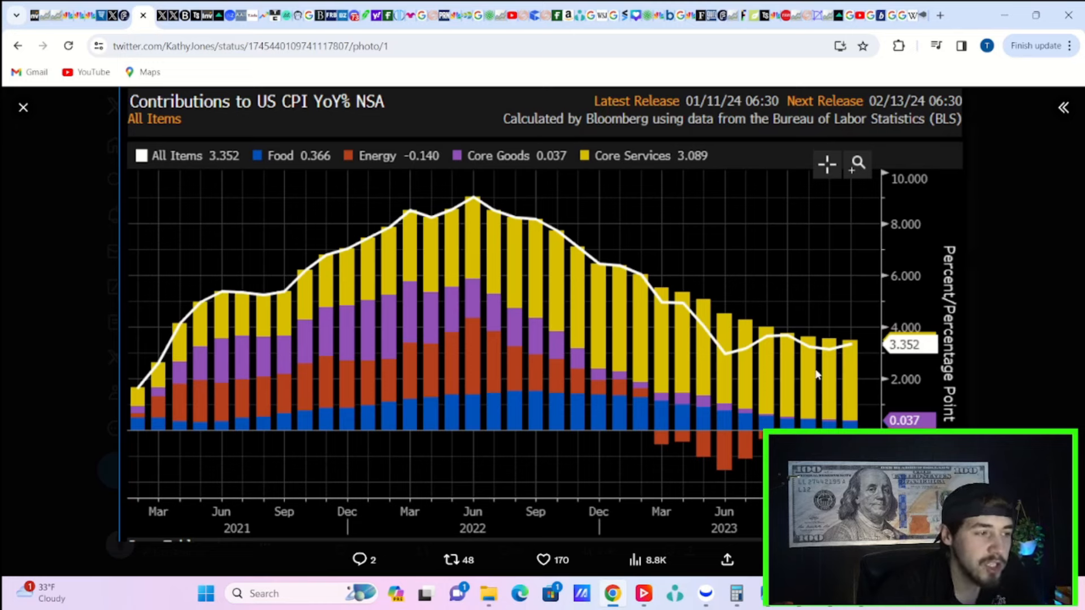
pyautogui.moveTo(664, 418)
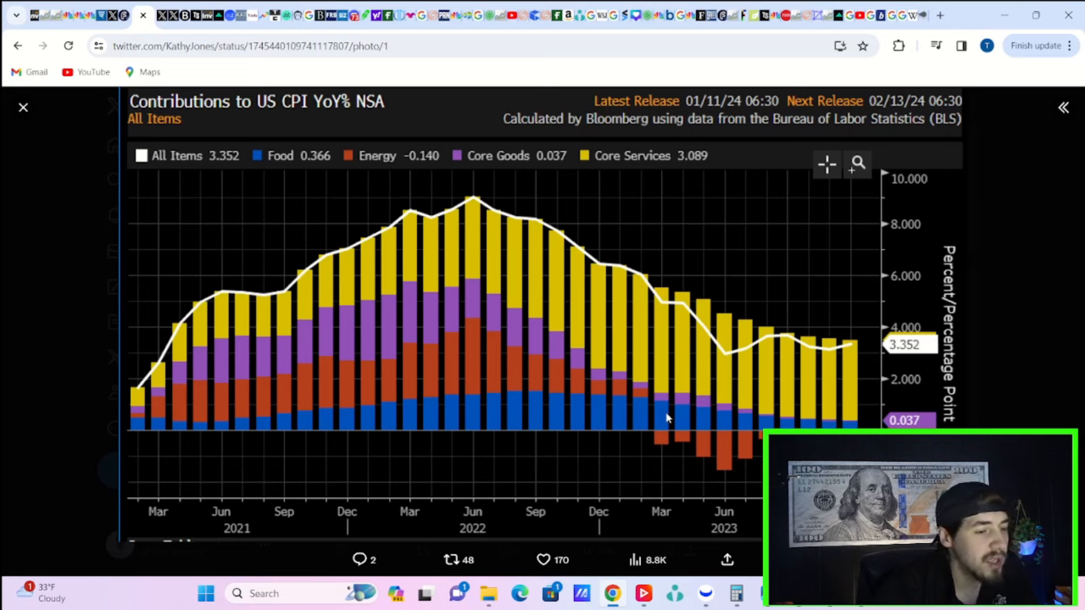
pyautogui.moveTo(812, 352)
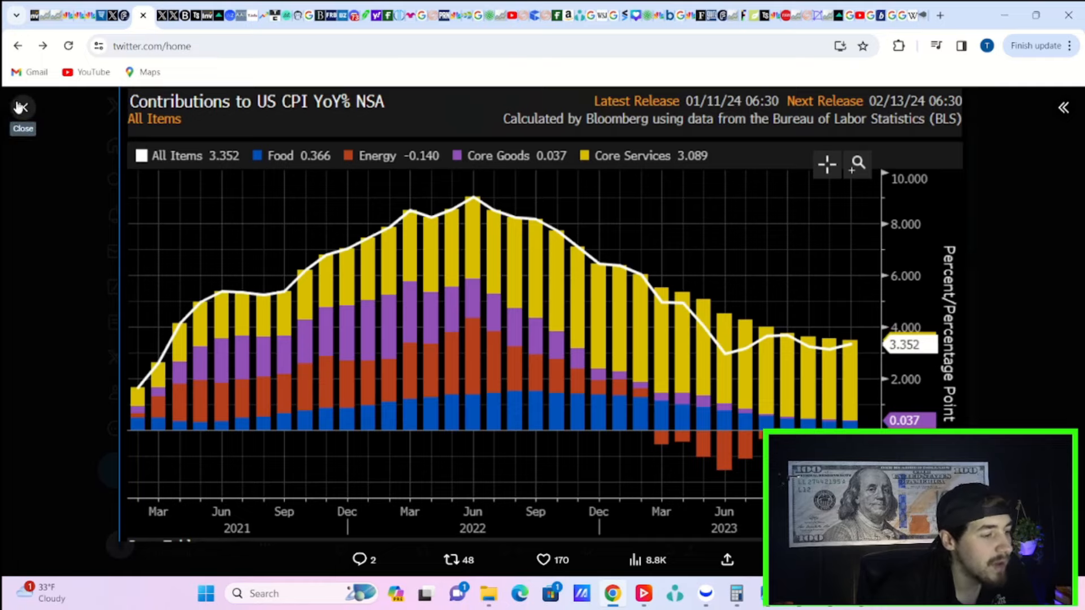
# Close the enlarged CPI chart, read Warren Pies' quick CPI analysis post, and return to the reposts timeline.
pyautogui.click(160, 393)
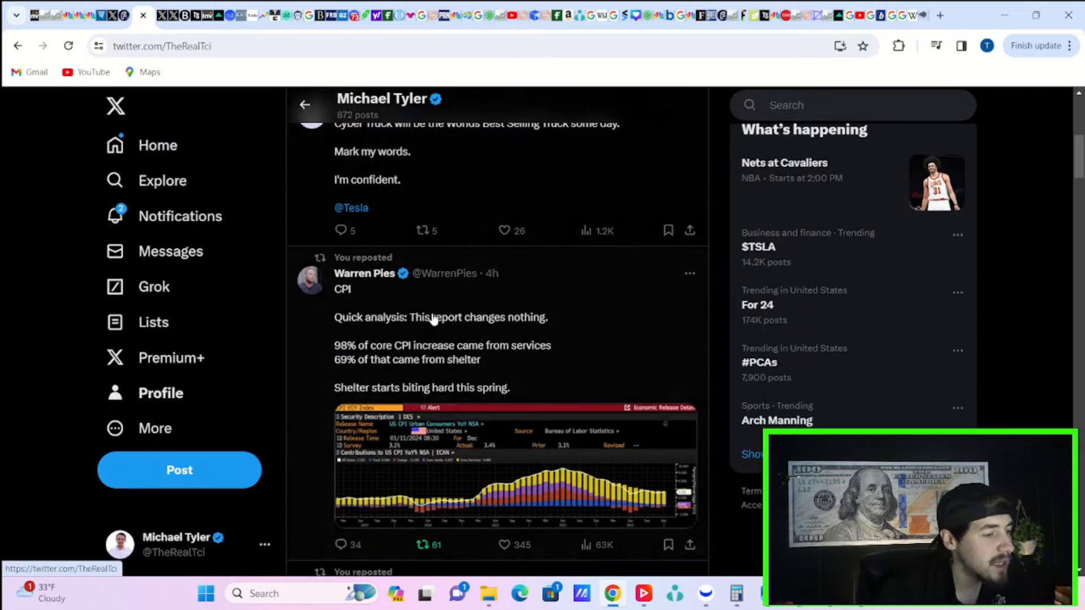
pyautogui.scroll(-3)
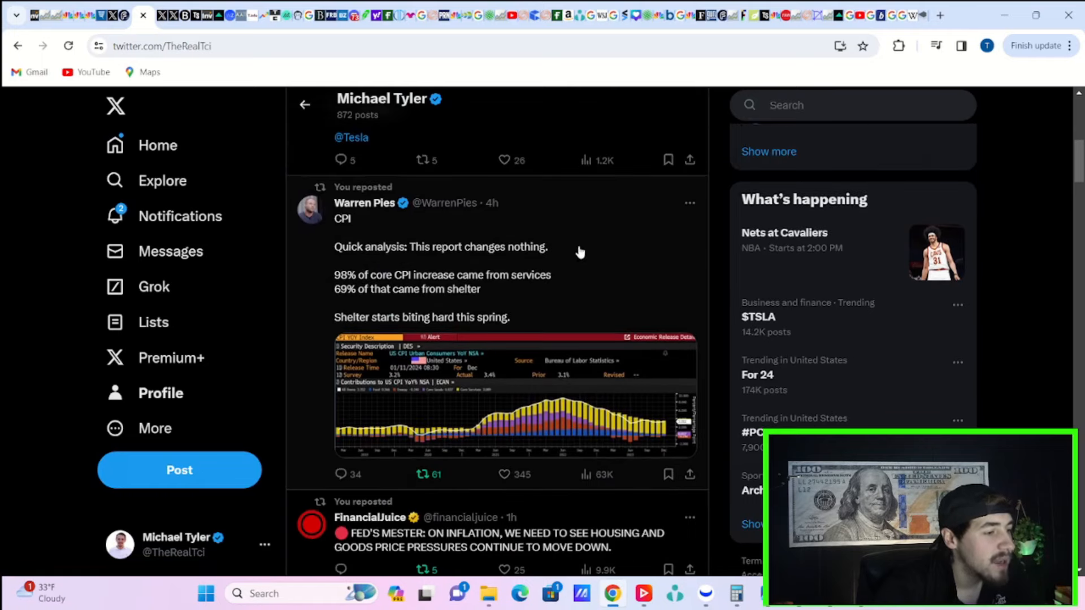
pyautogui.click(443, 247)
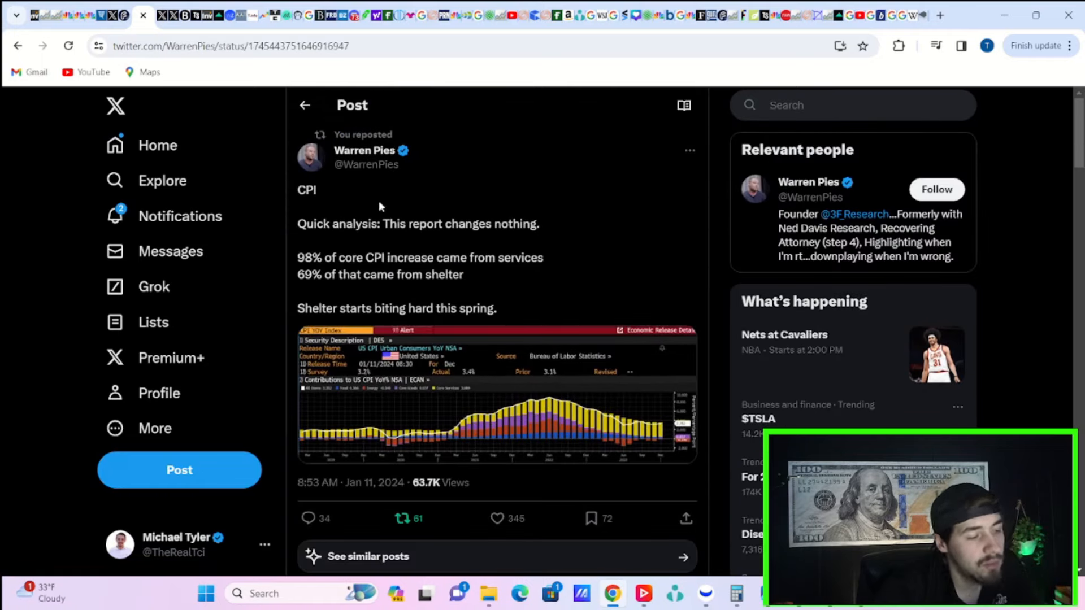
pyautogui.moveTo(401, 163)
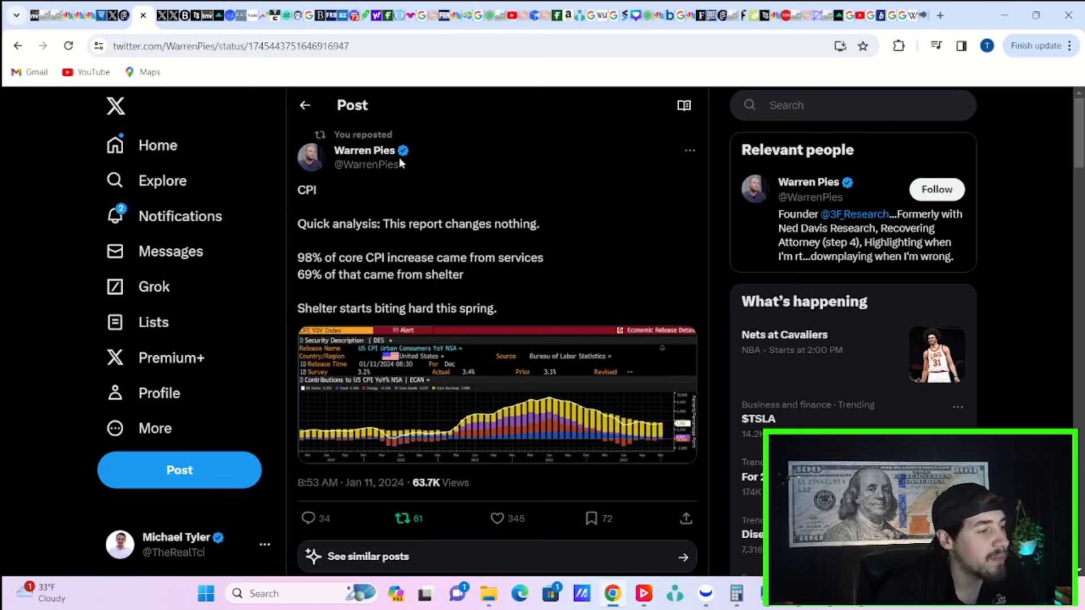
pyautogui.moveTo(455, 245)
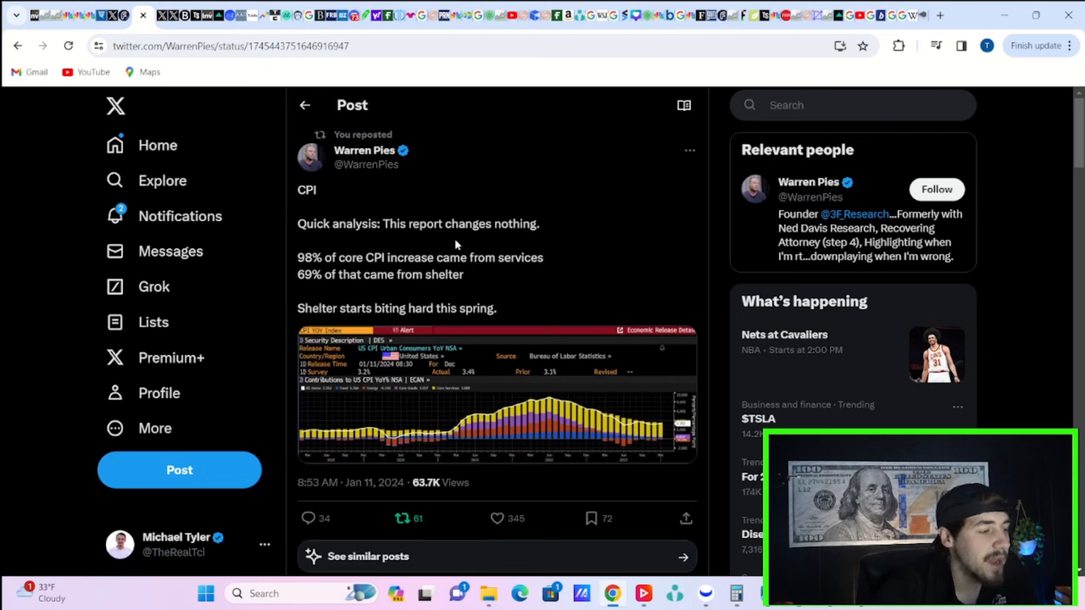
pyautogui.moveTo(445, 246)
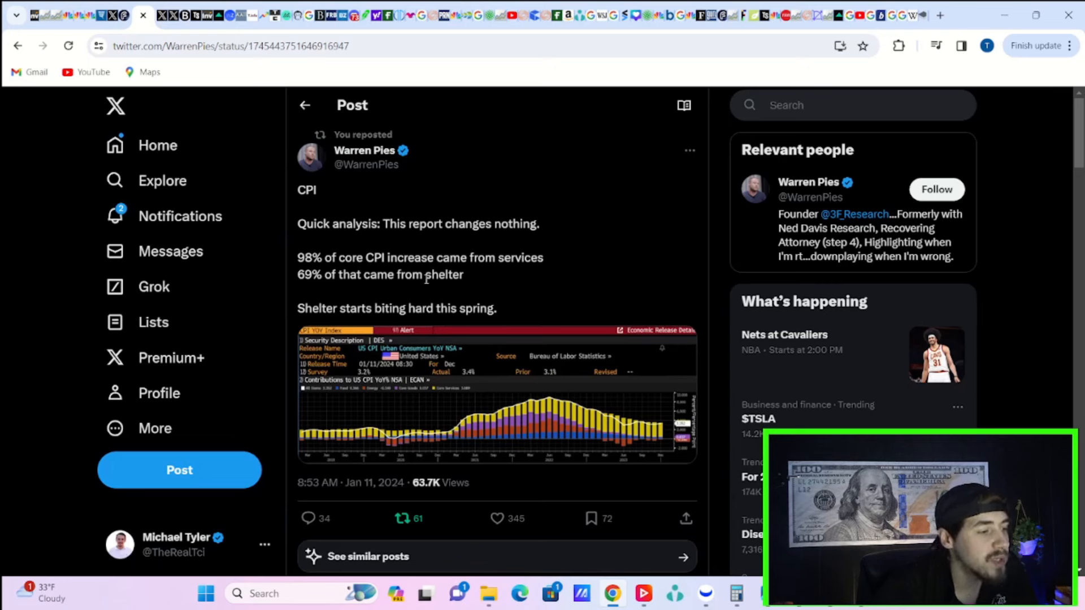
pyautogui.moveTo(423, 290)
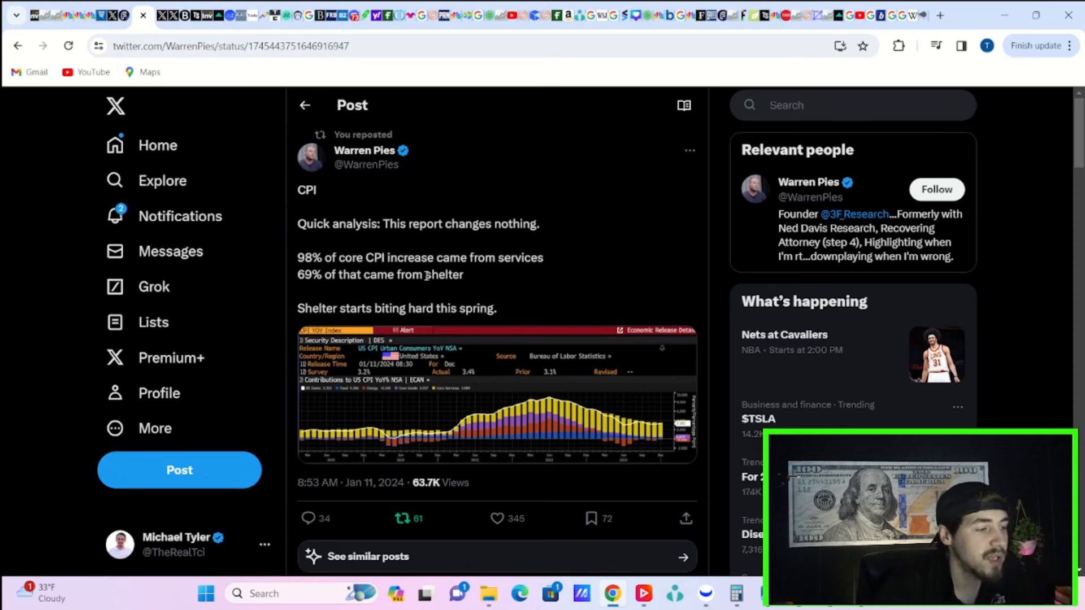
pyautogui.moveTo(477, 286)
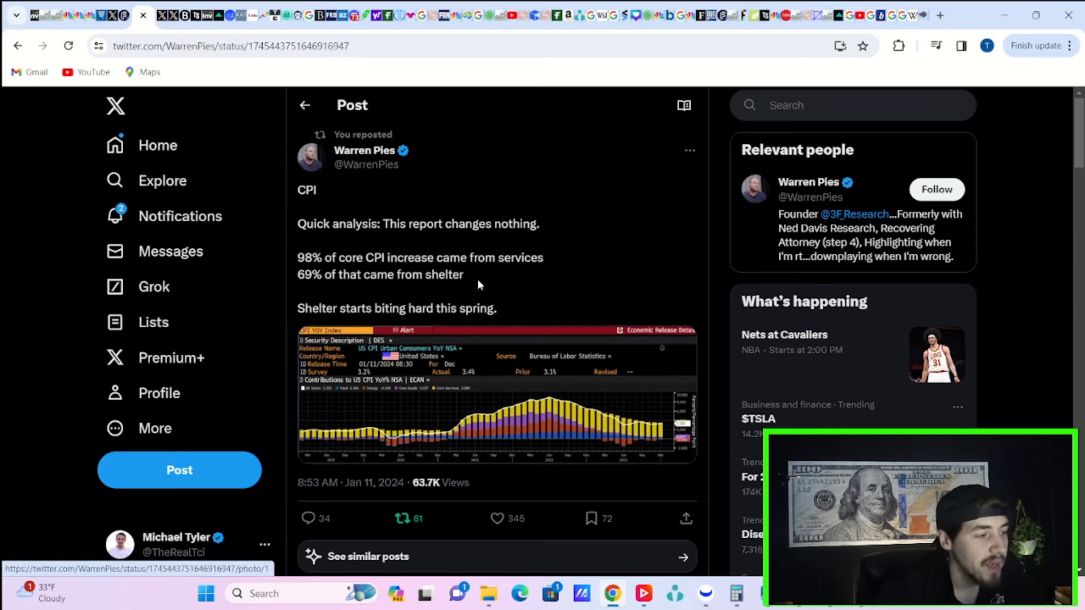
pyautogui.click(303, 105)
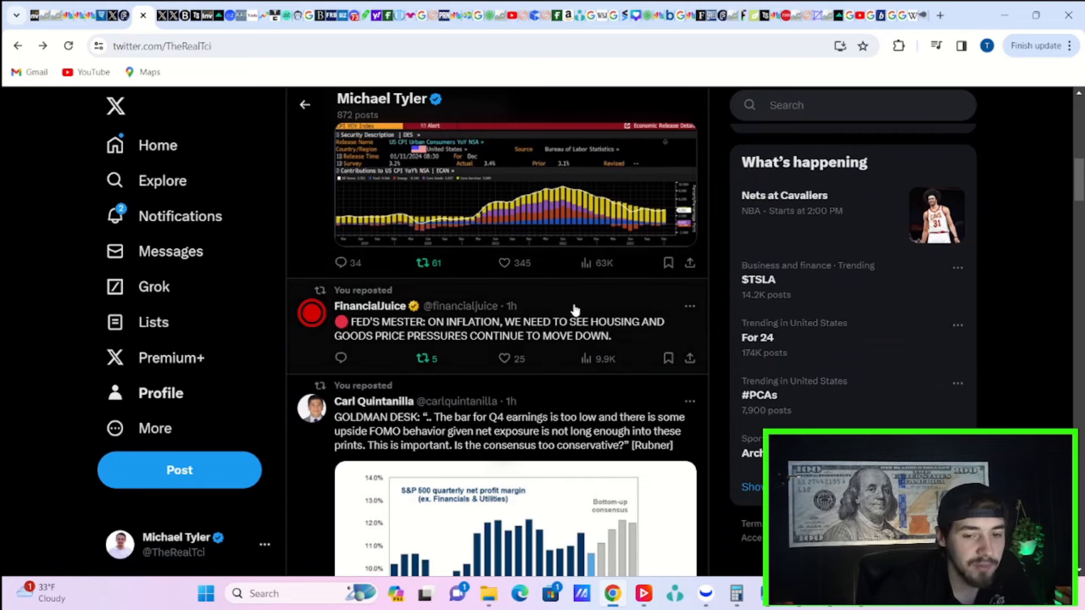
# Read the post on housing and goods price pressures and skim the reposts timeline.
pyautogui.click(485, 336)
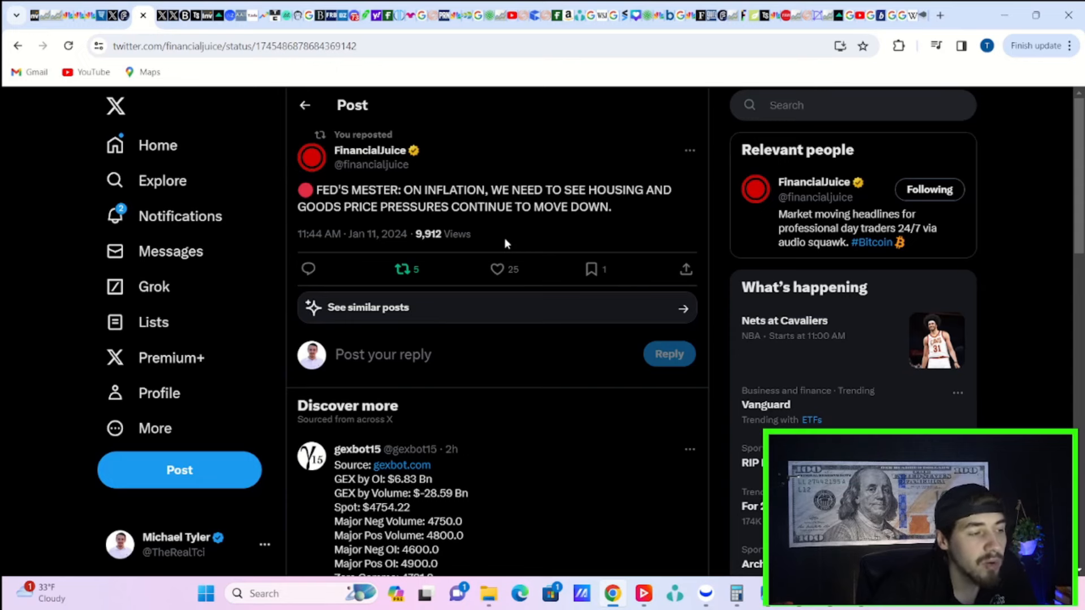
pyautogui.moveTo(304, 104)
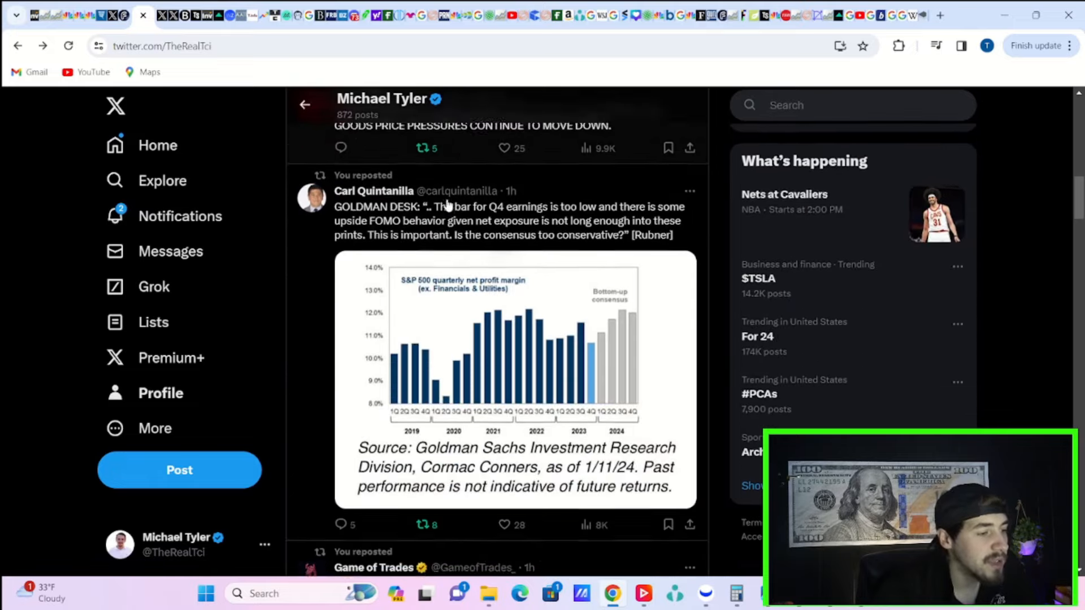
pyautogui.scroll(-3)
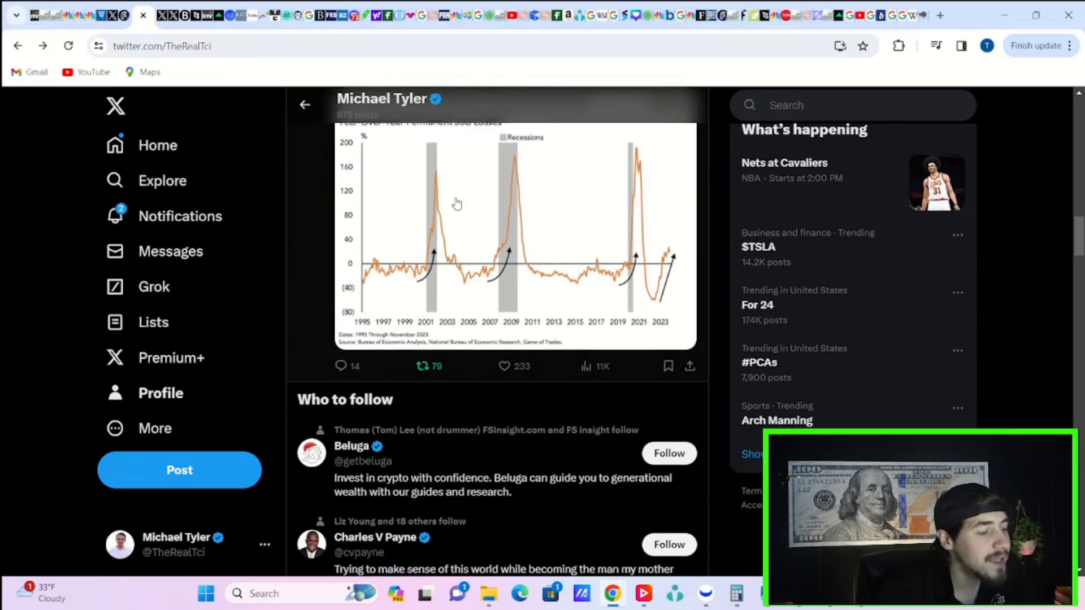
pyautogui.scroll(3)
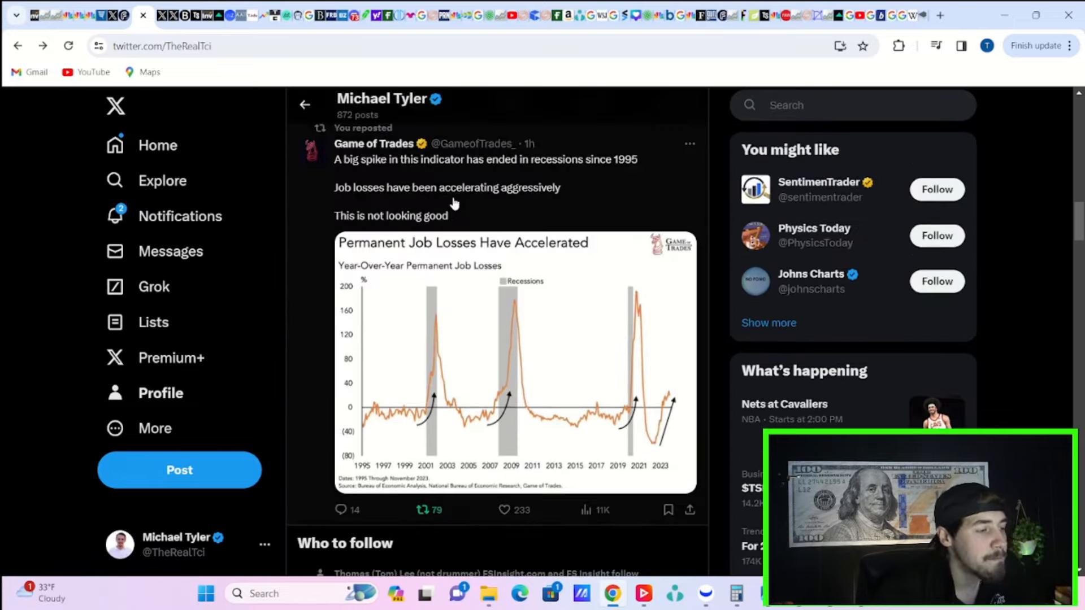
pyautogui.scroll(-3)
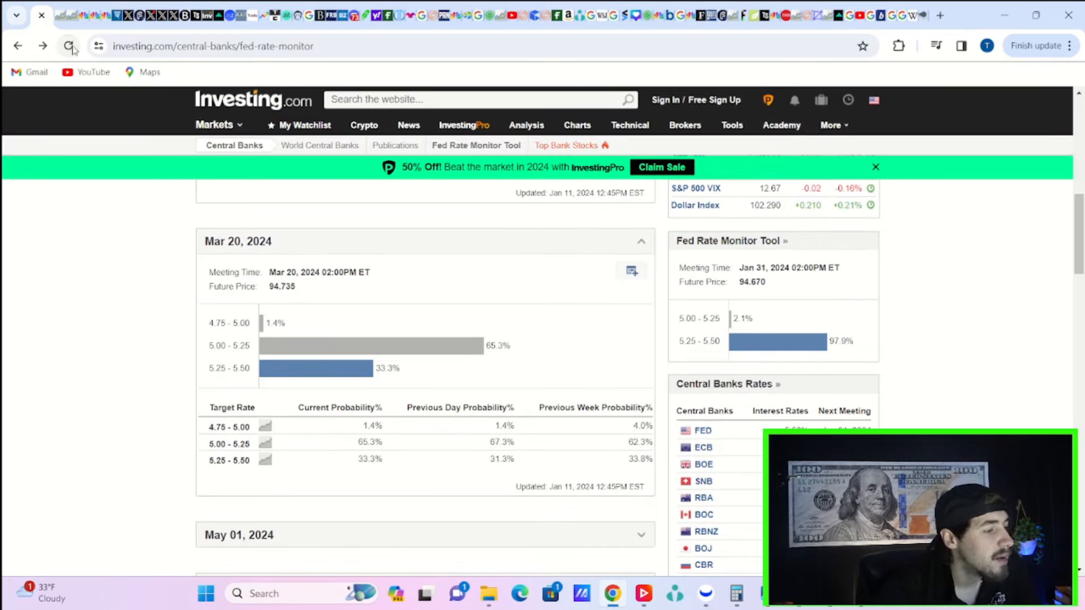
# Refresh the Fed Rate Monitor and expand the Dec 18, 2024 meeting's target-rate probability table.
pyautogui.click(69, 45)
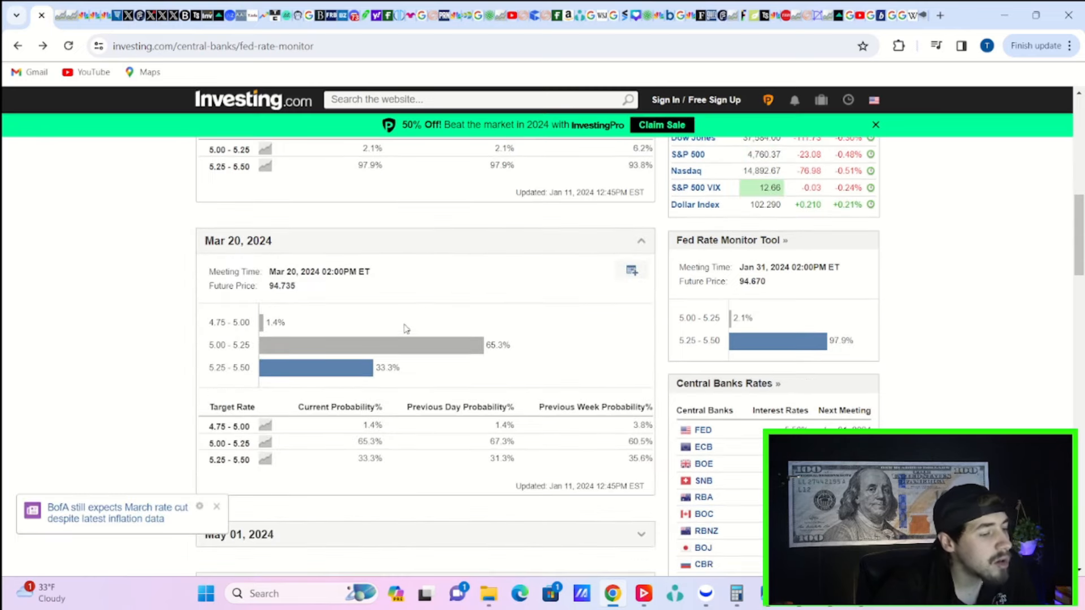
pyautogui.click(116, 513)
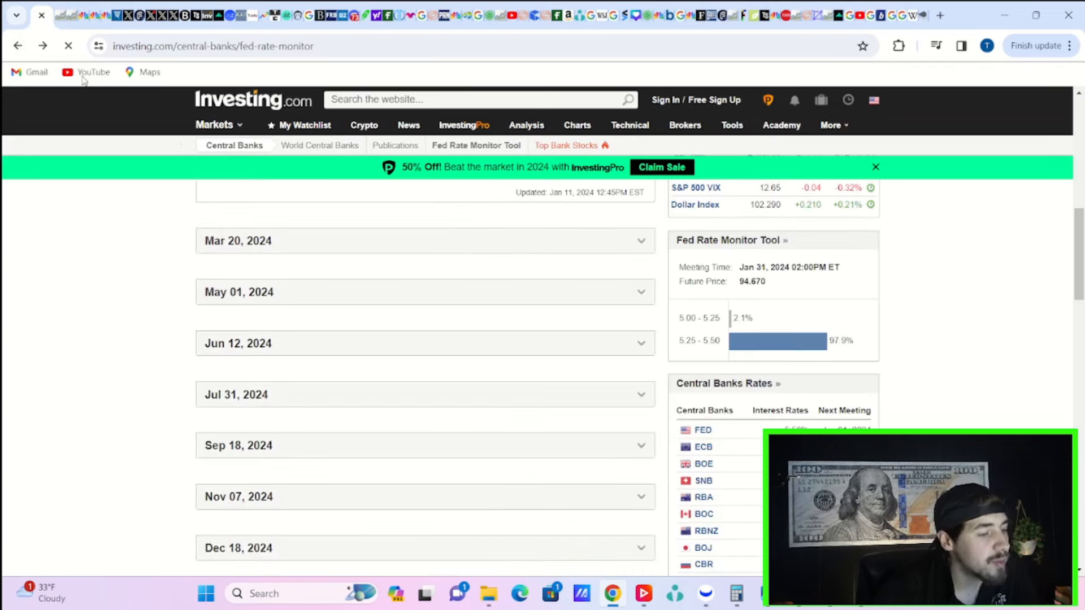
pyautogui.click(237, 240)
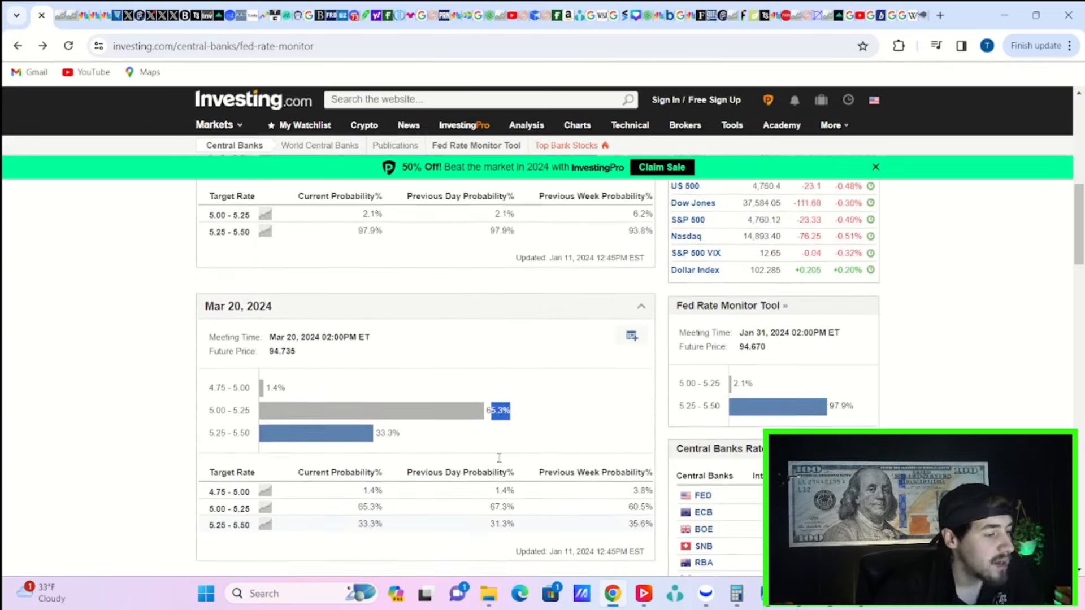
pyautogui.scroll(-3)
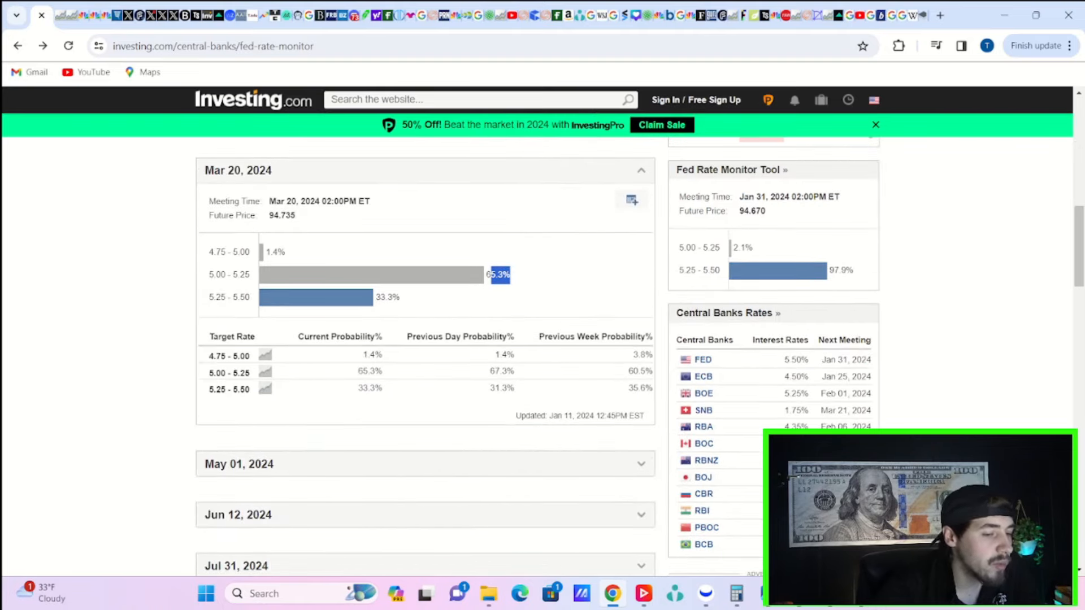
pyautogui.moveTo(400, 290)
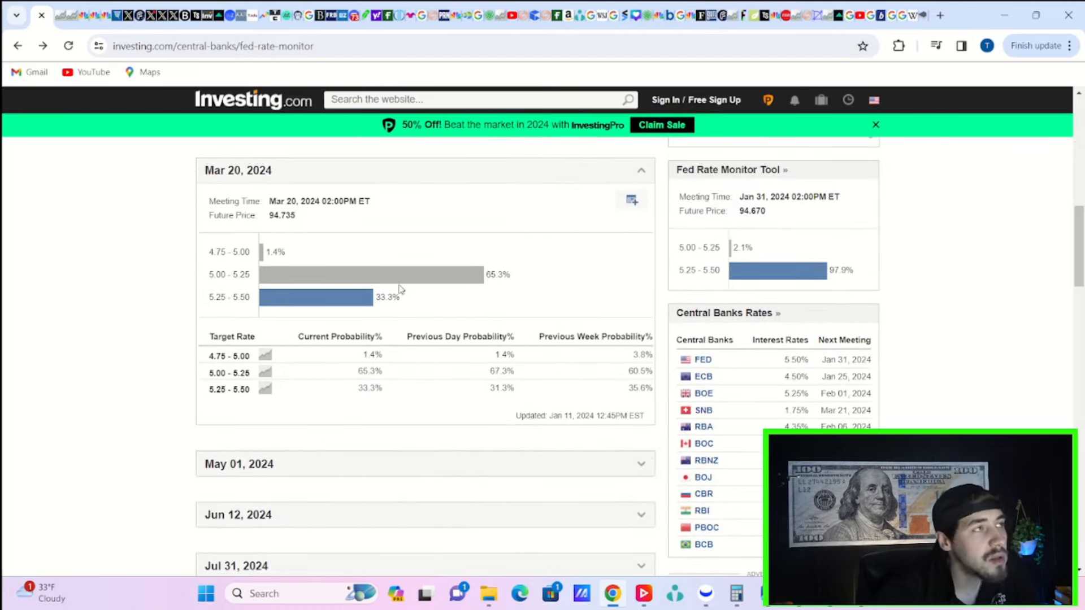
pyautogui.scroll(-3)
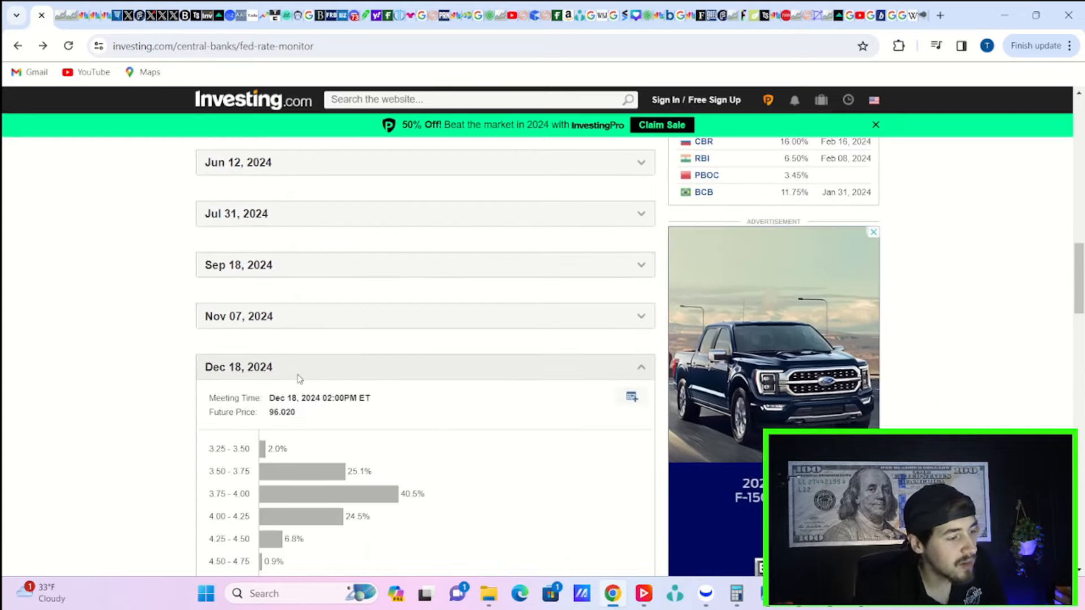
pyautogui.scroll(-3)
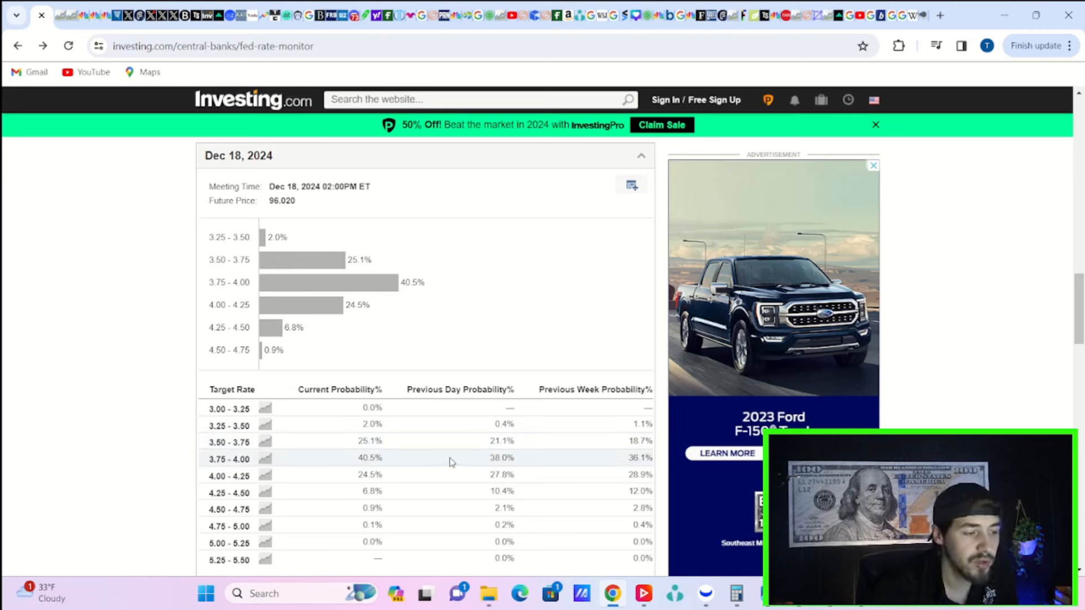
pyautogui.moveTo(408, 456)
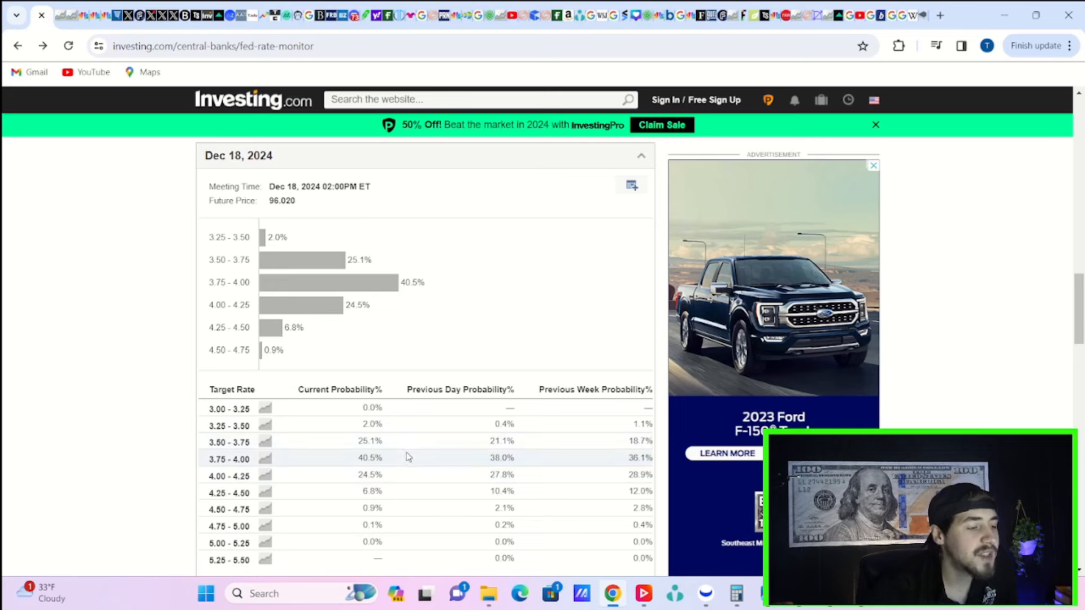
pyautogui.moveTo(397, 447)
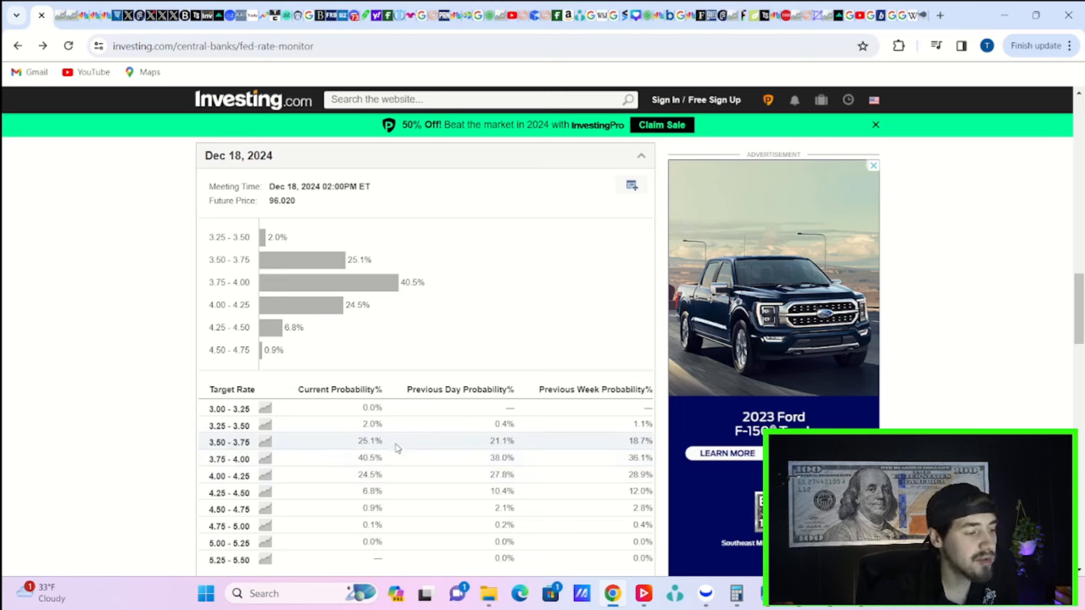
pyautogui.moveTo(407, 443)
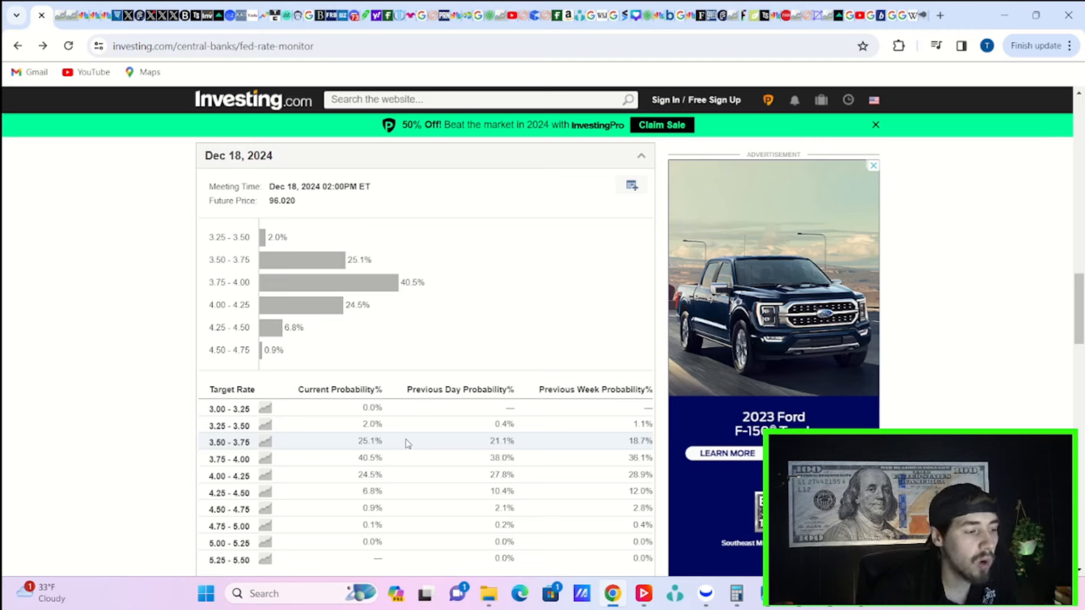
pyautogui.moveTo(409, 438)
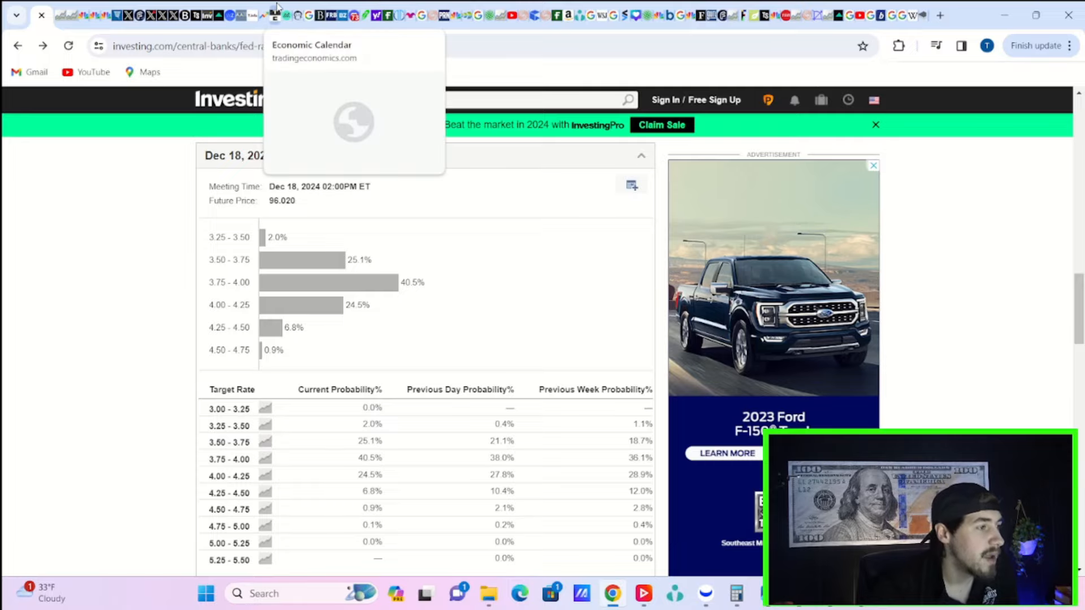
# Review the Jan 11, 2024 Trading Economics calendar down to the US Core Inflation and CPI results.
pyautogui.click(312, 44)
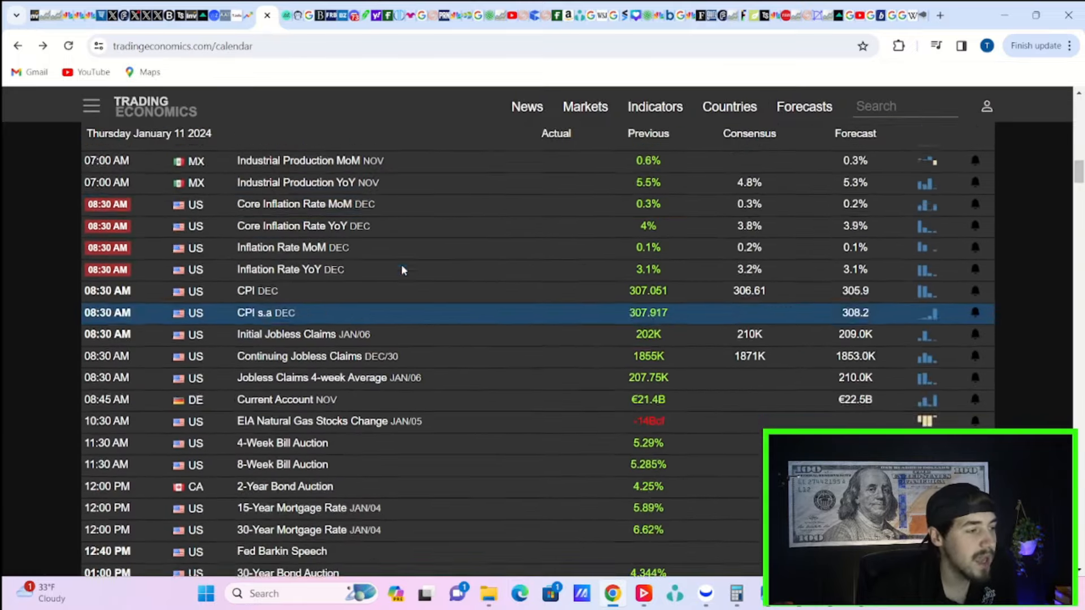
pyautogui.scroll(3)
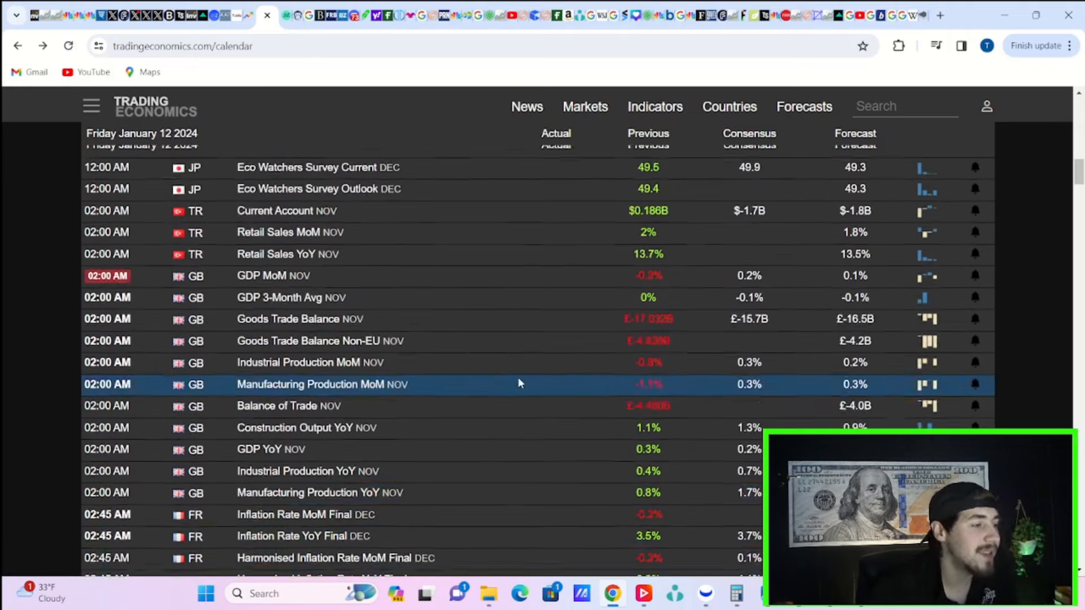
pyautogui.scroll(-3)
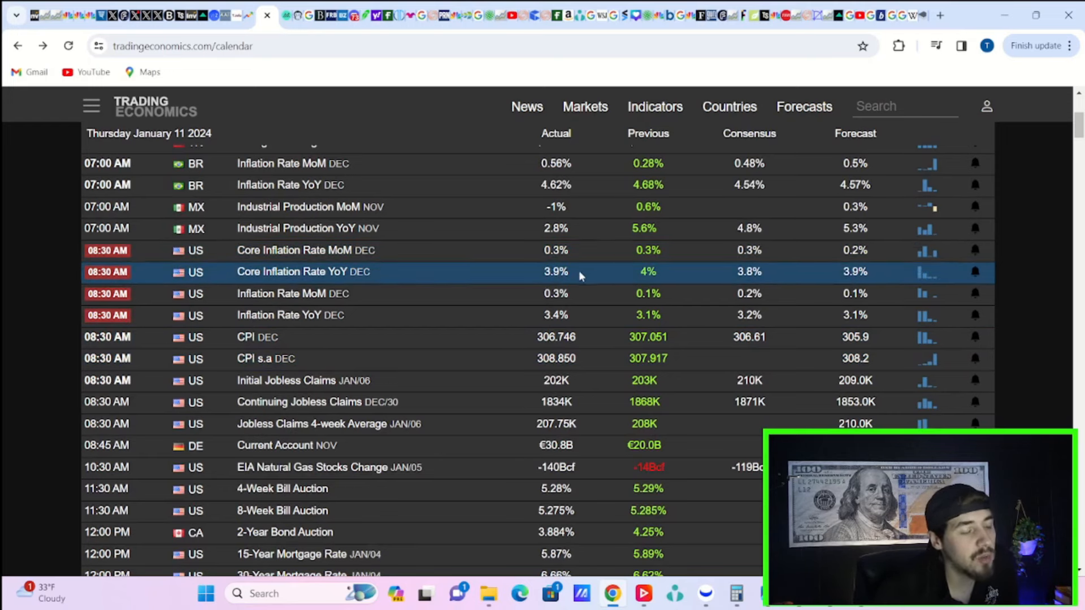
pyautogui.moveTo(542, 277)
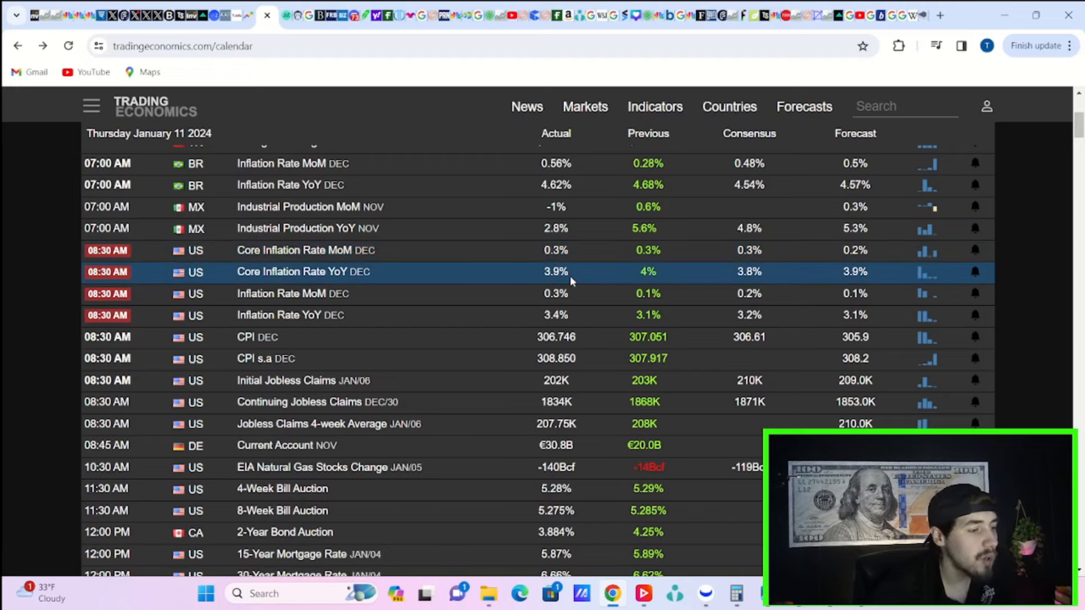
pyautogui.moveTo(671, 284)
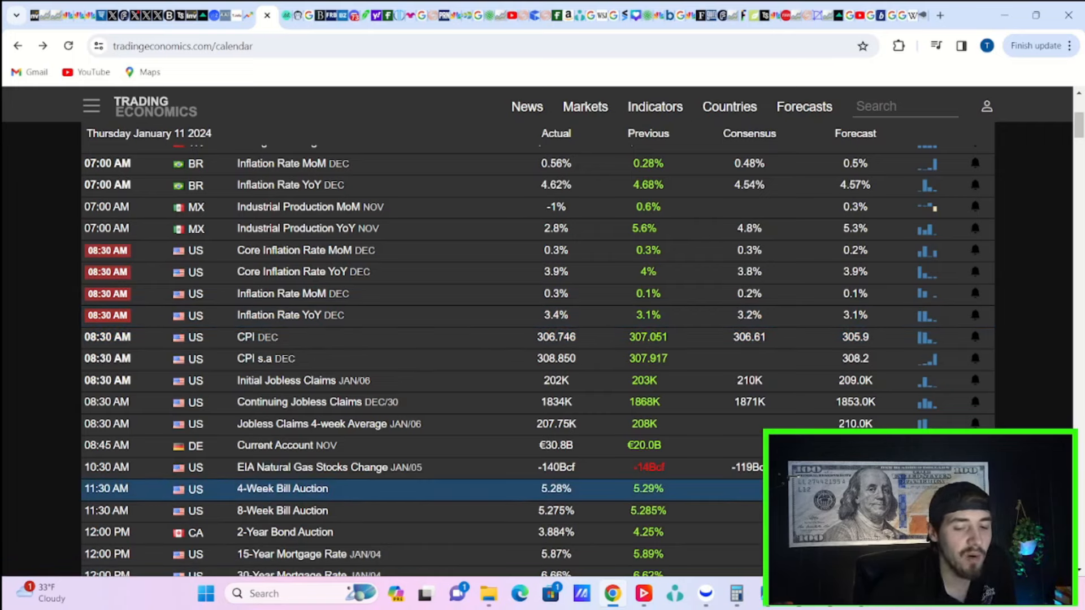
pyautogui.click(282, 510)
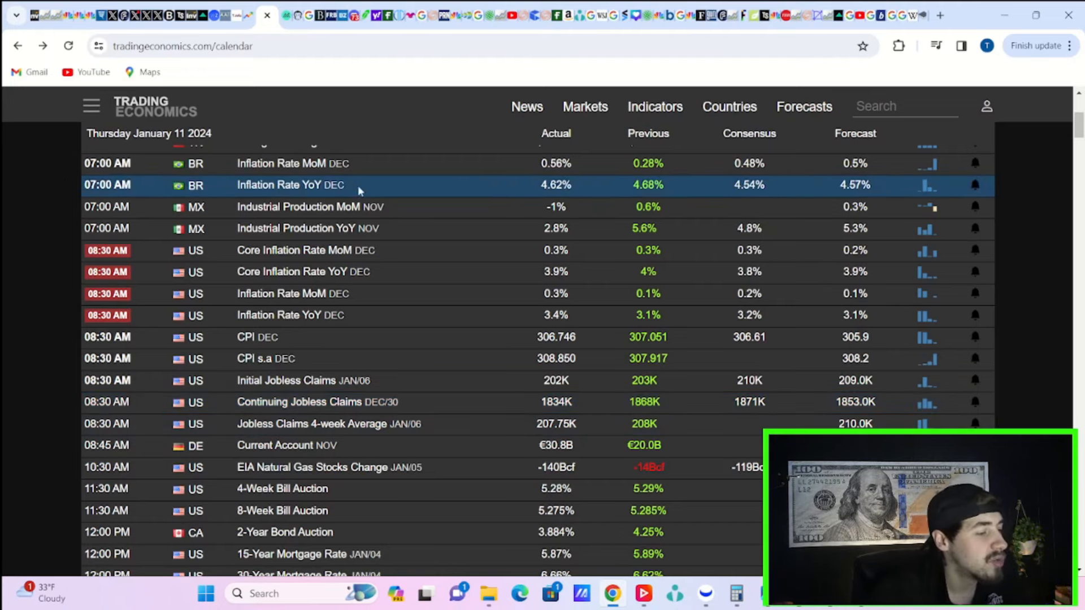
pyautogui.moveTo(384, 165)
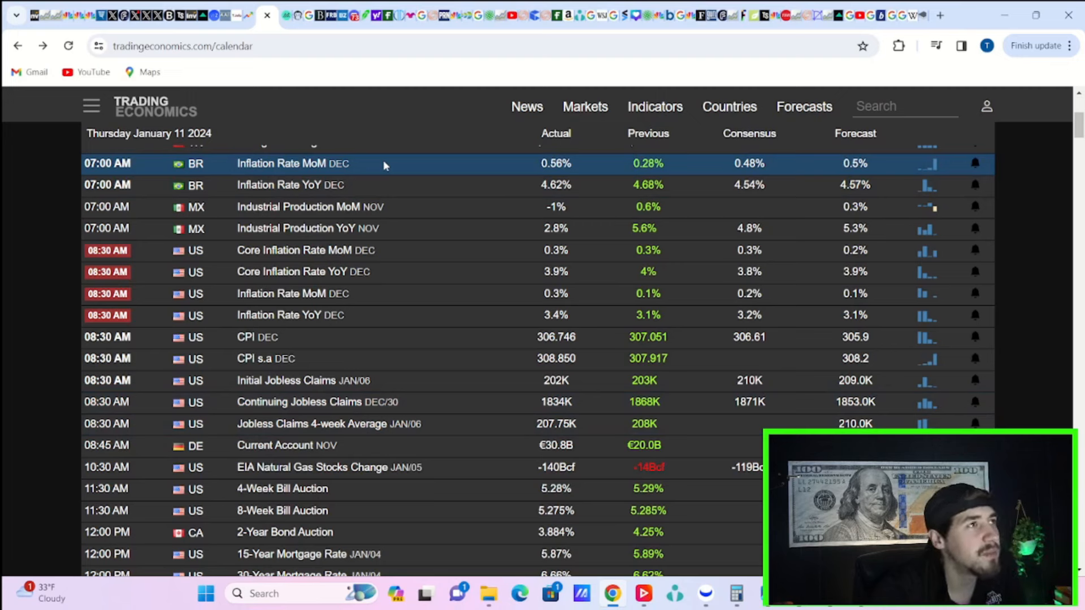
pyautogui.moveTo(352, 171)
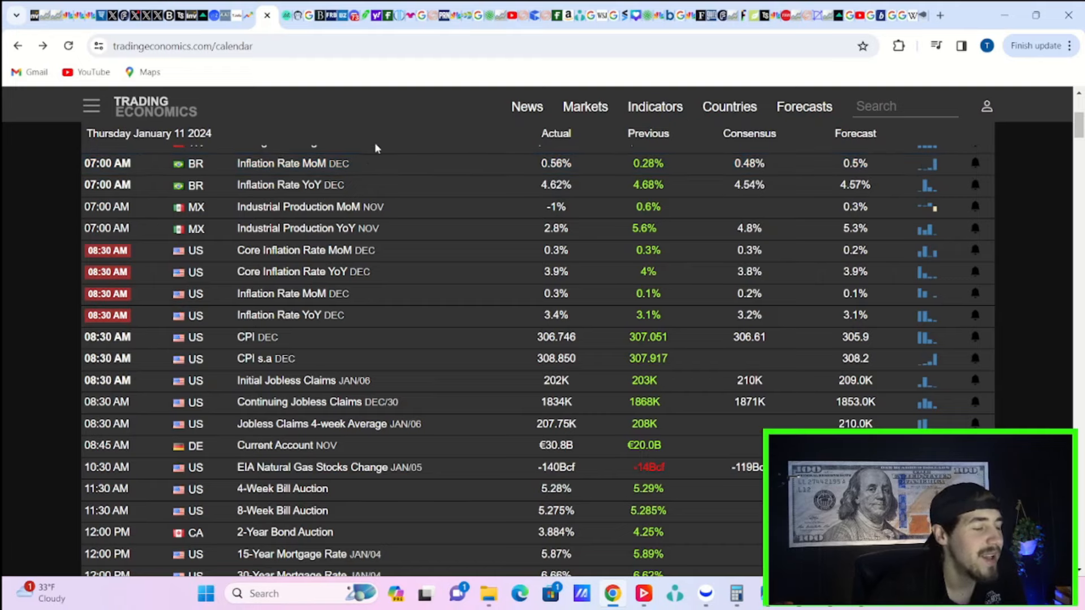
pyautogui.scroll(-3)
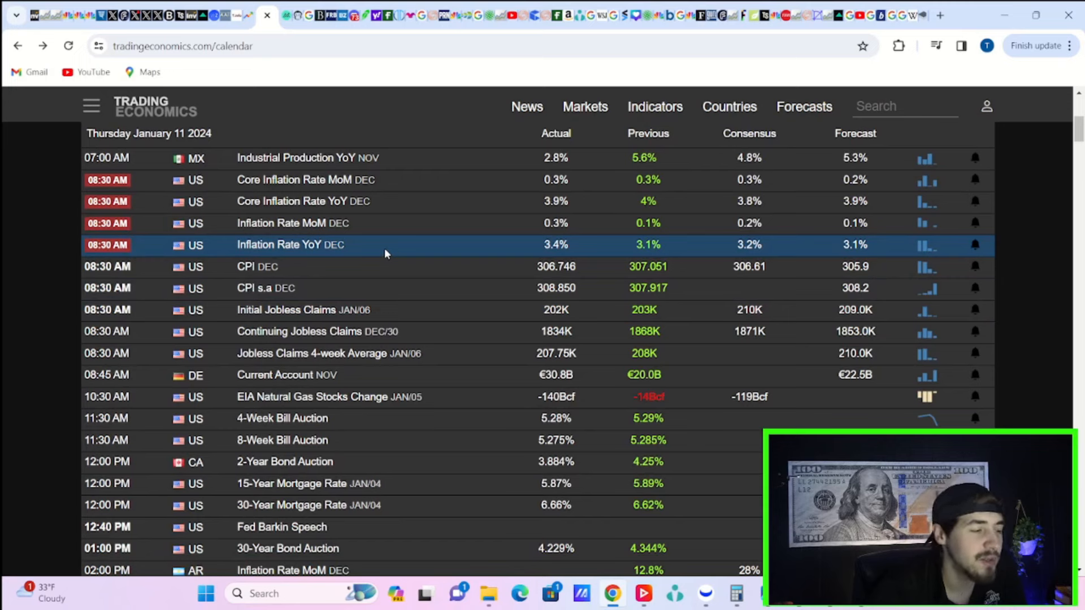
pyautogui.moveTo(557, 201)
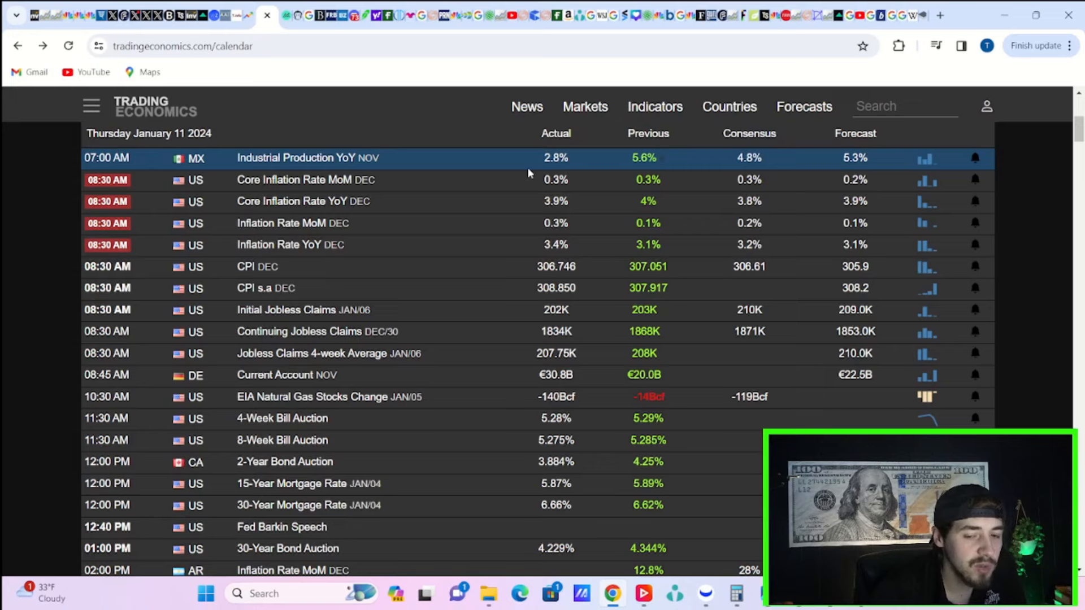
pyautogui.moveTo(483, 170)
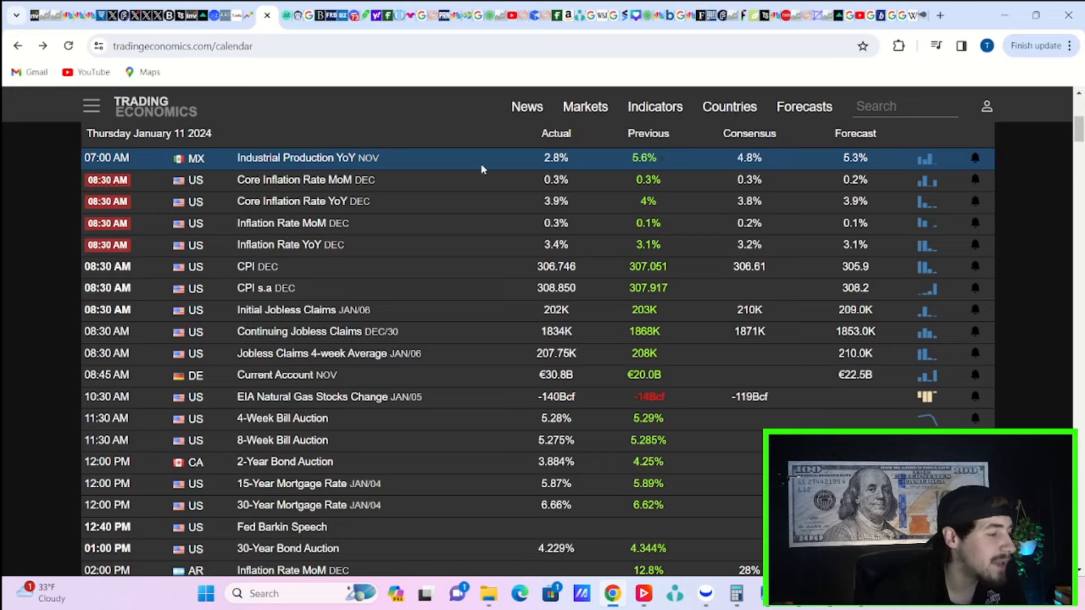
pyautogui.scroll(-3)
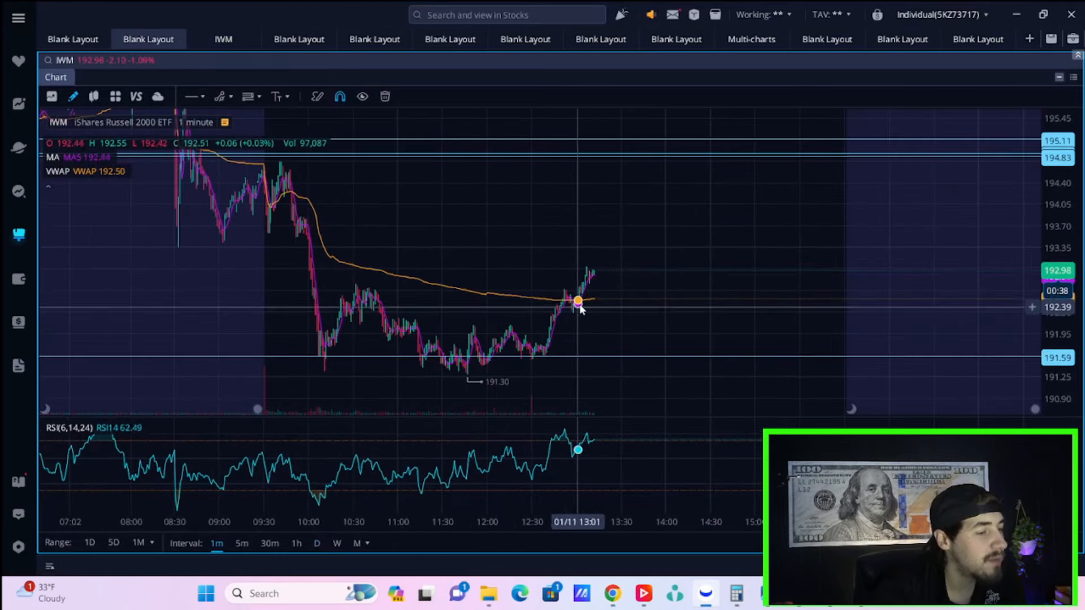
pyautogui.moveTo(442, 188)
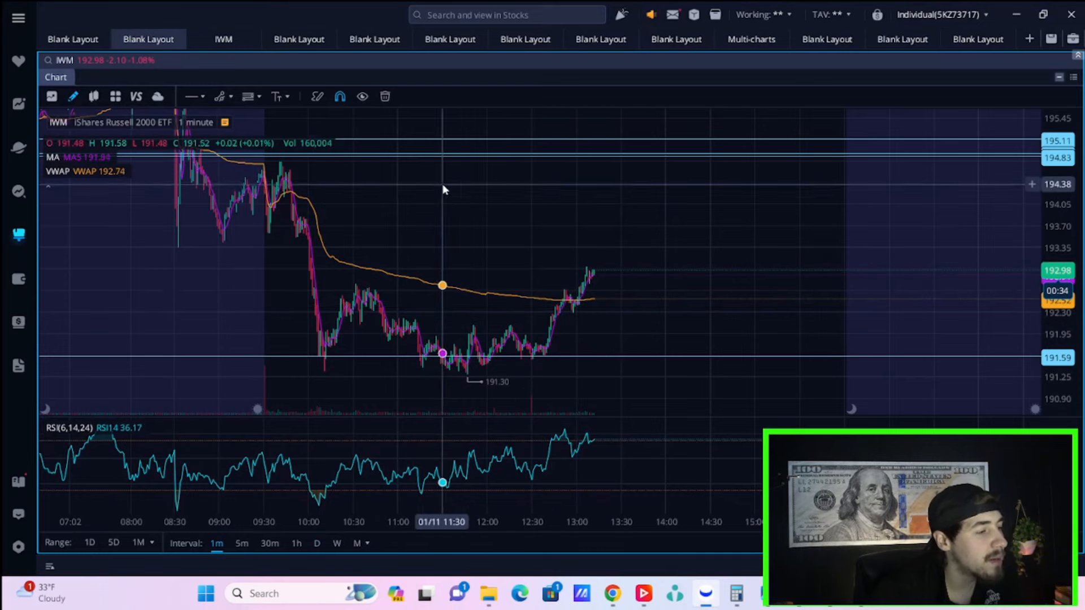
# Glance at the SPY one-minute chart in thinkorswim, then return to the Trading Economics calendar.
pyautogui.click(72, 38)
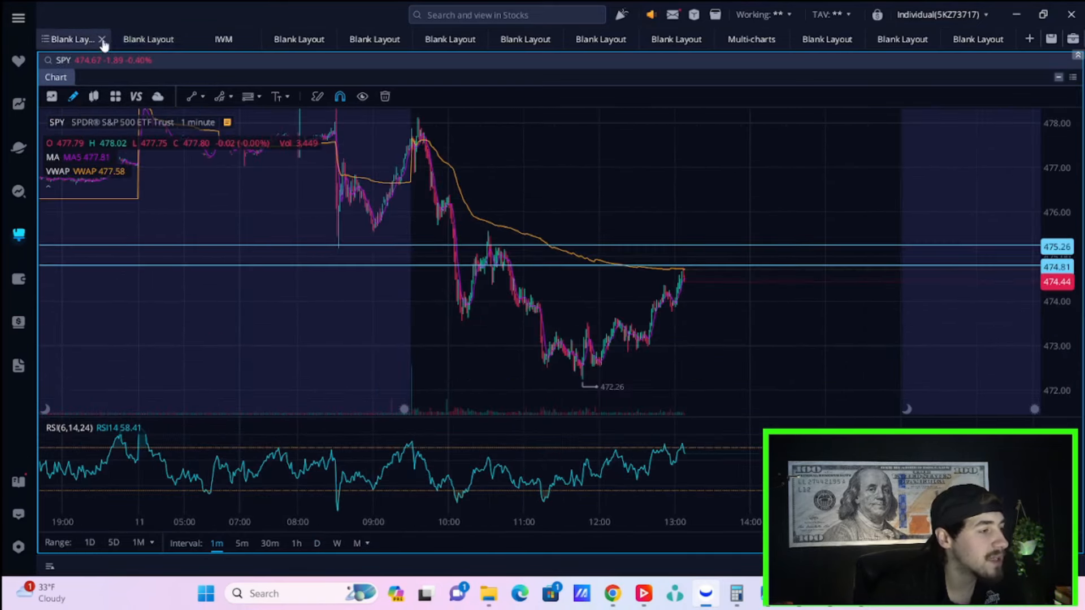
pyautogui.click(102, 38)
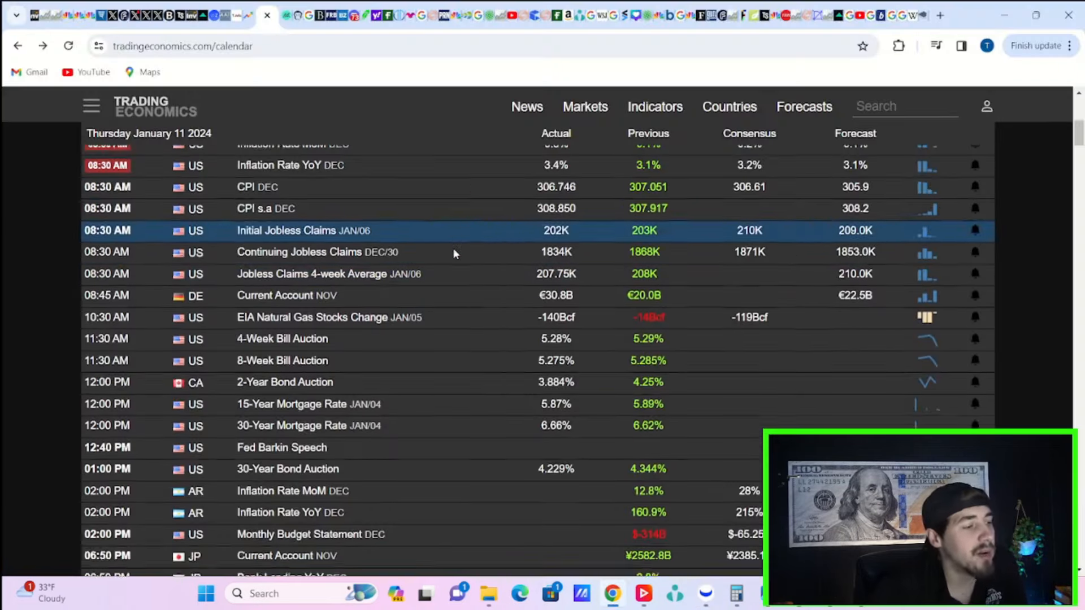
# Bring the afternoon bond auctions and Fed Barkin speech rows into view on the Jan 11 calendar.
pyautogui.scroll(-3)
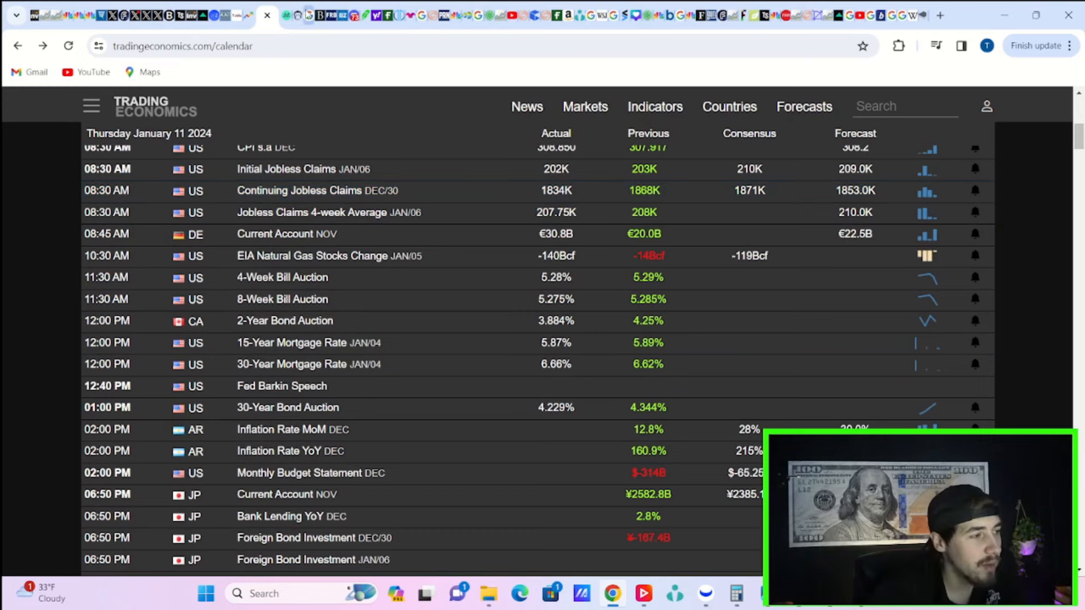
pyautogui.moveTo(248, 14)
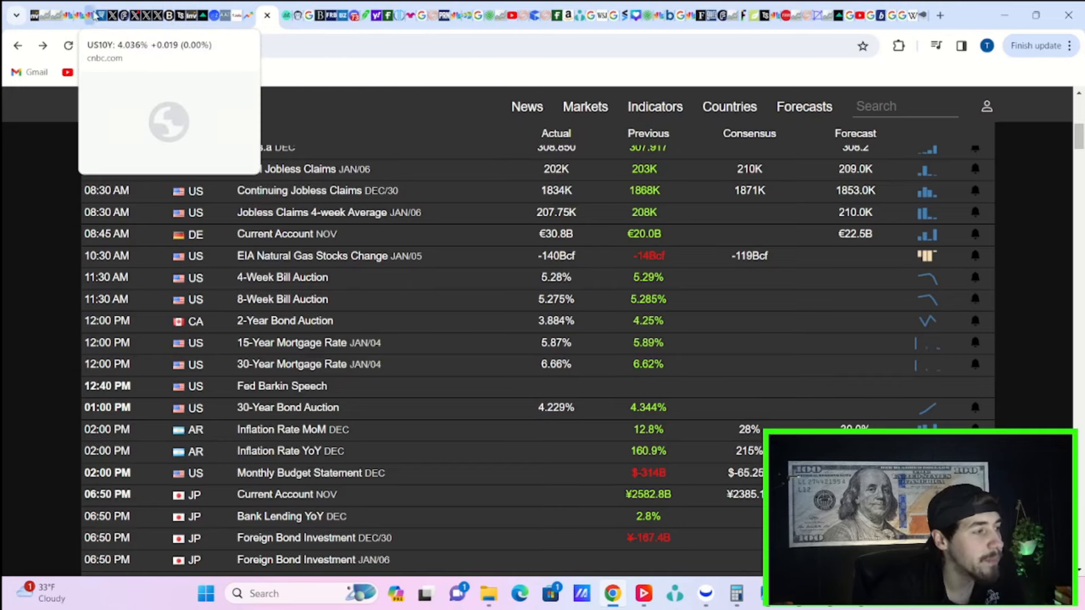
# View CNBC's U.S. 10 Year Treasury quote at 4.023% with its one-year yield chart.
pyautogui.click(149, 51)
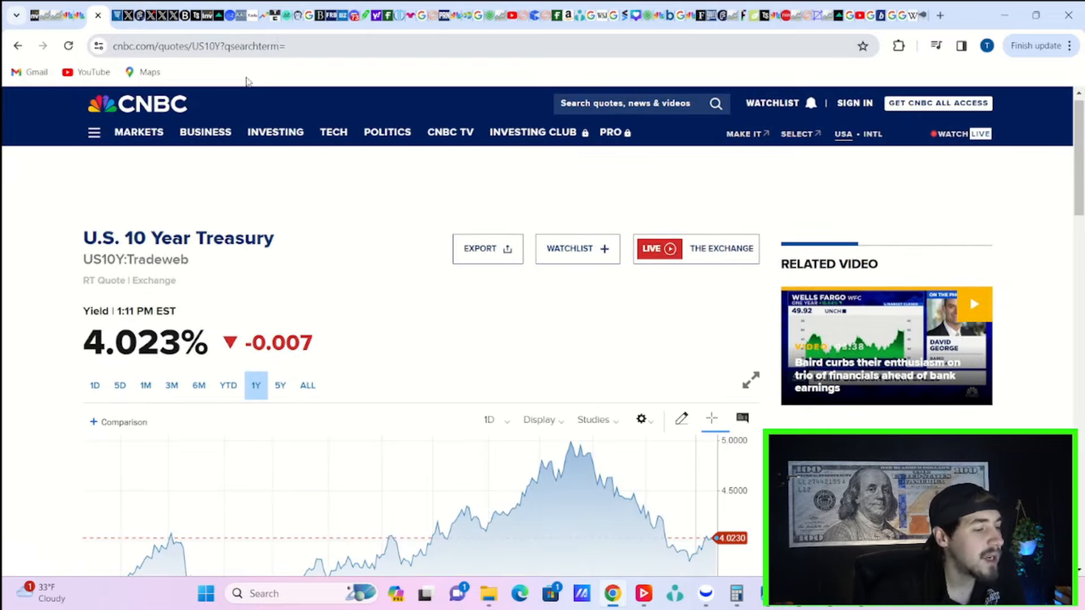
pyautogui.scroll(-3)
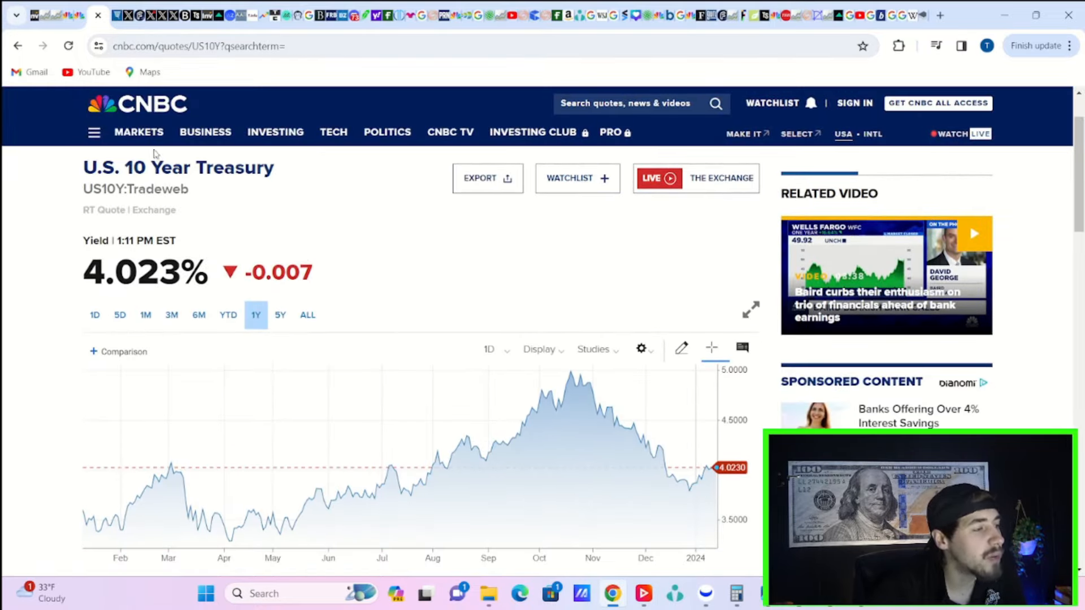
pyautogui.moveTo(702, 467)
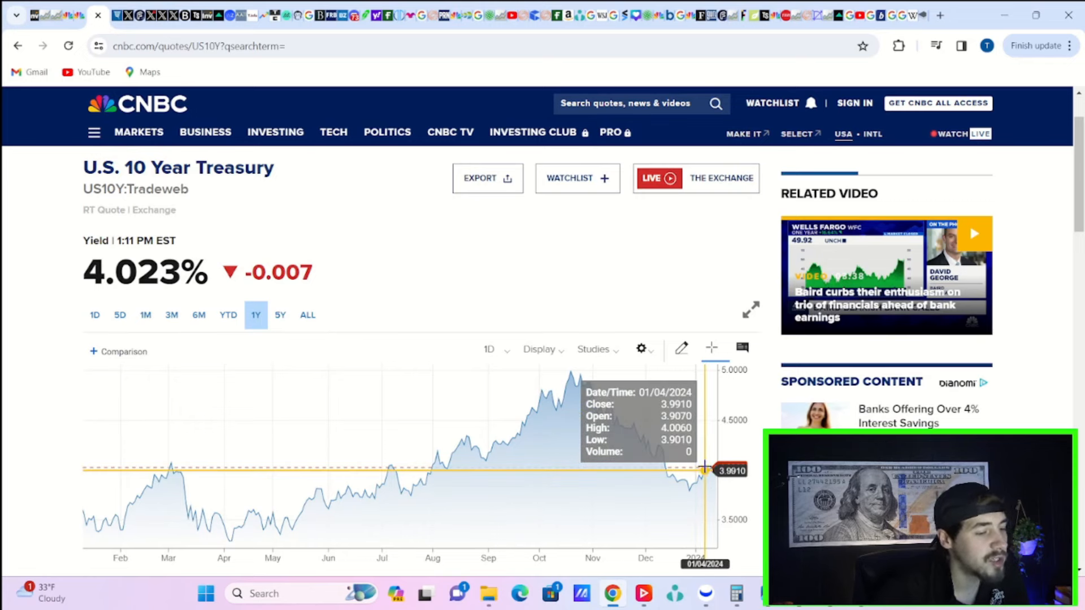
pyautogui.moveTo(668, 476)
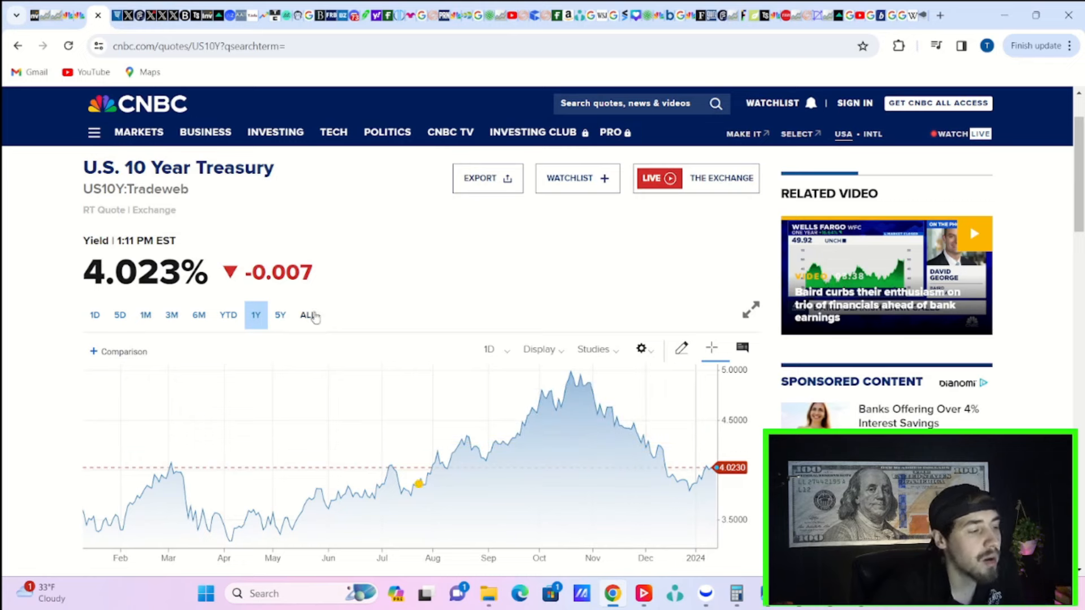
pyautogui.moveTo(250, 63)
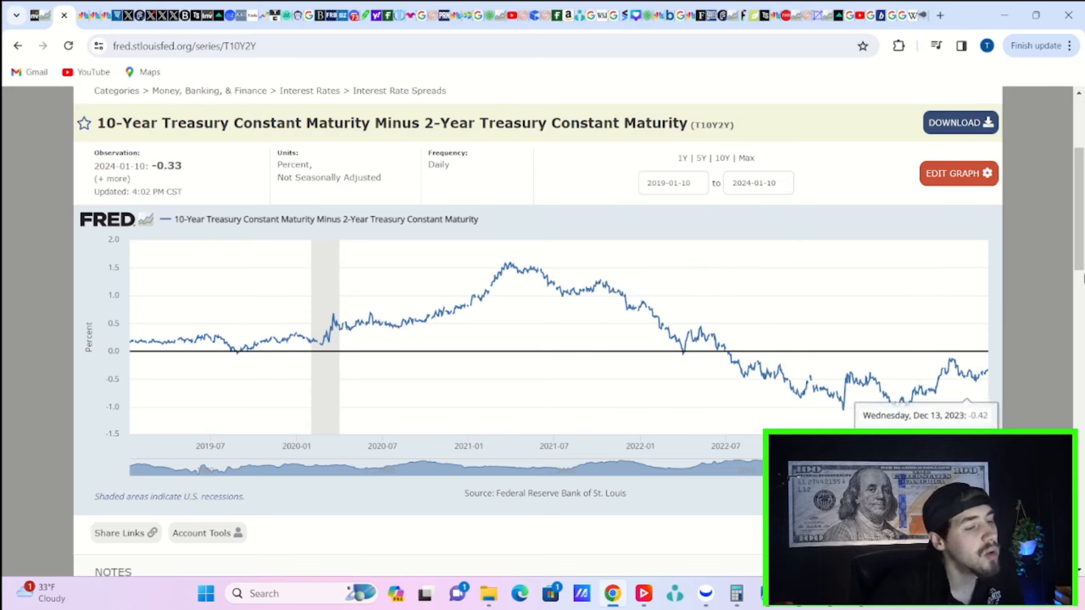
pyautogui.moveTo(985, 368)
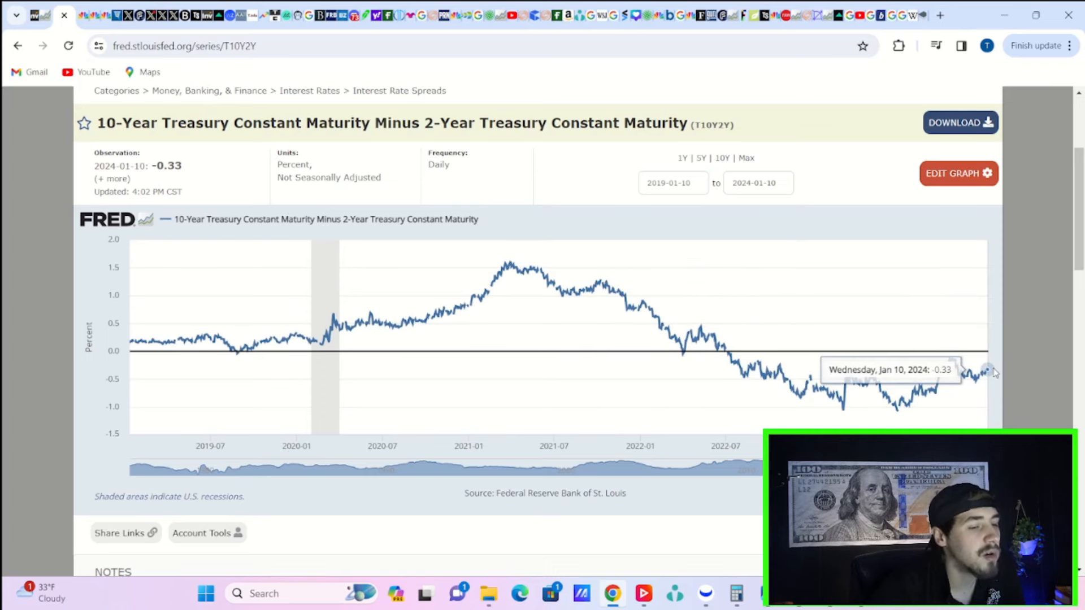
pyautogui.moveTo(986, 372)
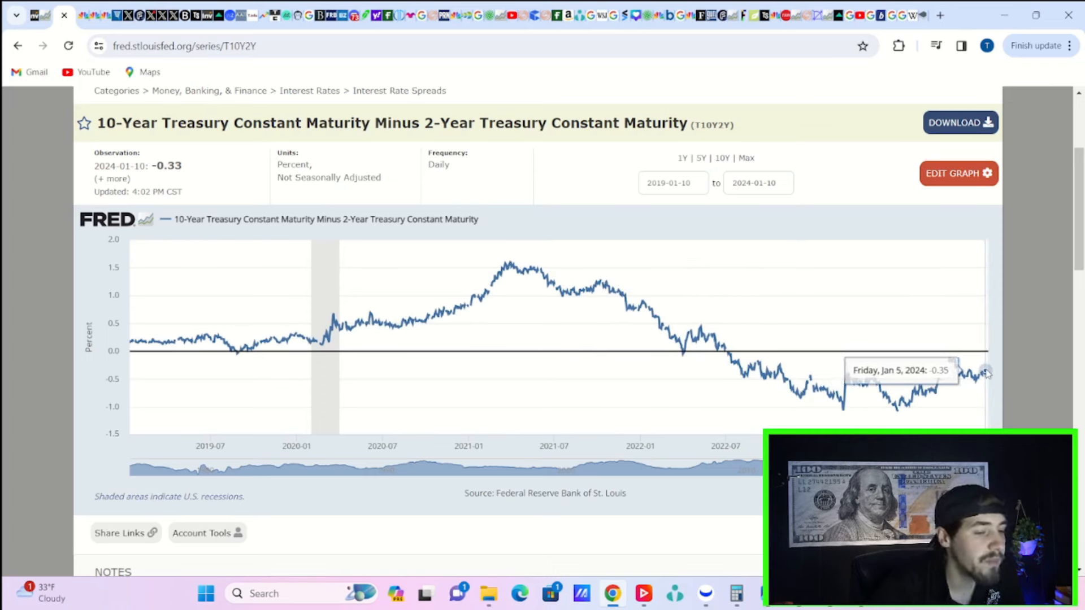
pyautogui.moveTo(987, 372)
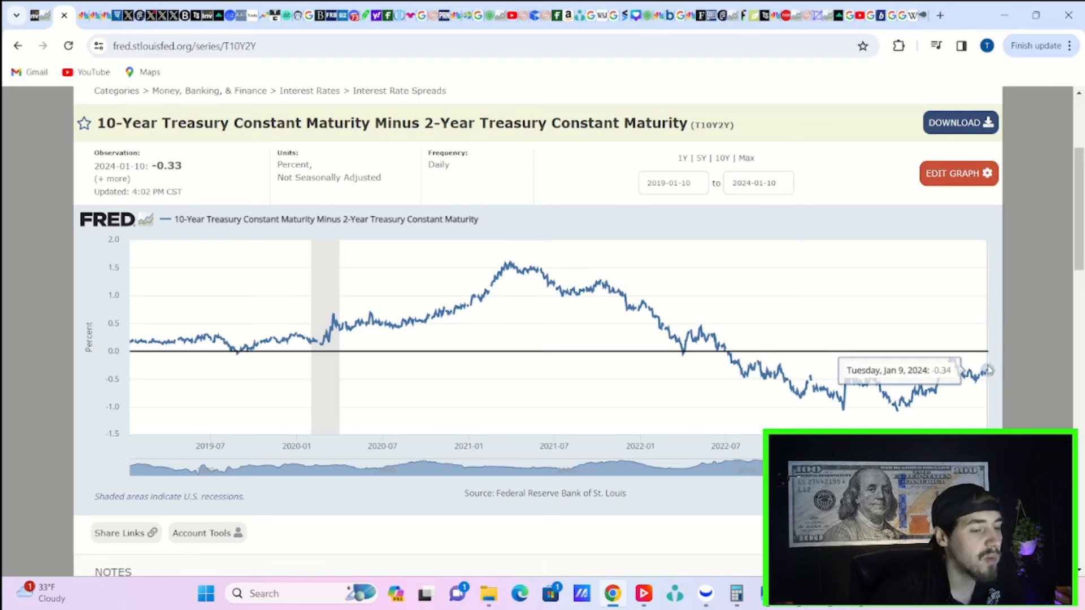
pyautogui.moveTo(978, 374)
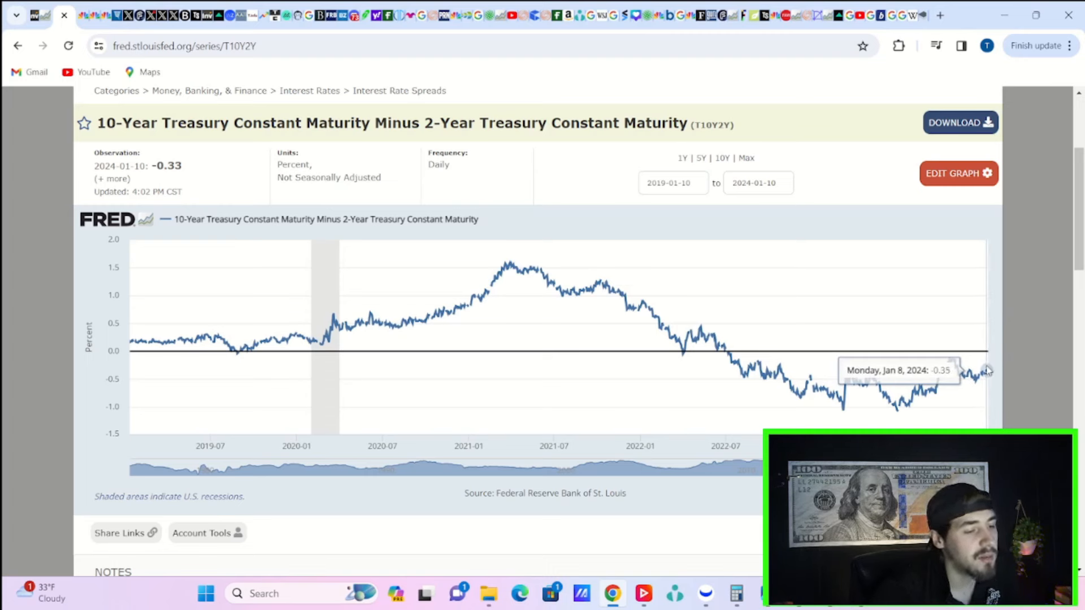
pyautogui.moveTo(991, 371)
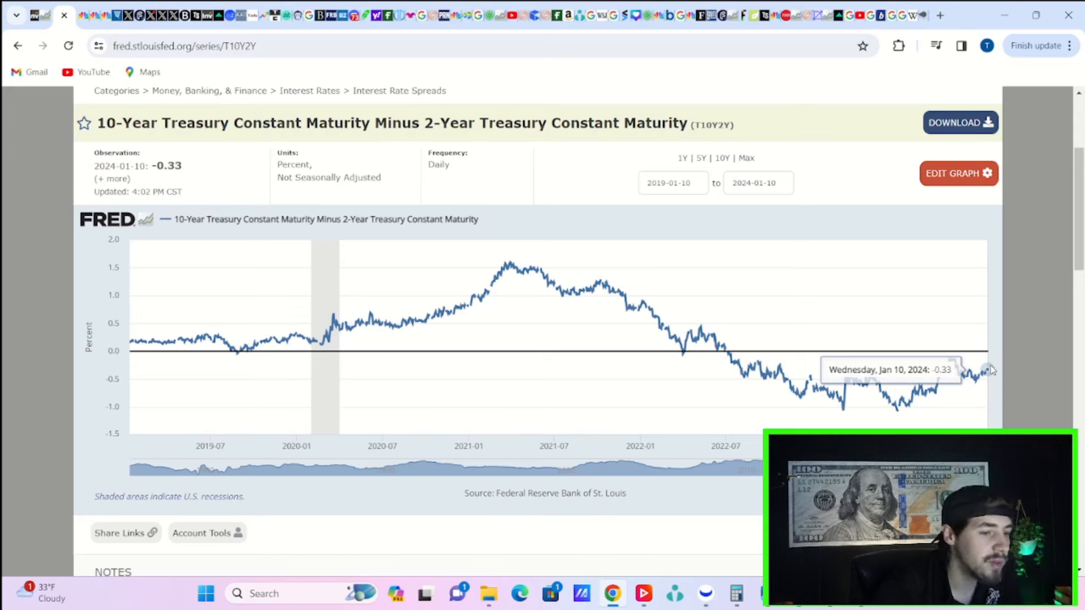
pyautogui.moveTo(985, 374)
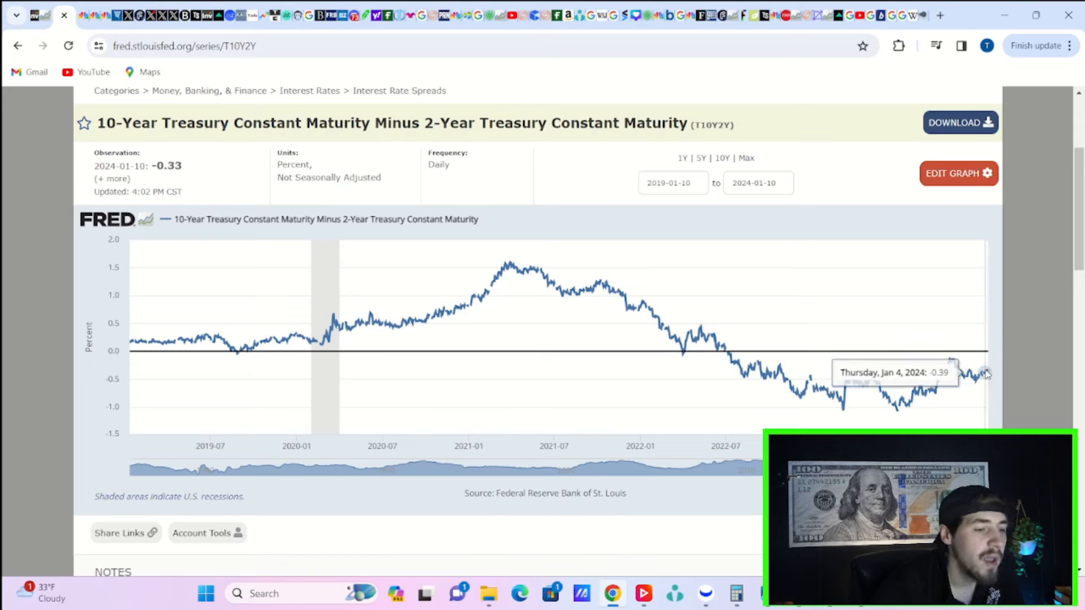
pyautogui.moveTo(981, 375)
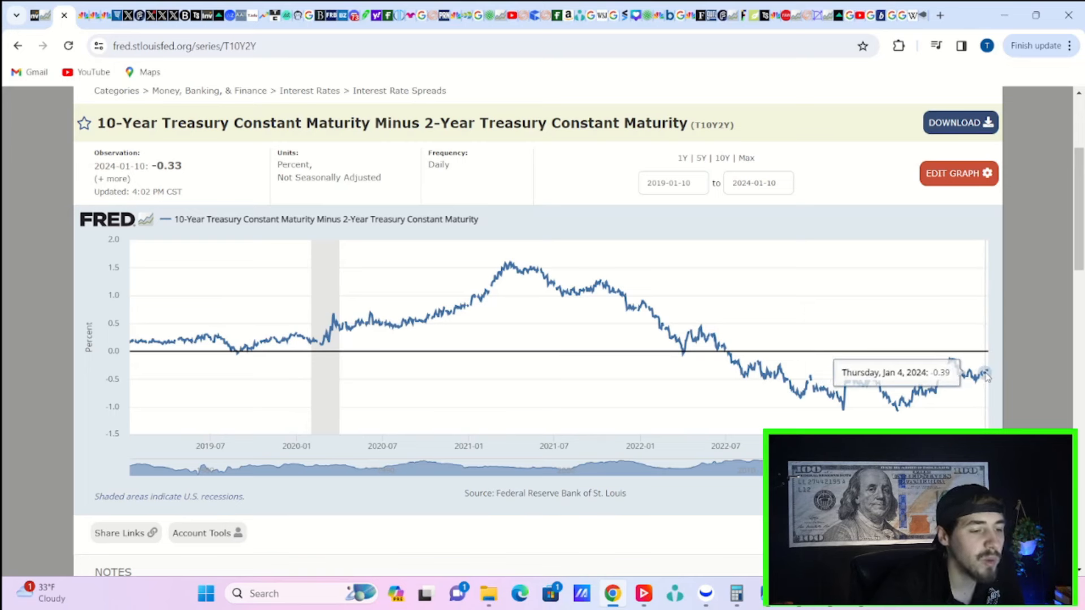
pyautogui.moveTo(984, 371)
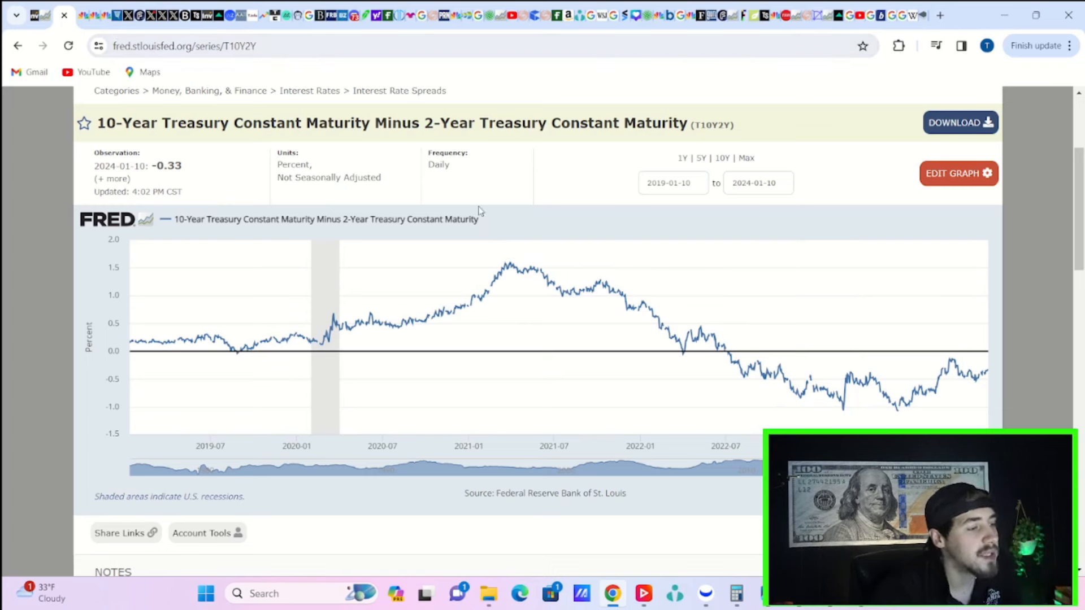
pyautogui.moveTo(202, 5)
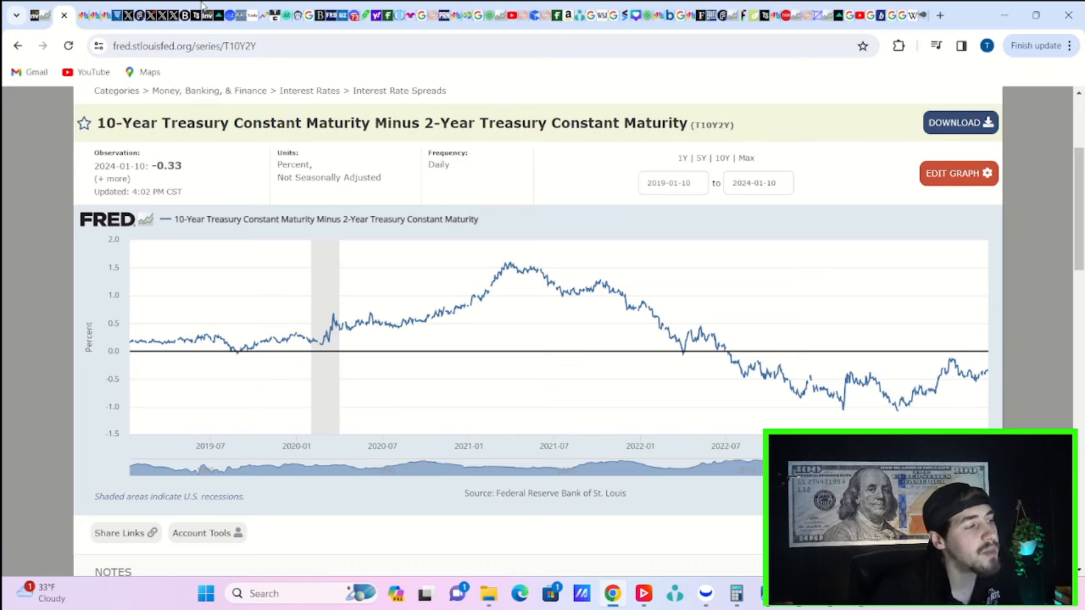
pyautogui.moveTo(240, 14)
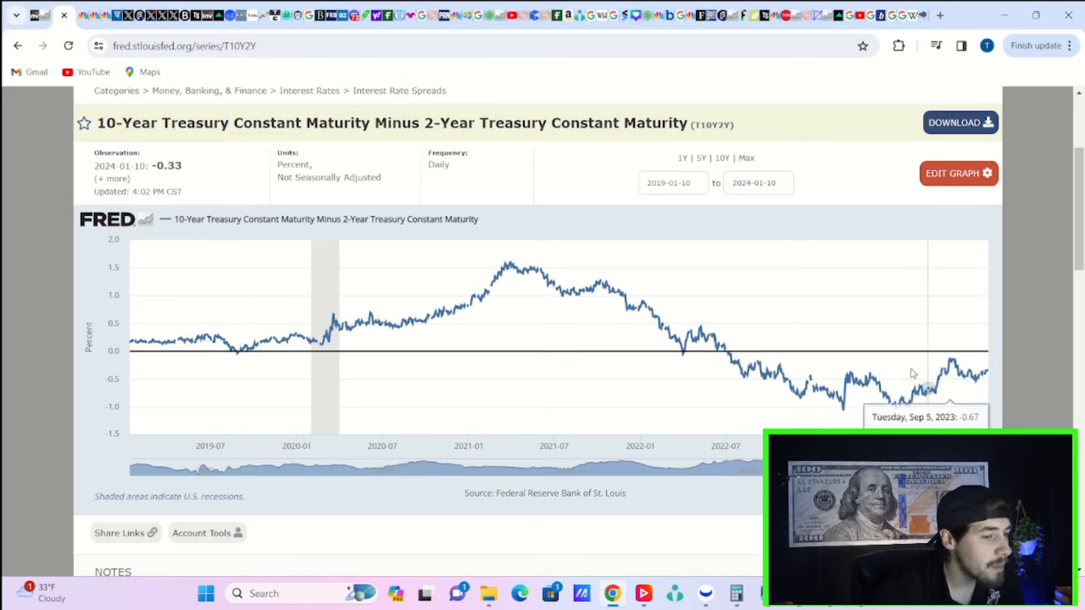
pyautogui.moveTo(896, 406)
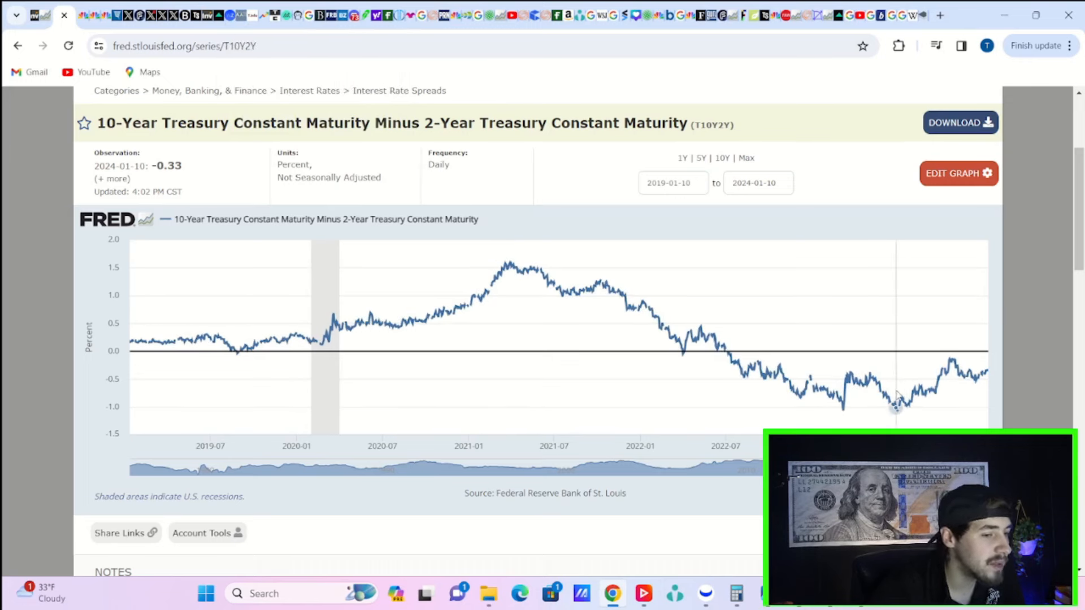
pyautogui.moveTo(895, 401)
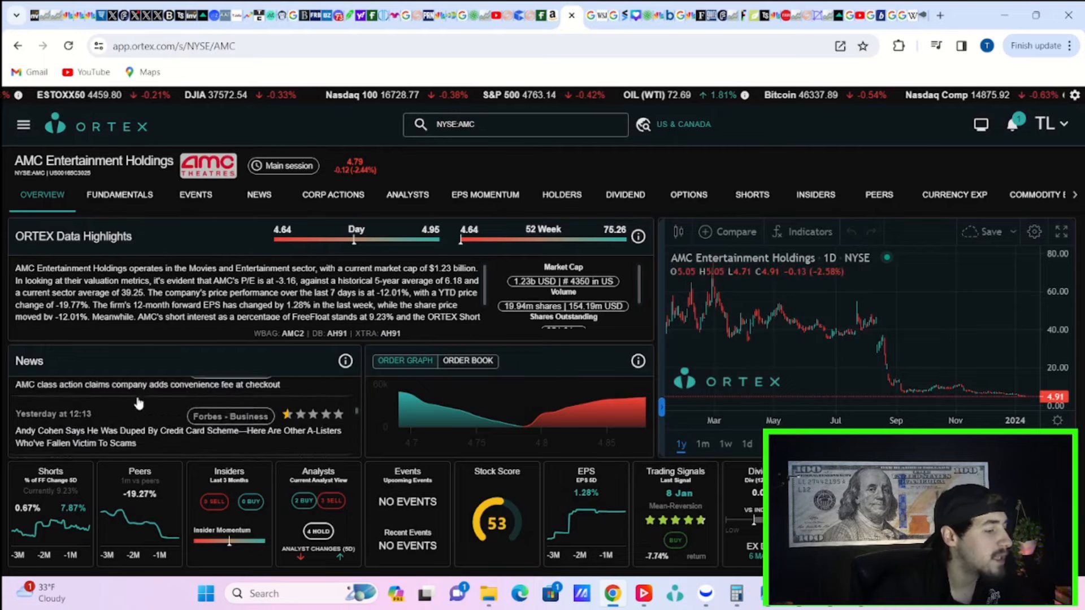
# Read Ortex's AMC class action story on the checkout convenience fee, then close it back to the overview.
pyautogui.scroll(3)
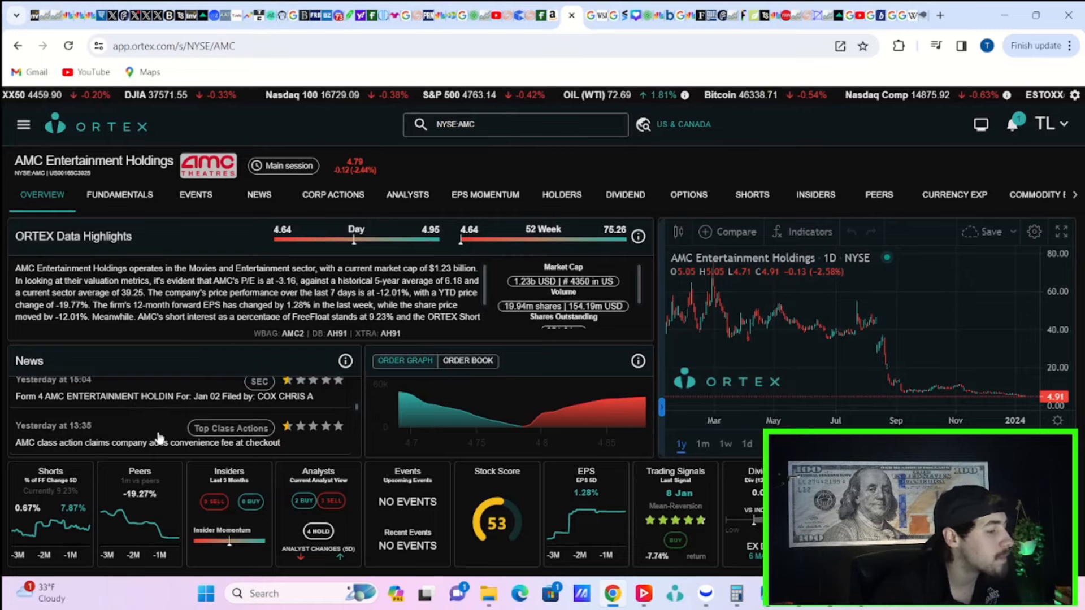
pyautogui.click(146, 442)
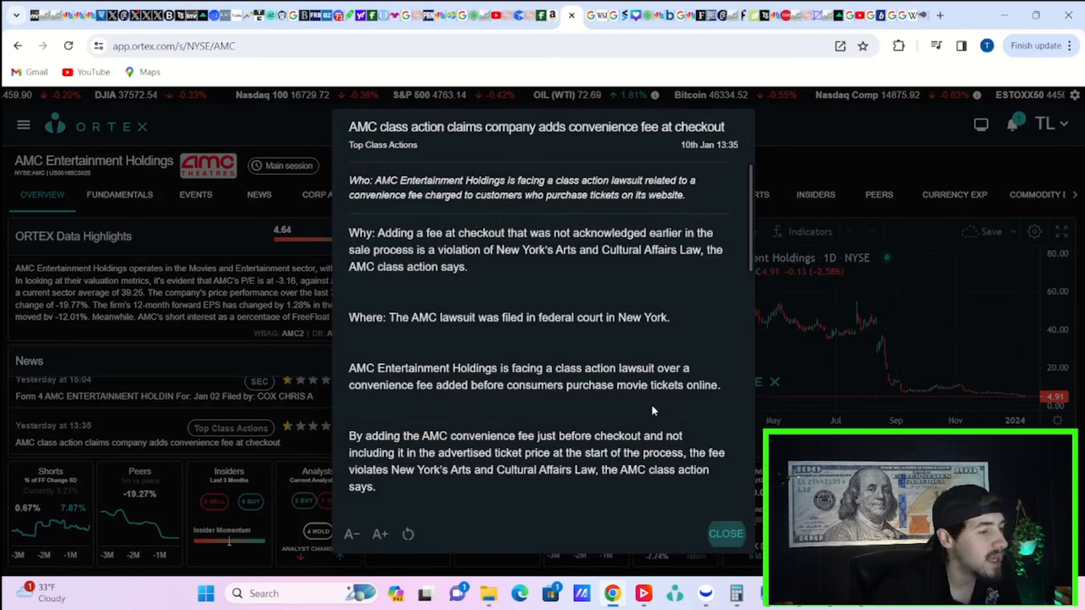
pyautogui.moveTo(504, 245)
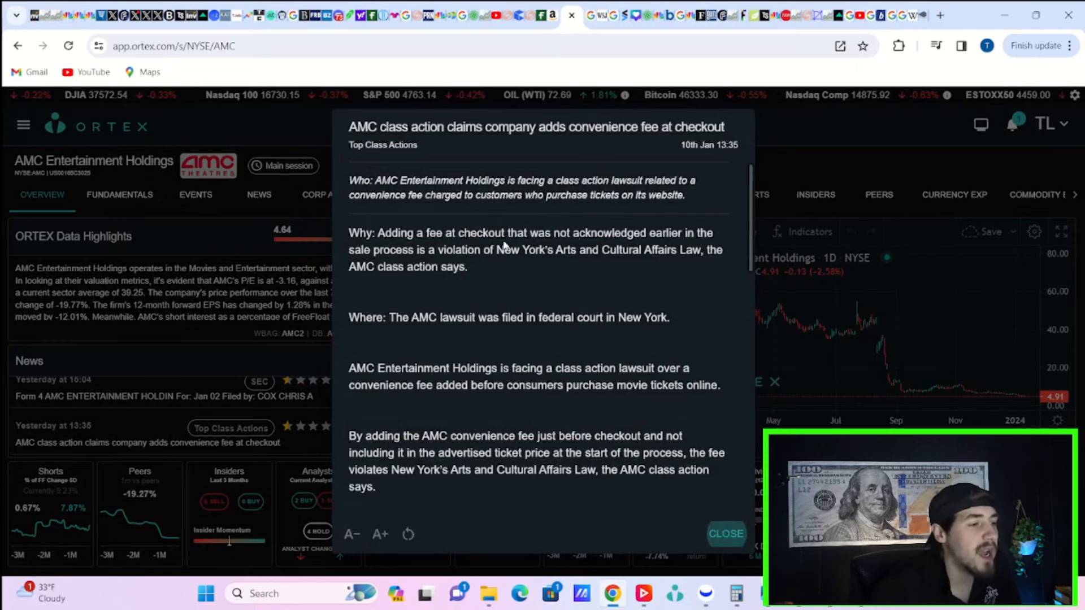
pyautogui.moveTo(430, 221)
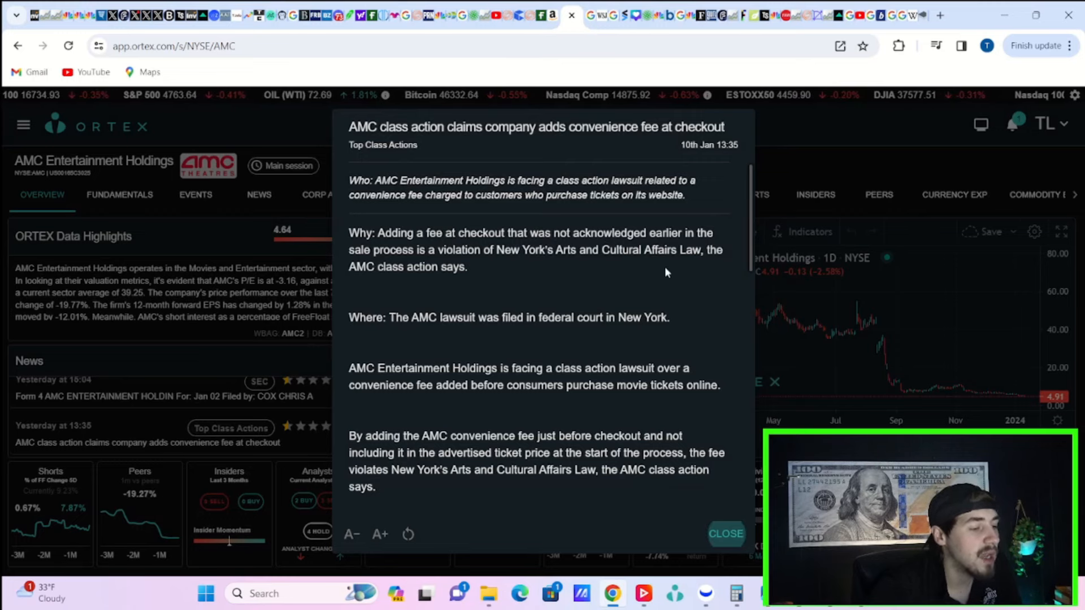
pyautogui.click(726, 533)
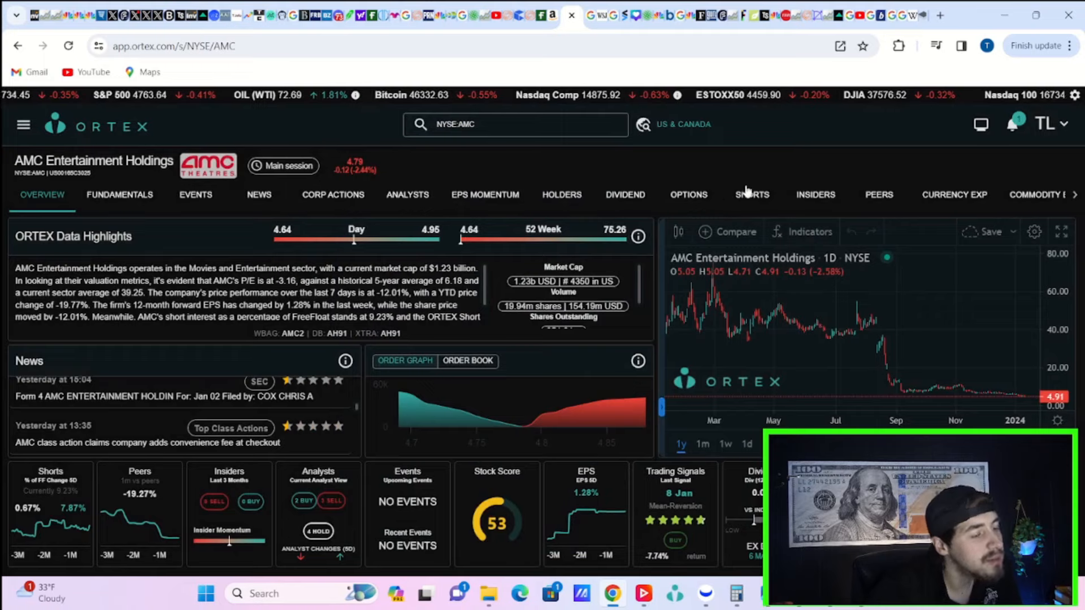
# Show AMC's Ortex options data with option chain, flow sentiment and put/call ratio chart.
pyautogui.click(688, 194)
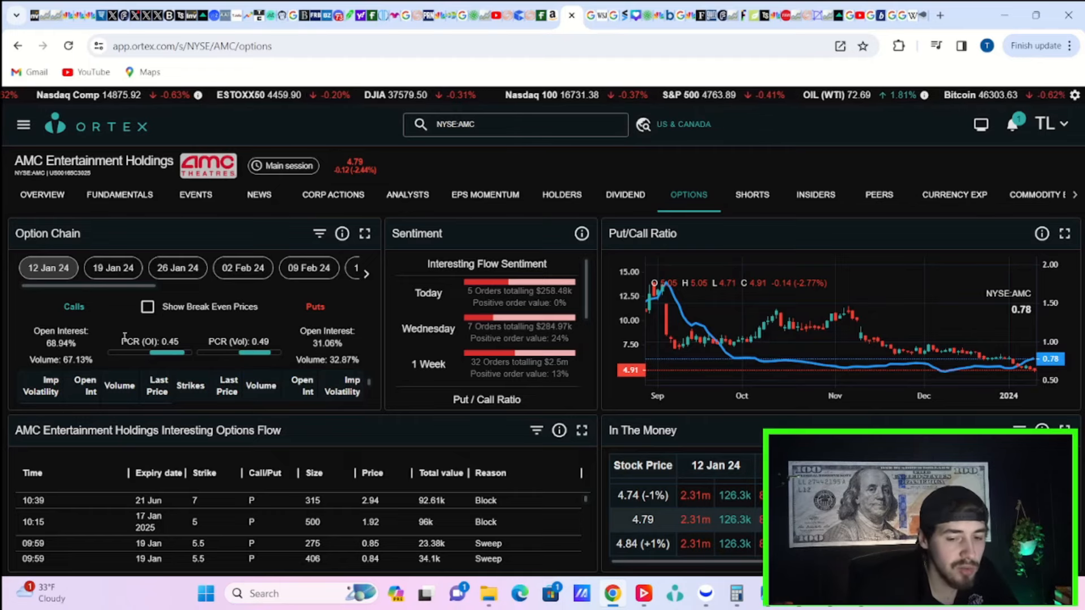
pyautogui.moveTo(183, 341)
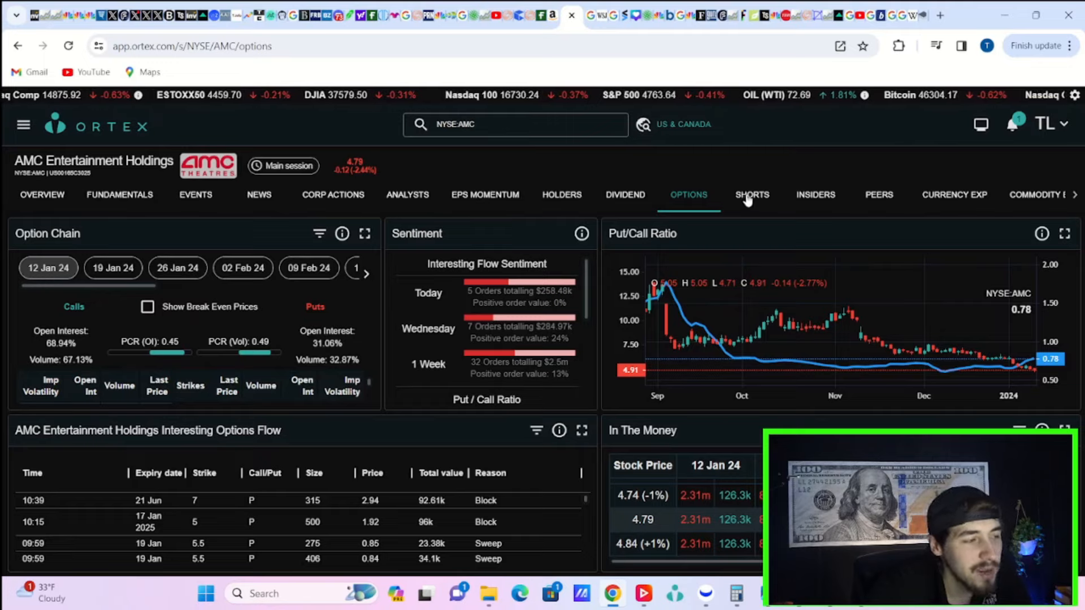
# Show AMC's Ortex Shorts page with 9.23% short interest of free float, with the side menu hidden.
pyautogui.click(751, 195)
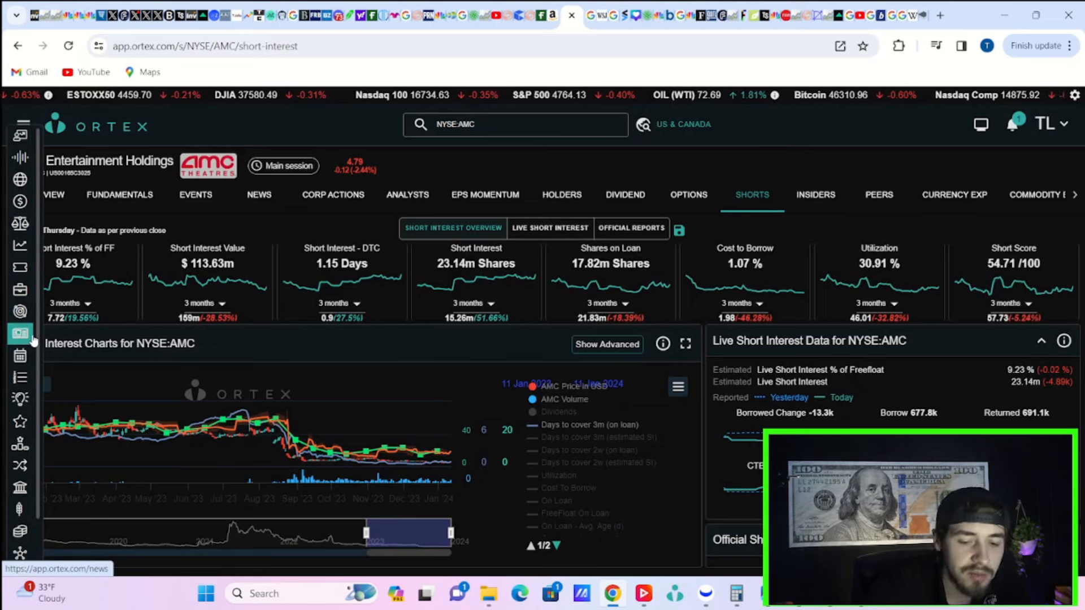
pyautogui.click(23, 126)
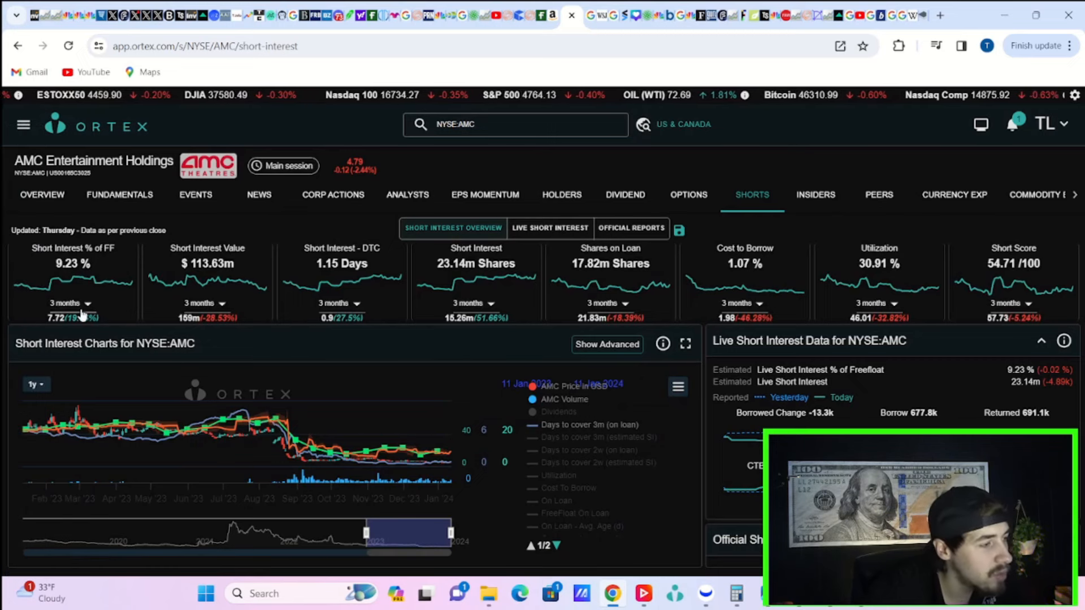
pyautogui.moveTo(437, 201)
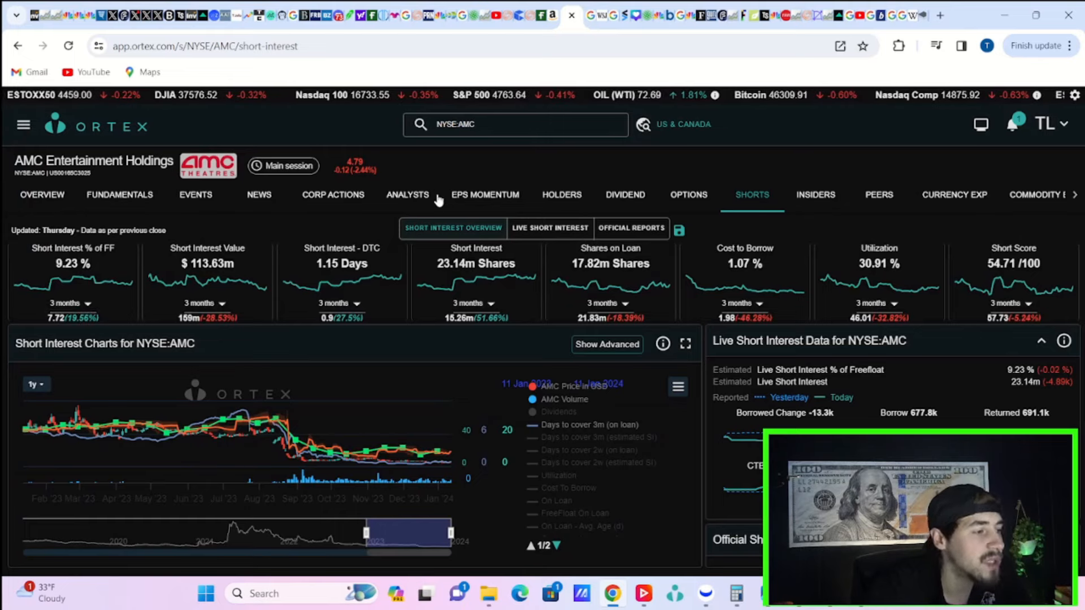
pyautogui.moveTo(433, 204)
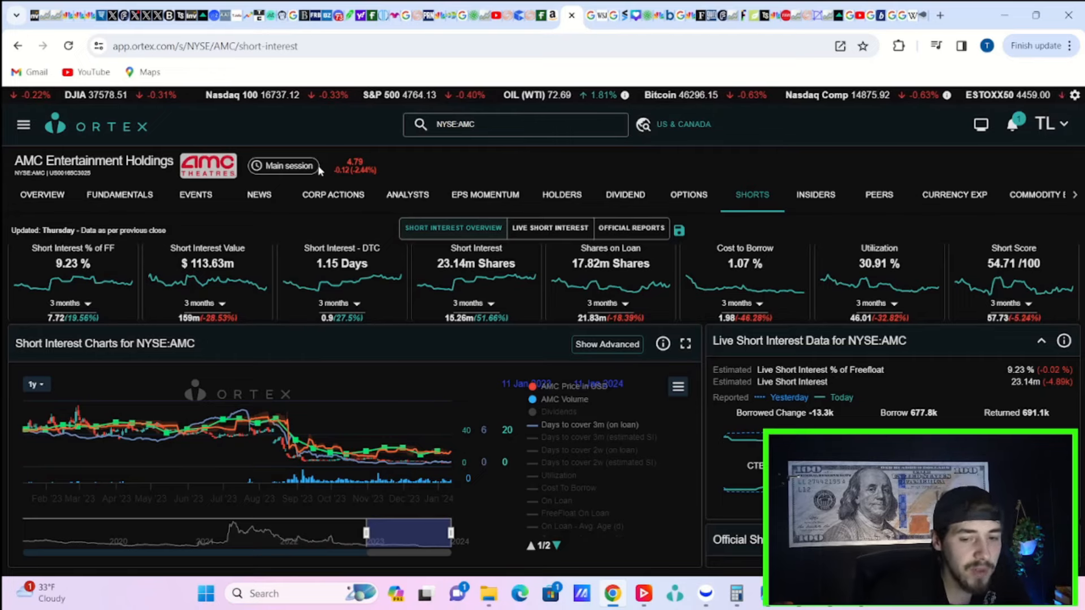
pyautogui.moveTo(602, 167)
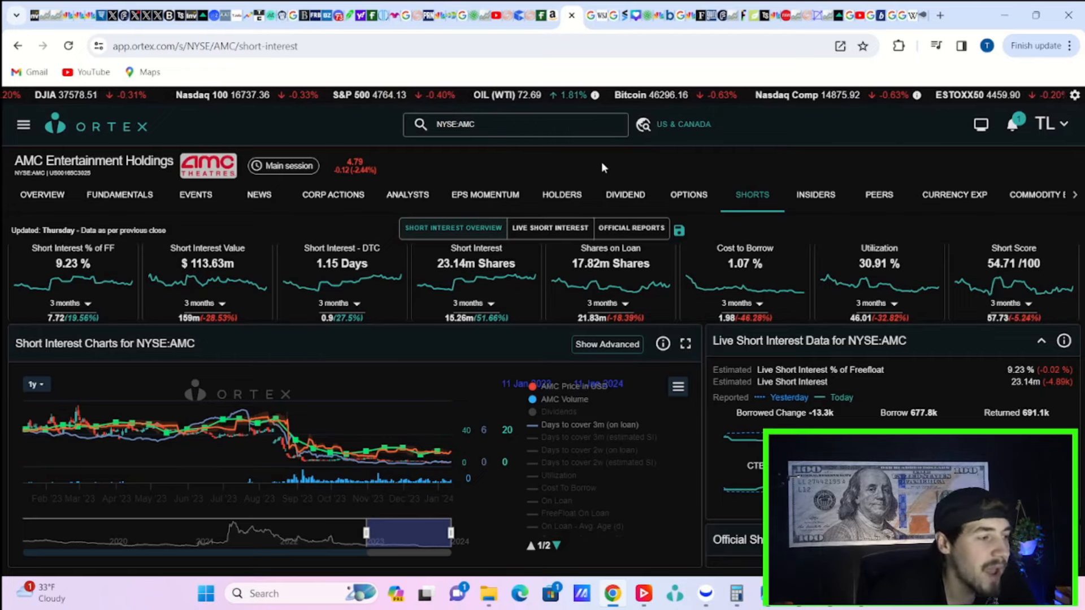
pyautogui.moveTo(560, 172)
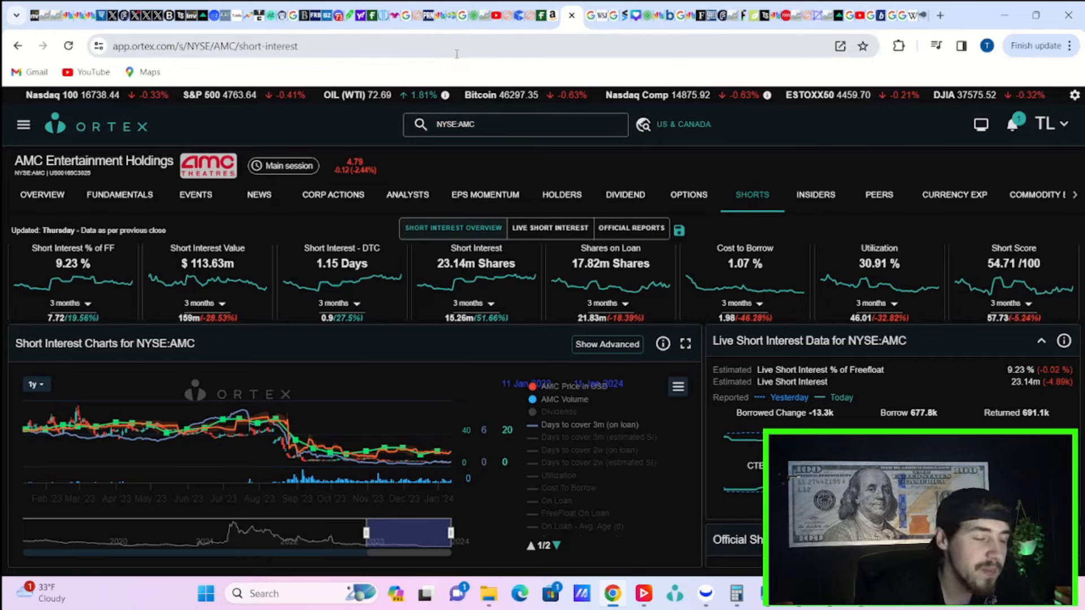
pyautogui.moveTo(440, 14)
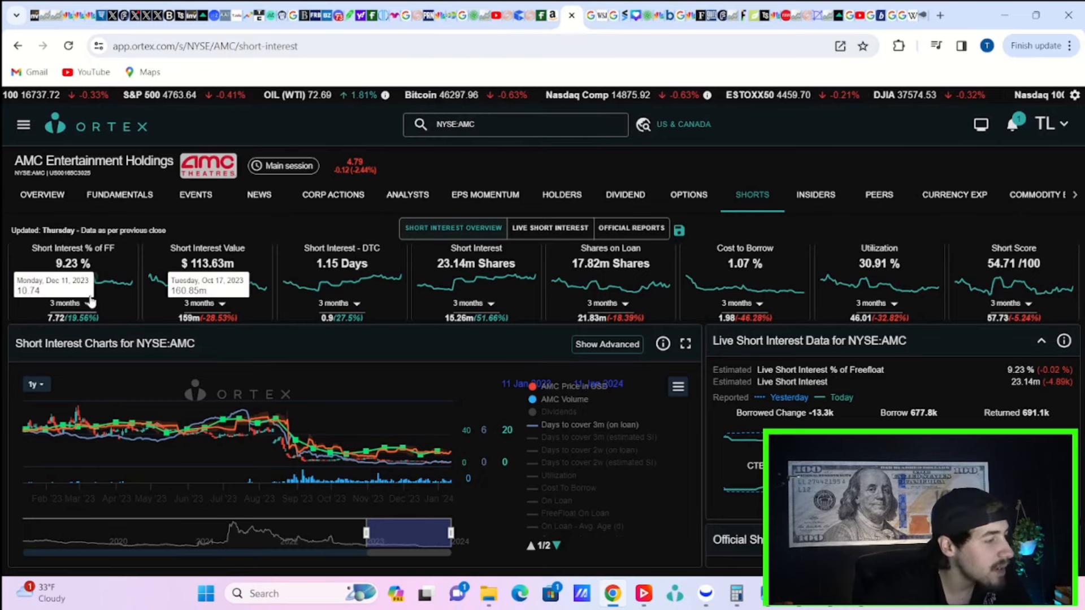
pyautogui.moveTo(35, 284)
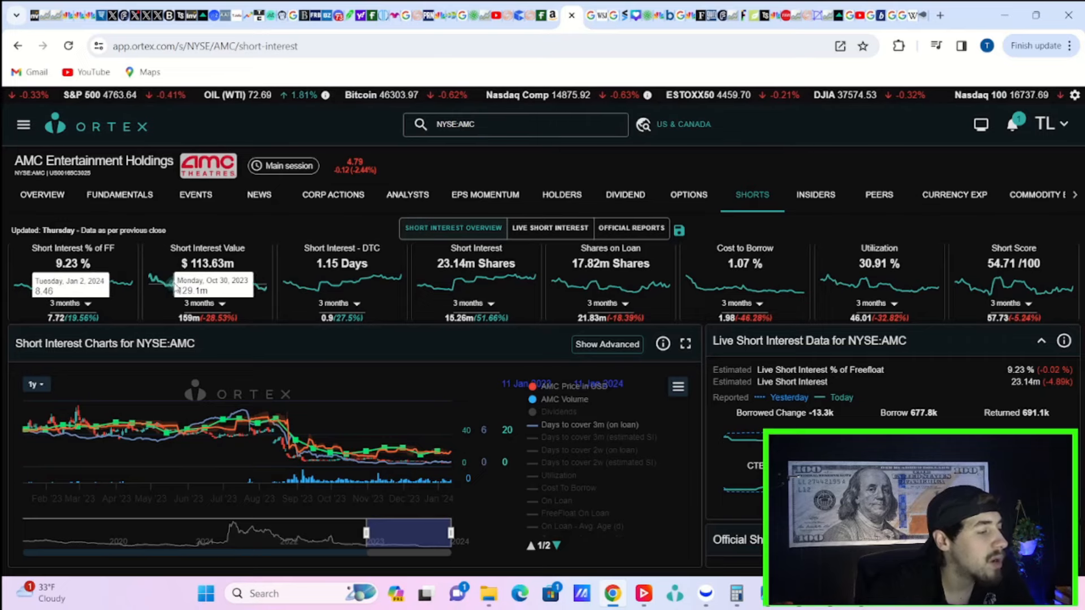
pyautogui.moveTo(294, 313)
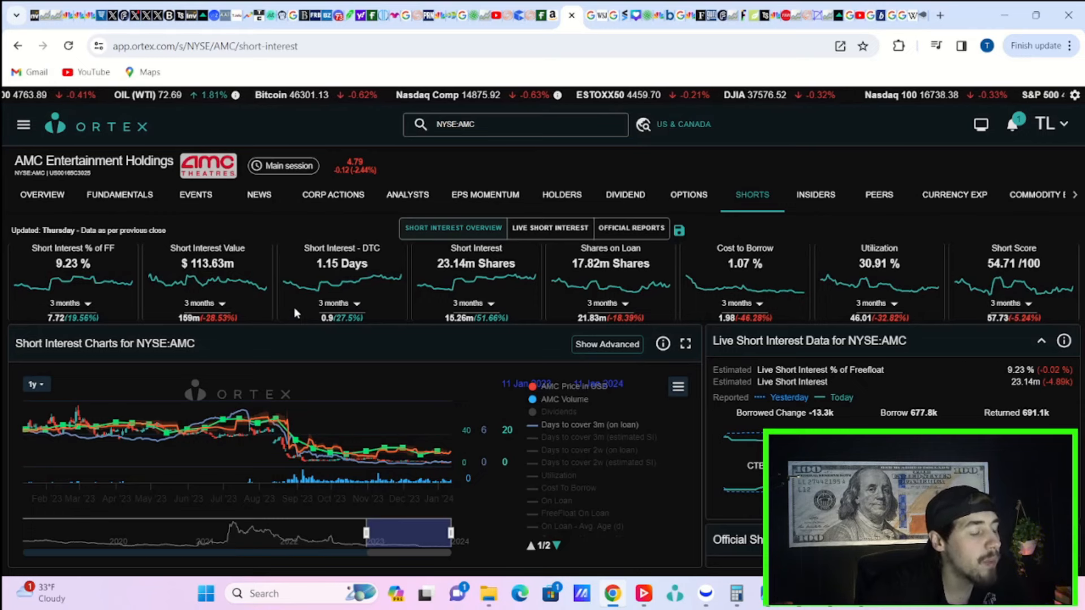
pyautogui.moveTo(249, 348)
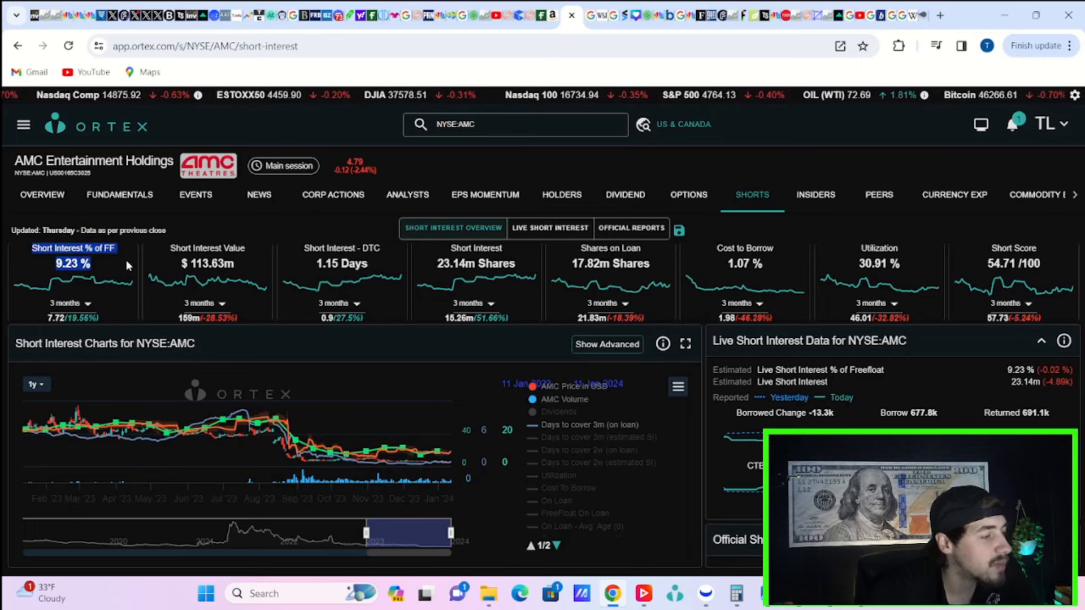
pyautogui.moveTo(811, 226)
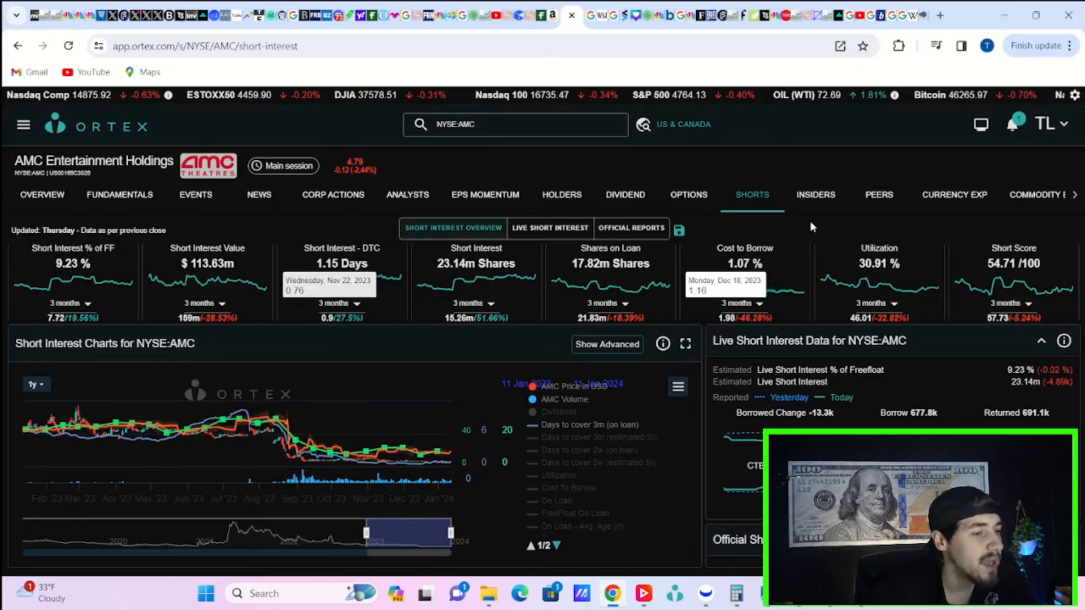
pyautogui.moveTo(484, 163)
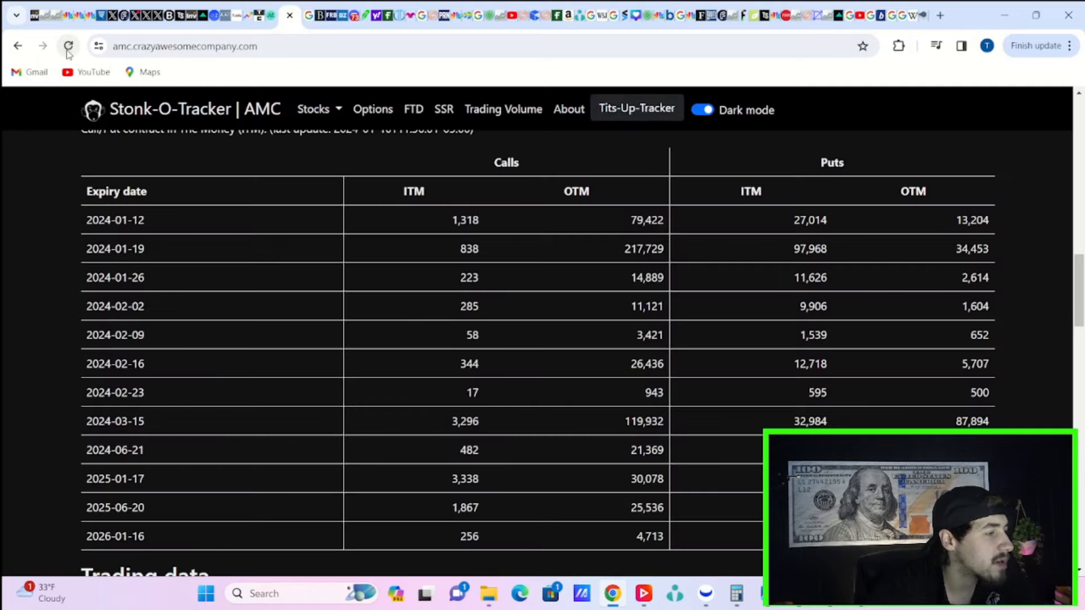
# Refresh Stonk-O-Tracker's AMC ITM/OTM call and put counts by expiry date.
pyautogui.click(68, 46)
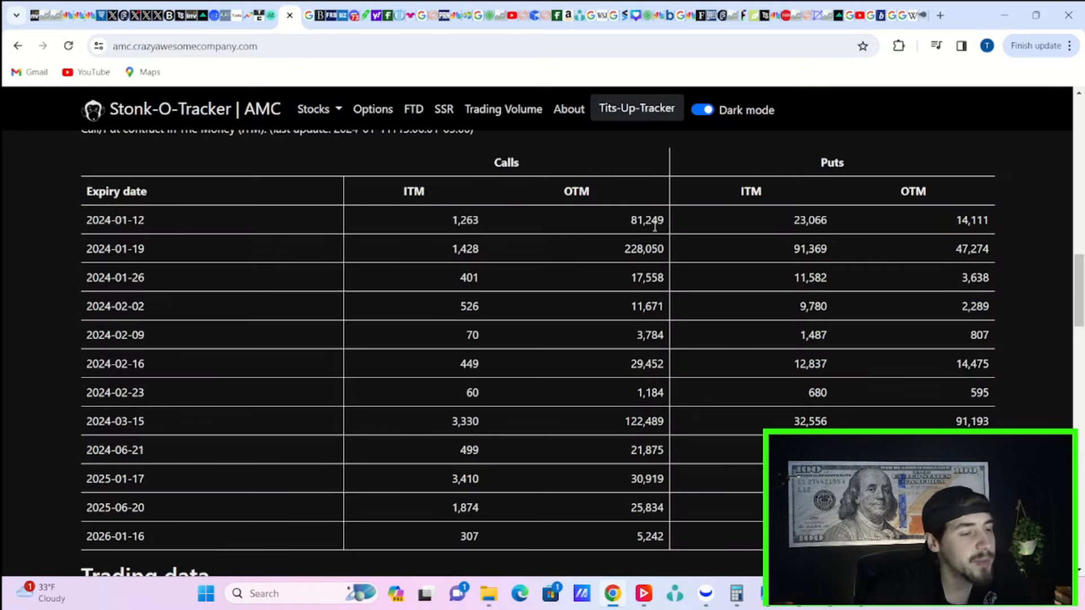
pyautogui.moveTo(697, 251)
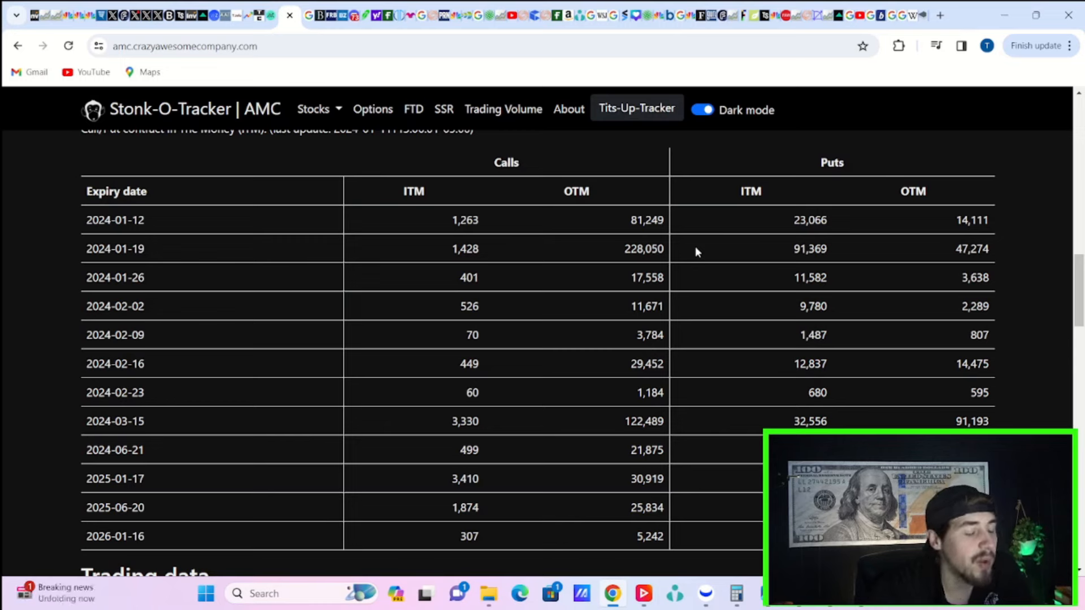
pyautogui.moveTo(418, 263)
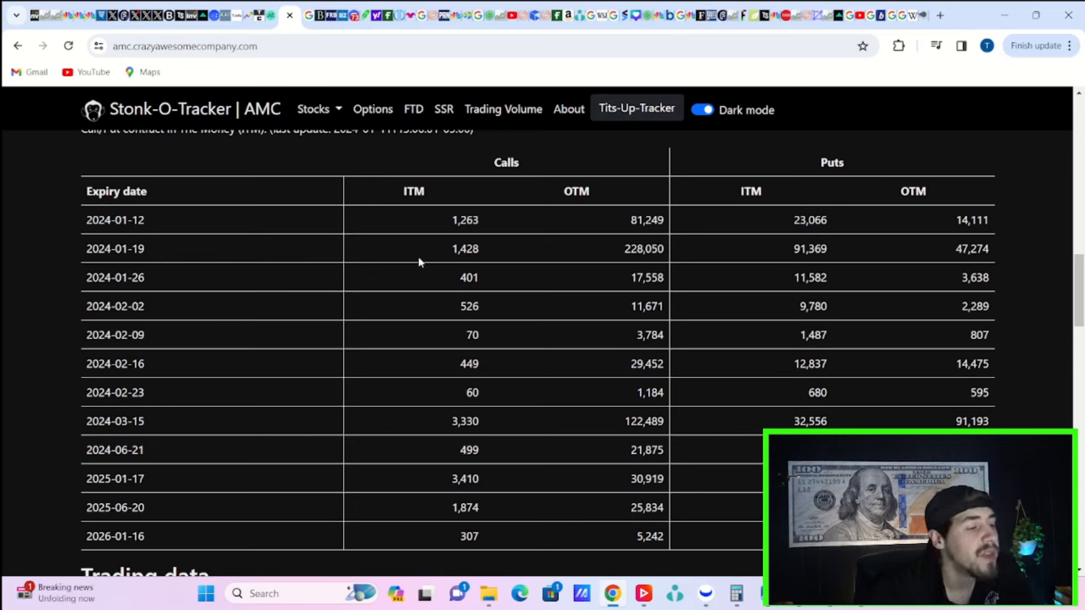
pyautogui.moveTo(618, 254)
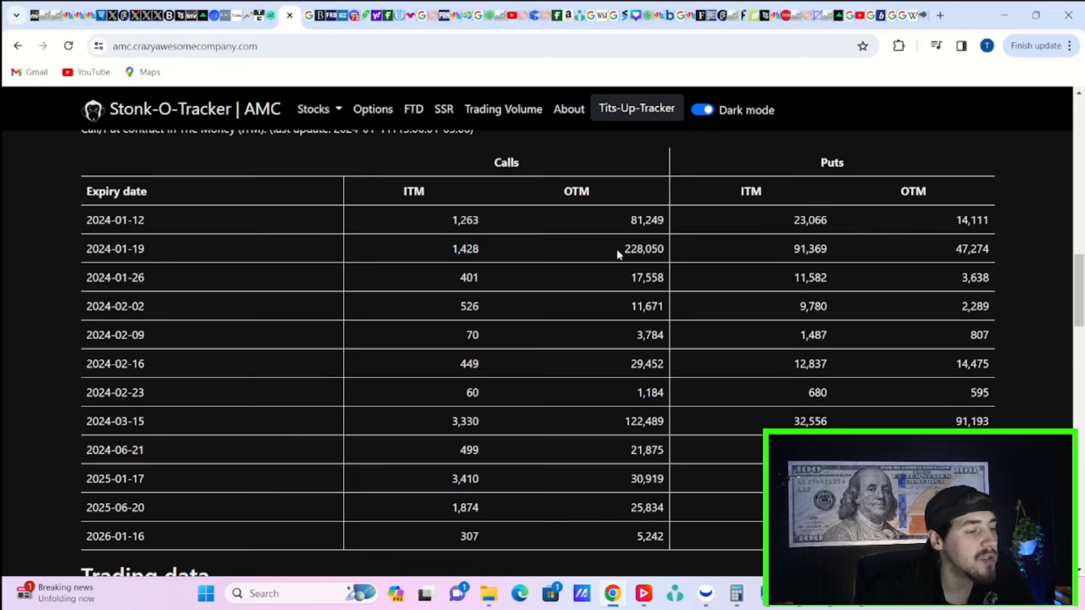
pyautogui.moveTo(782, 258)
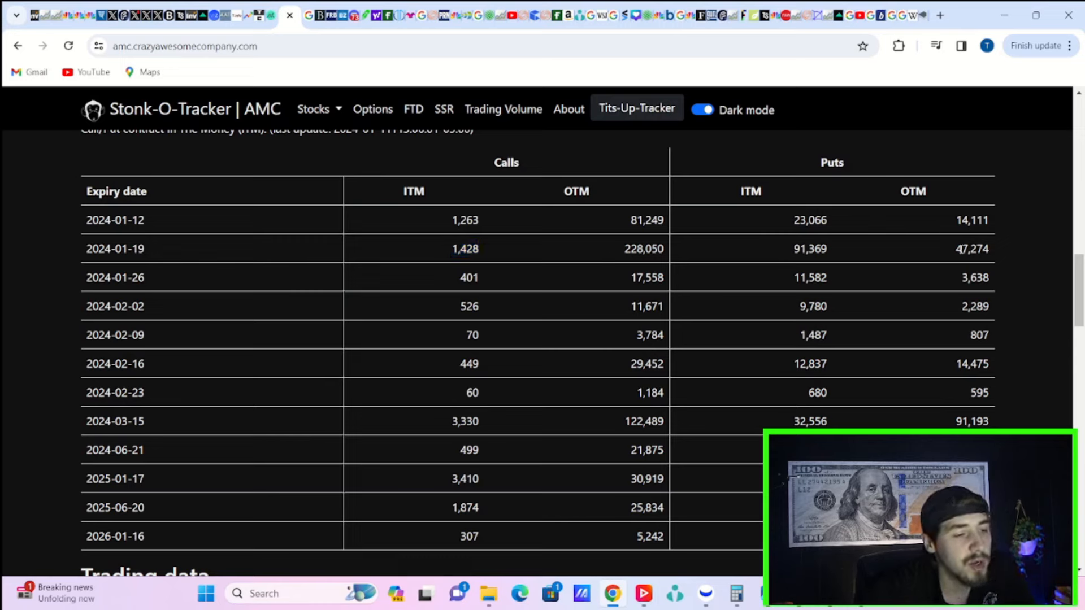
pyautogui.moveTo(388, 15)
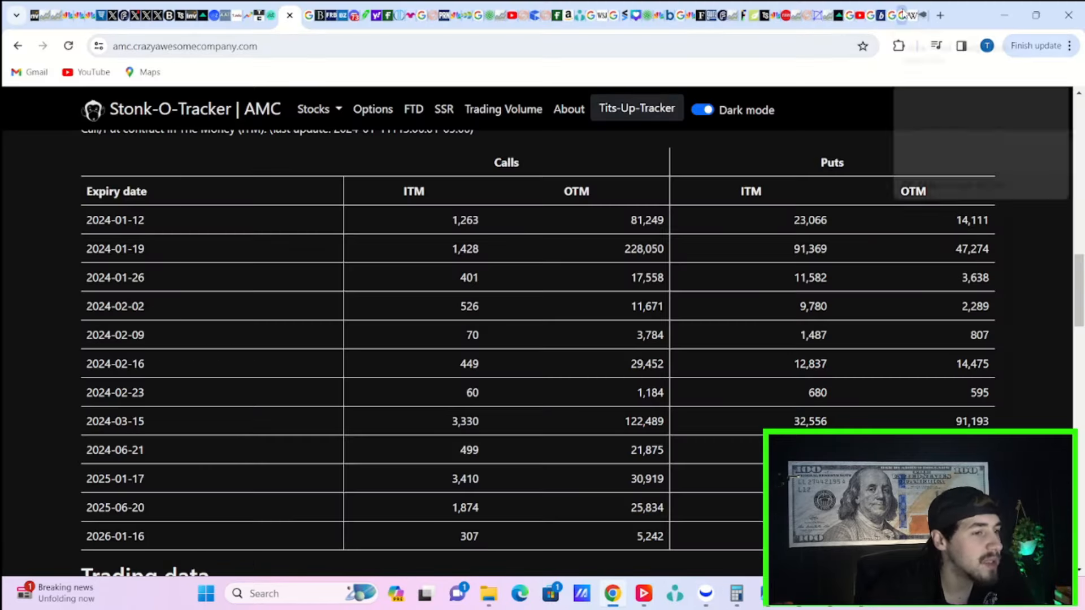
pyautogui.moveTo(879, 15)
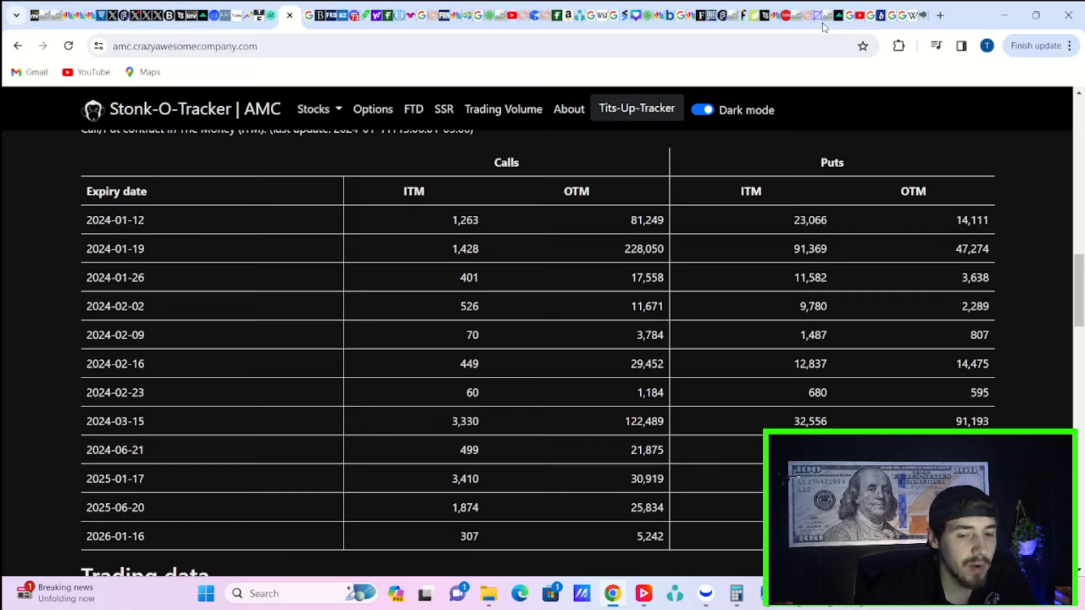
pyautogui.moveTo(722, 5)
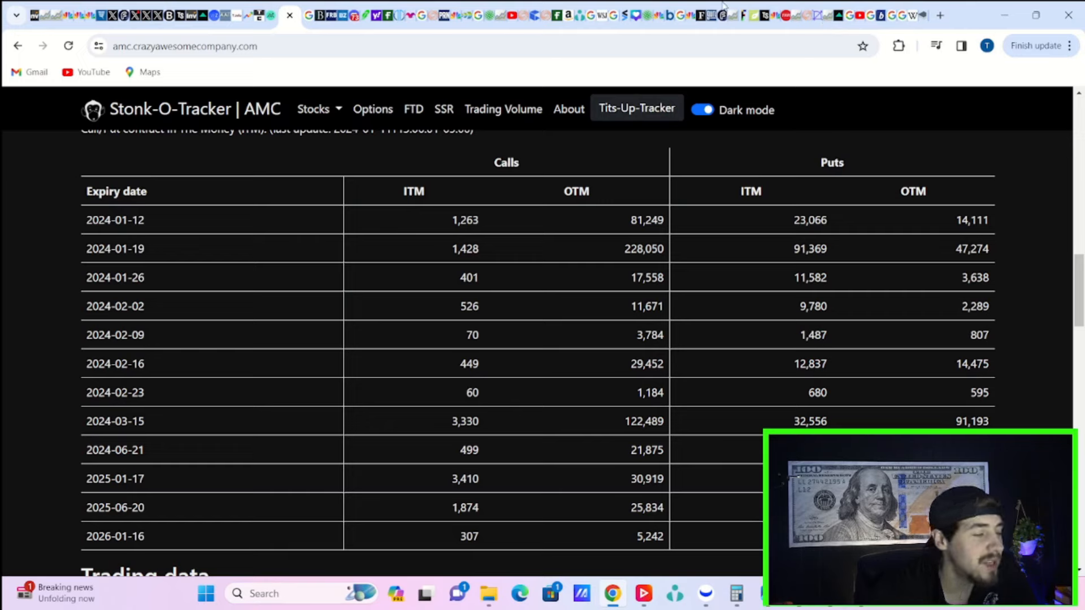
pyautogui.moveTo(111, 14)
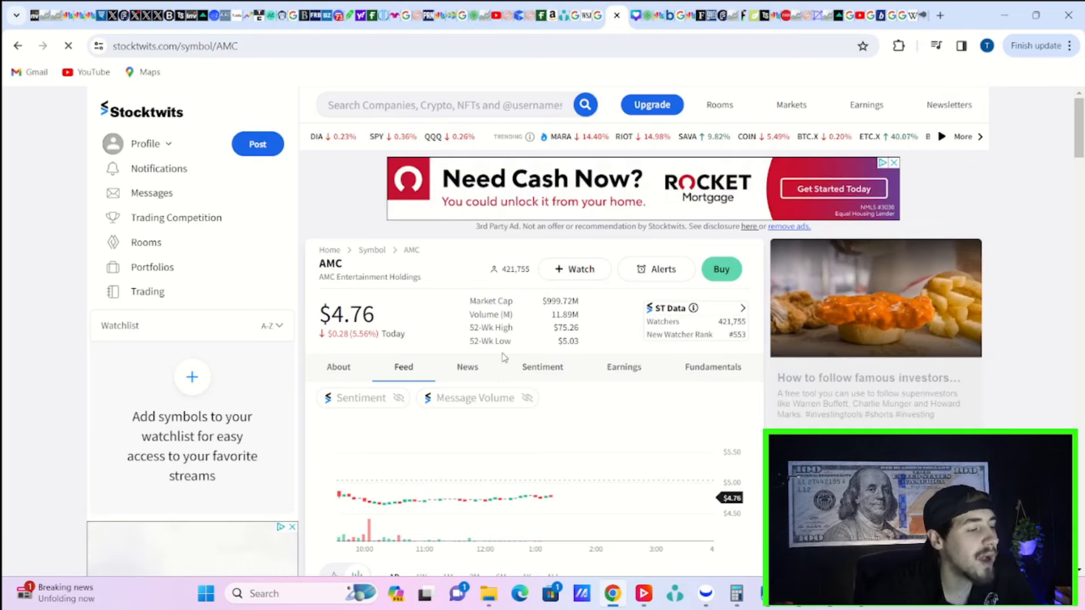
# Scroll AMC's Stocktwits page down to the bearish sentiment and extremely high message volume gauges.
pyautogui.scroll(-3)
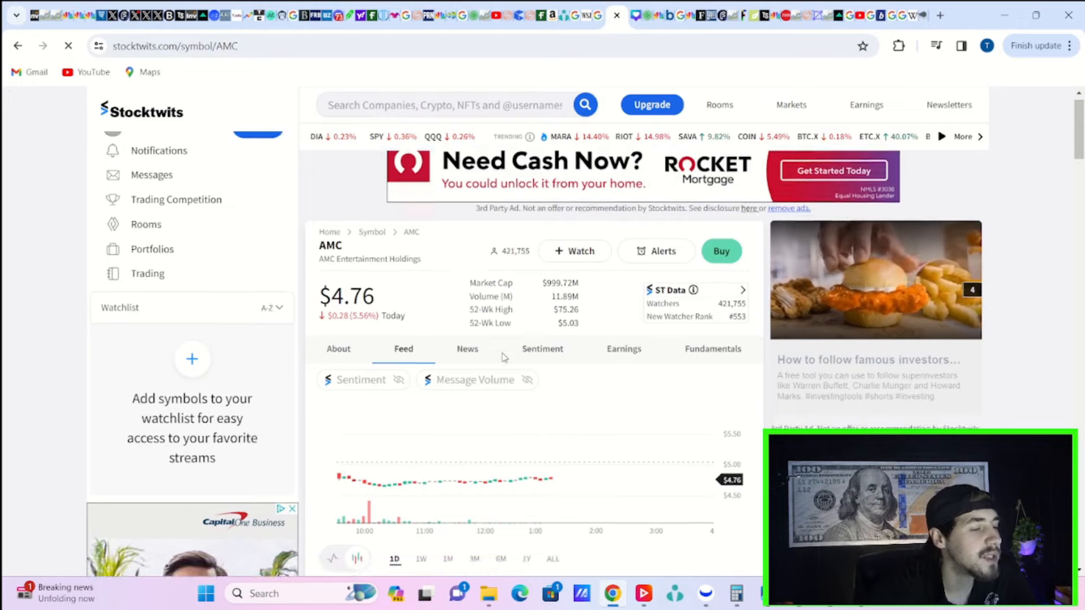
pyautogui.scroll(-3)
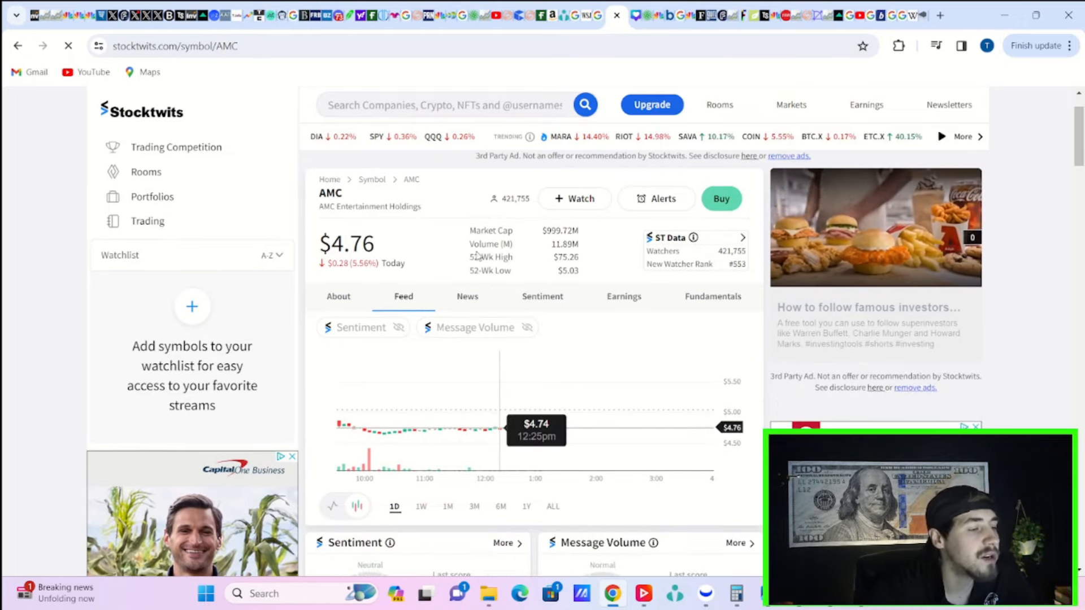
pyautogui.scroll(-3)
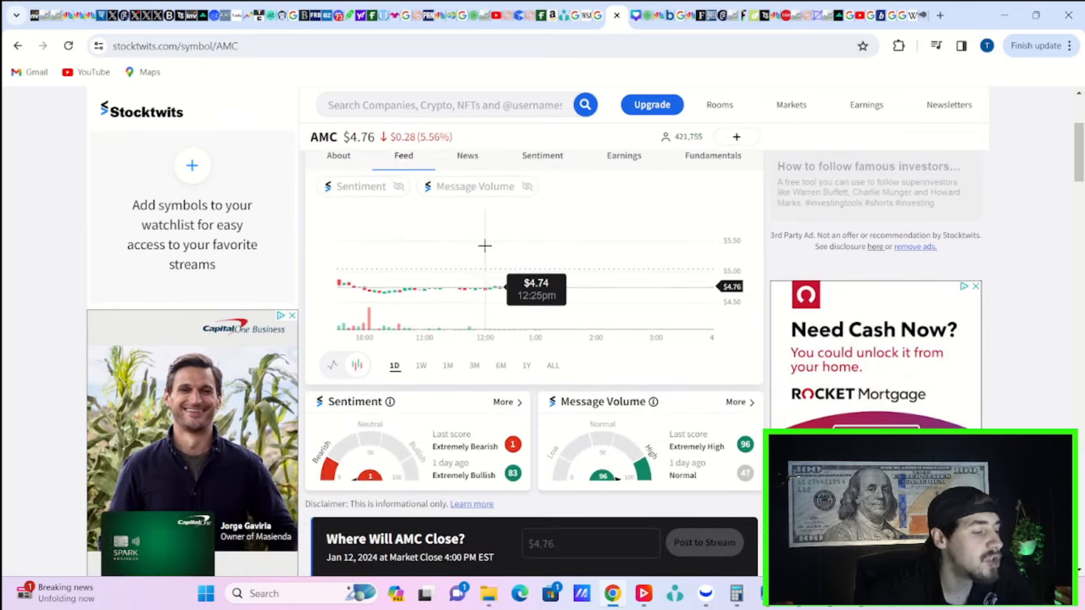
pyautogui.scroll(-3)
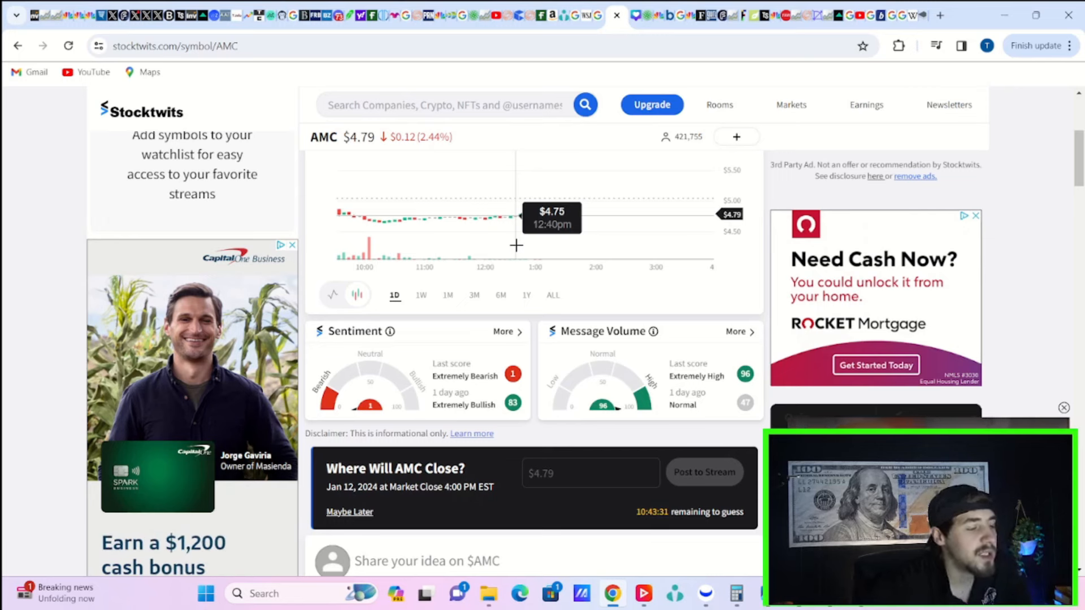
pyautogui.moveTo(676, 175)
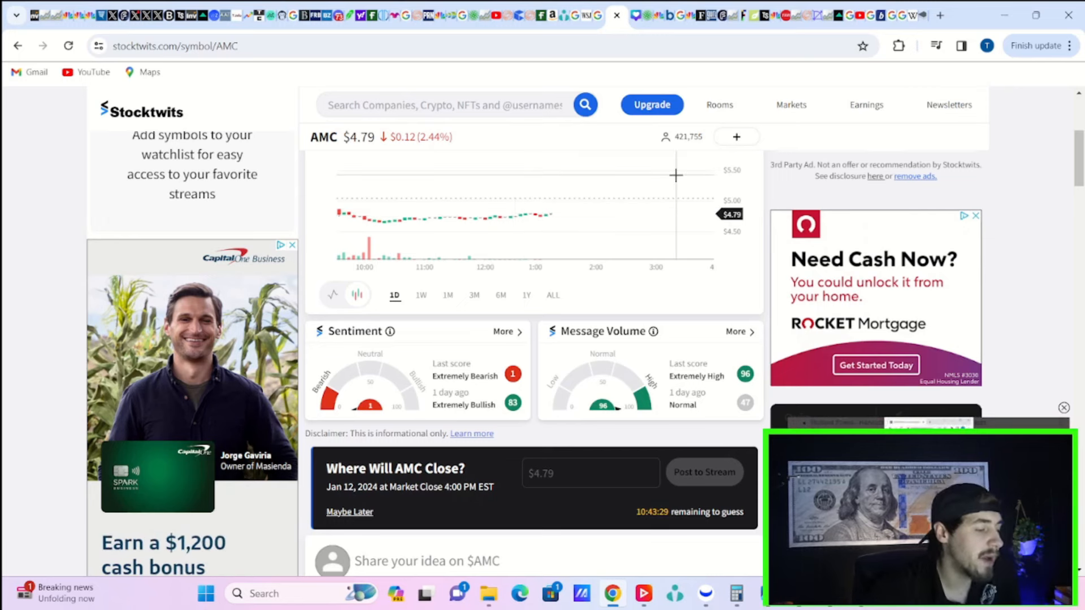
pyautogui.moveTo(605, 153)
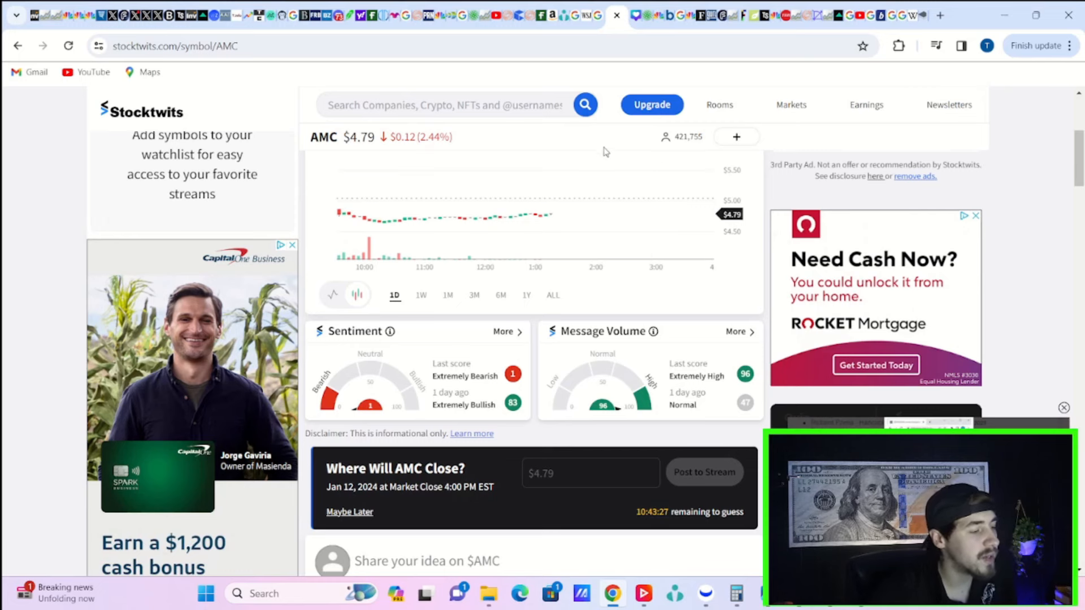
pyautogui.moveTo(538, 63)
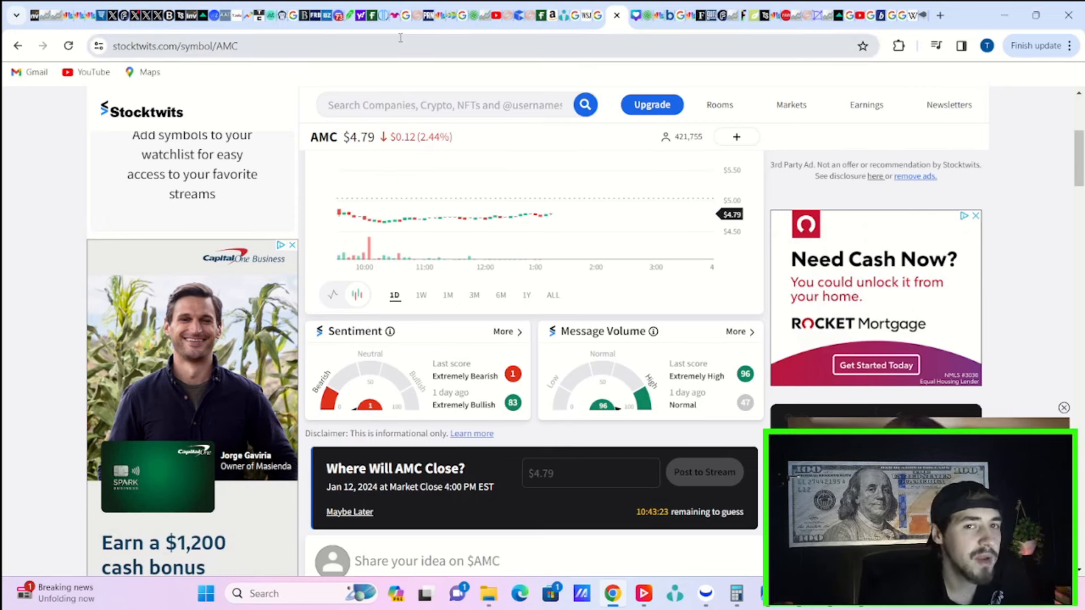
pyautogui.moveTo(397, 94)
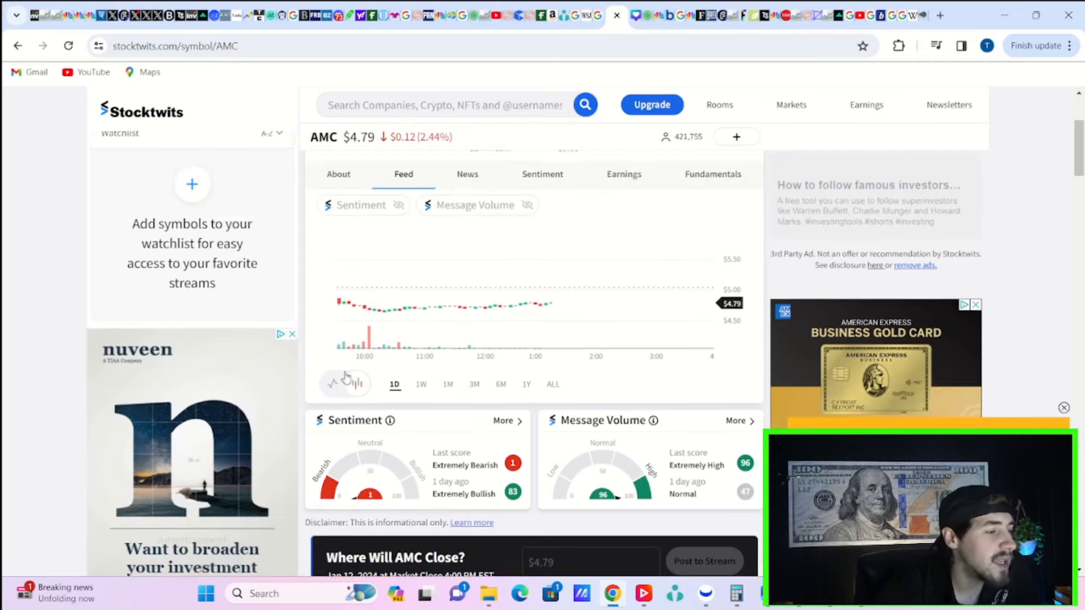
pyautogui.scroll(-3)
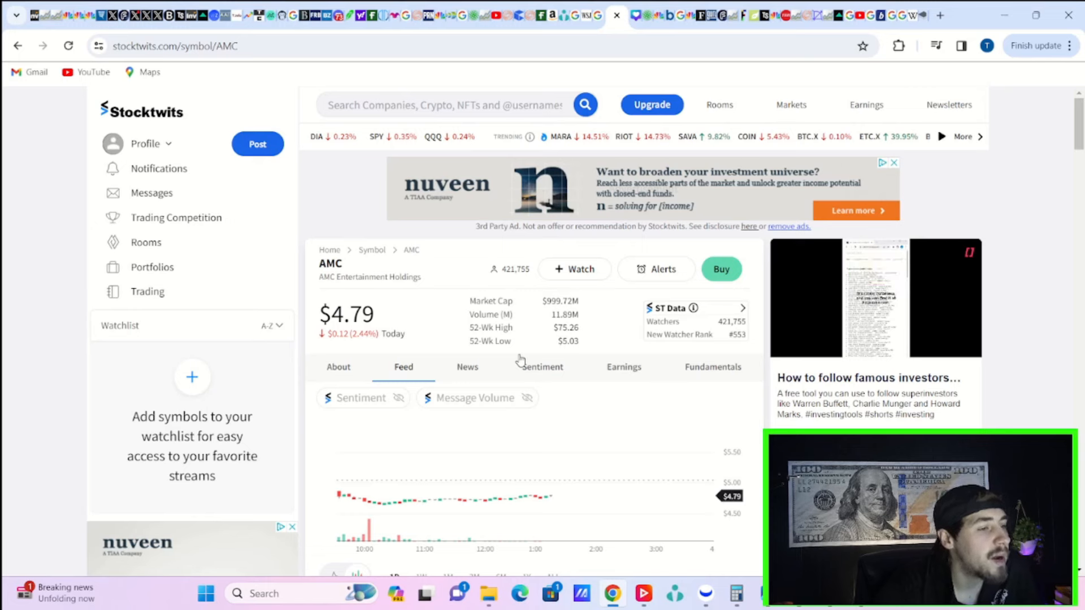
pyautogui.moveTo(527, 104)
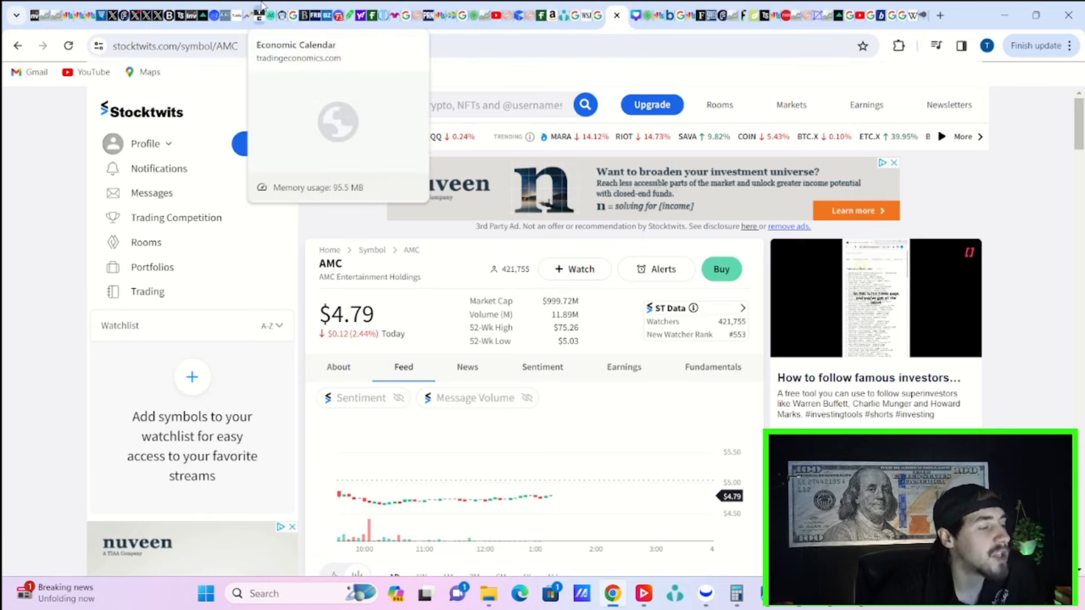
pyautogui.moveTo(88, 14)
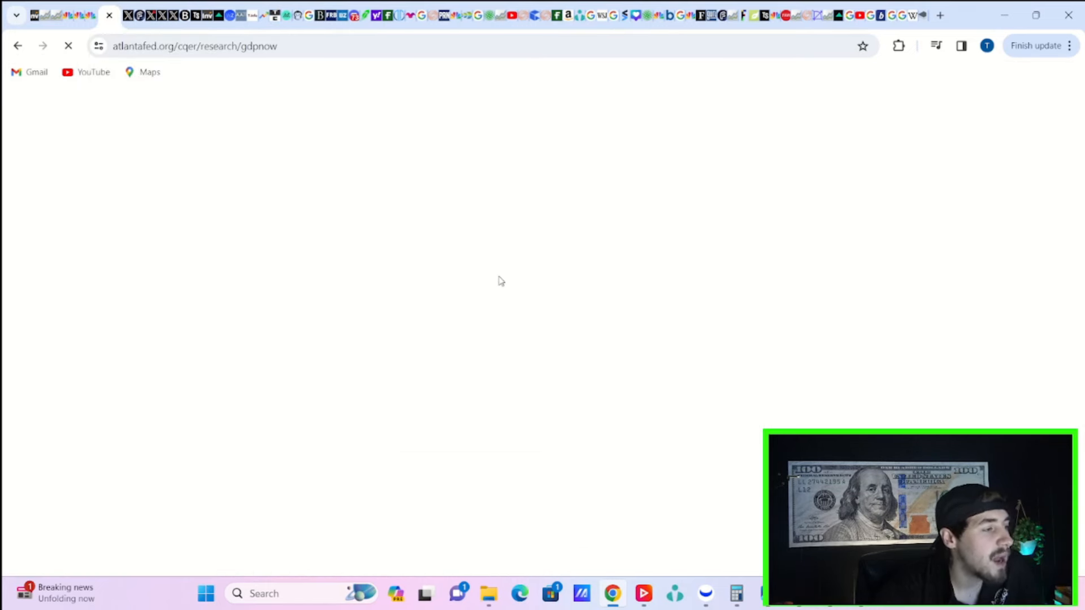
pyautogui.moveTo(430, 254)
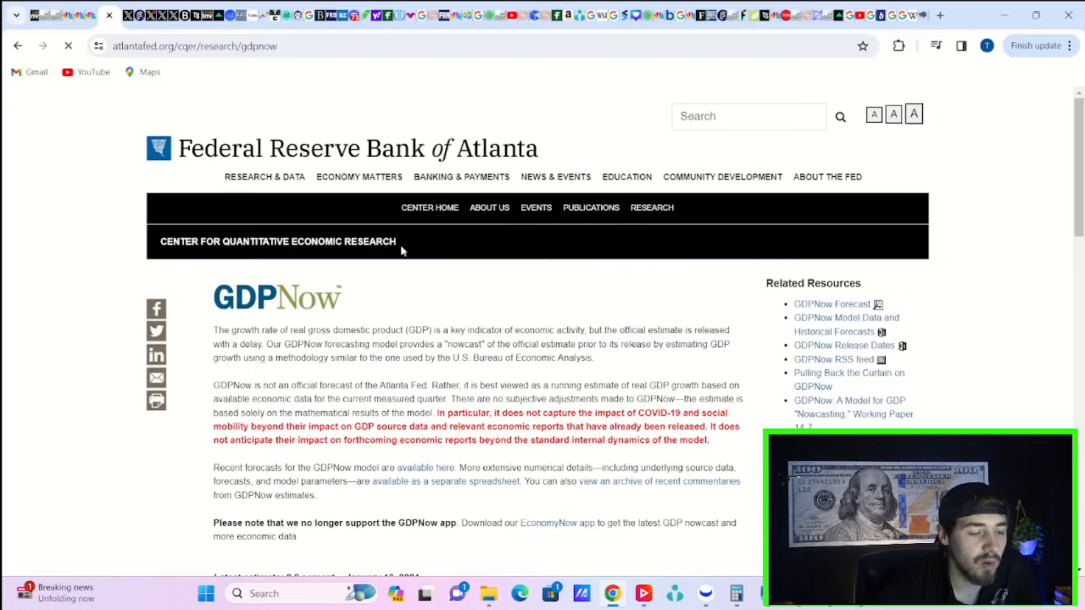
# Scroll the GDPNow page to the 2.2 percent Q4 2023 latest estimate and evolution chart.
pyautogui.scroll(-3)
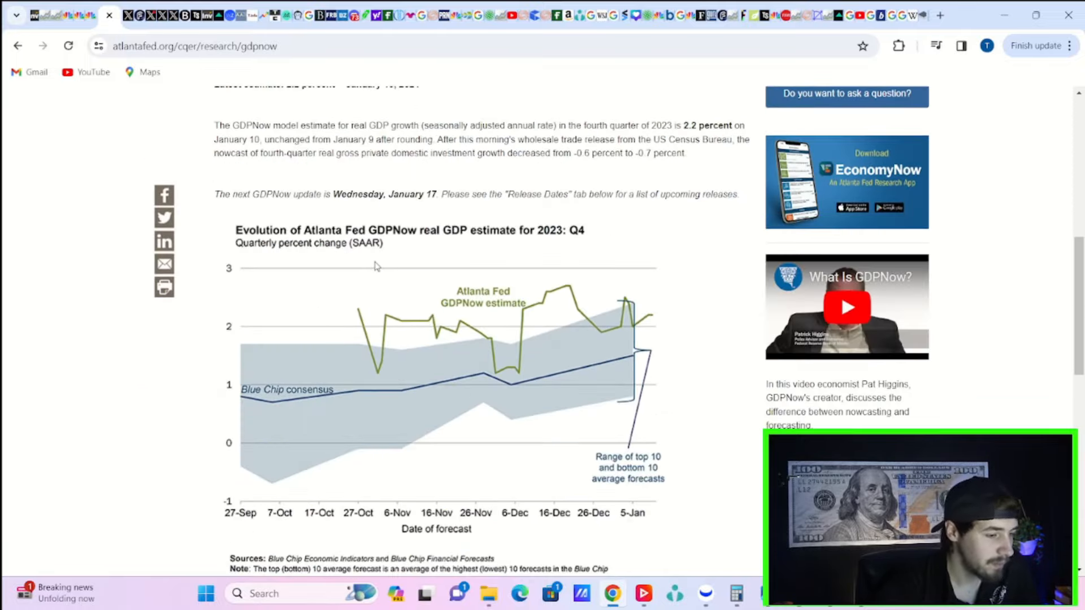
pyautogui.scroll(3)
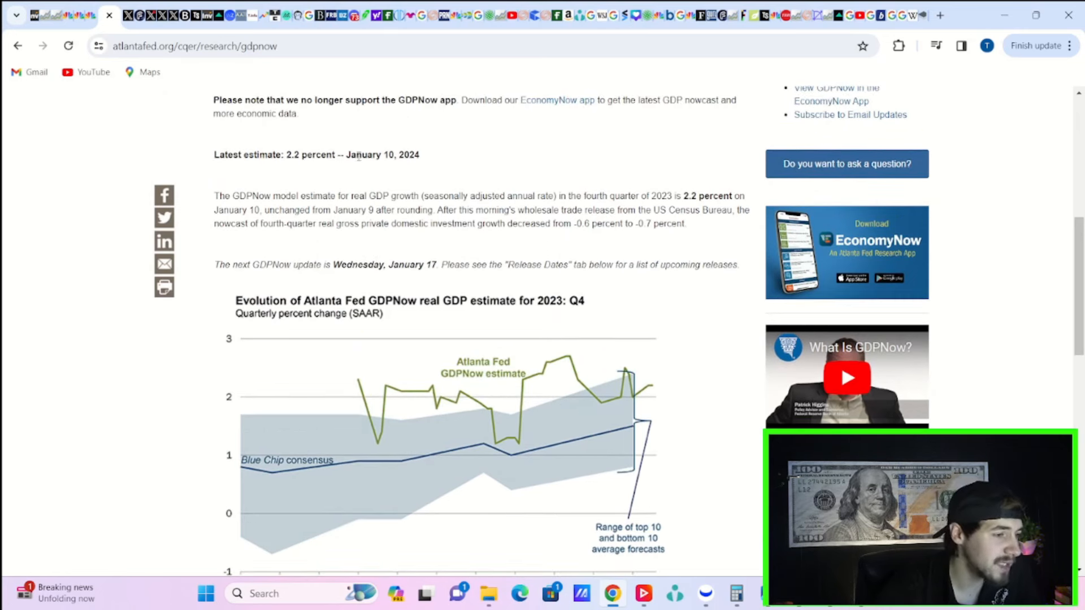
pyautogui.moveTo(415, 281)
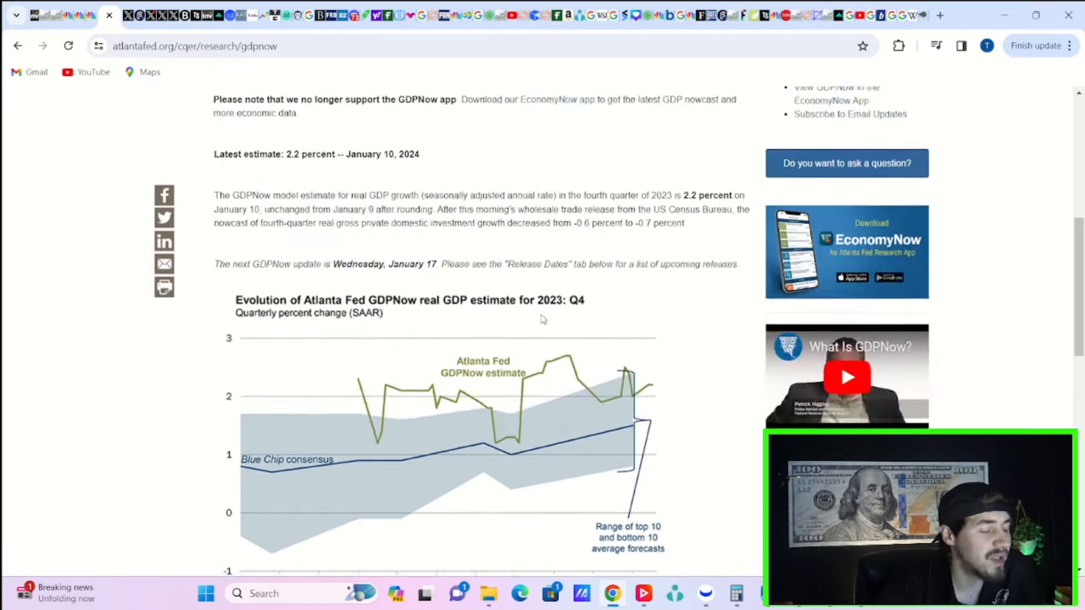
pyautogui.scroll(3)
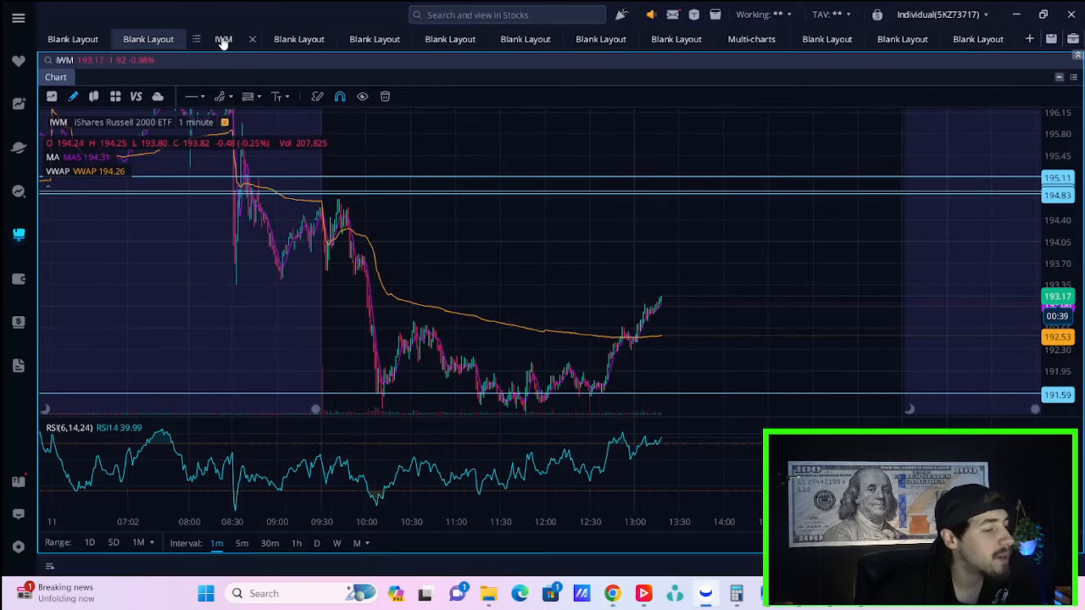
# Bring up AMC's daily chart with moving averages, RSI and MACD in place of IWM.
pyautogui.click(222, 39)
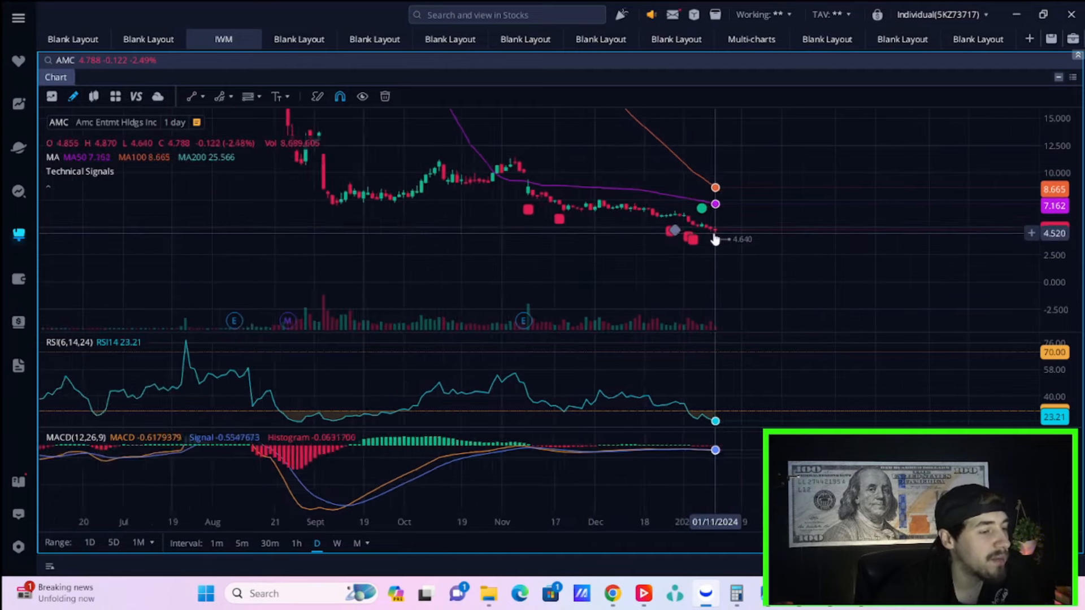
pyautogui.scroll(-3)
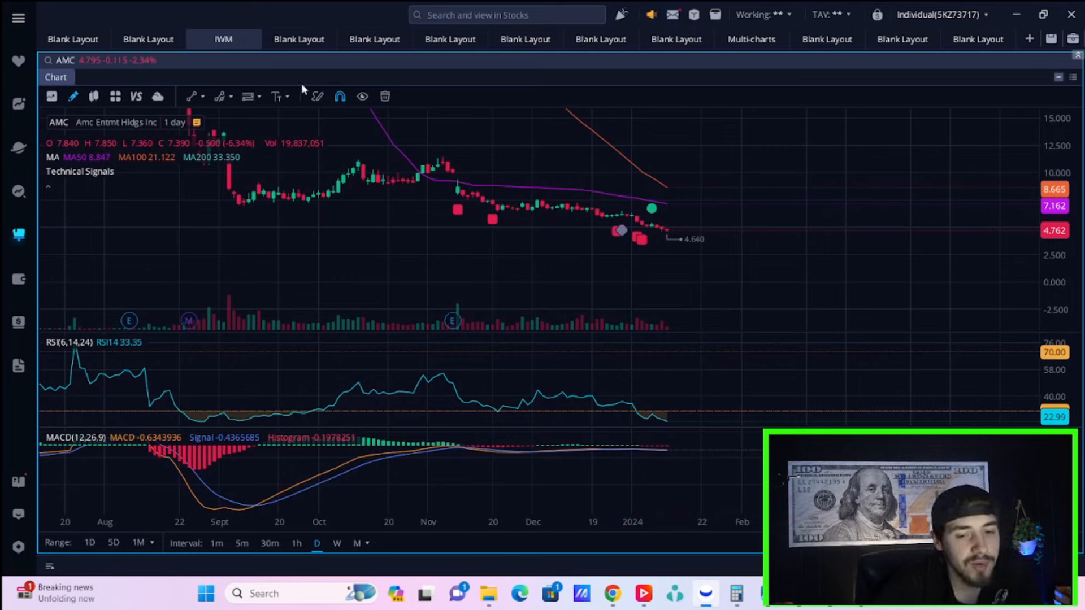
pyautogui.moveTo(658, 209)
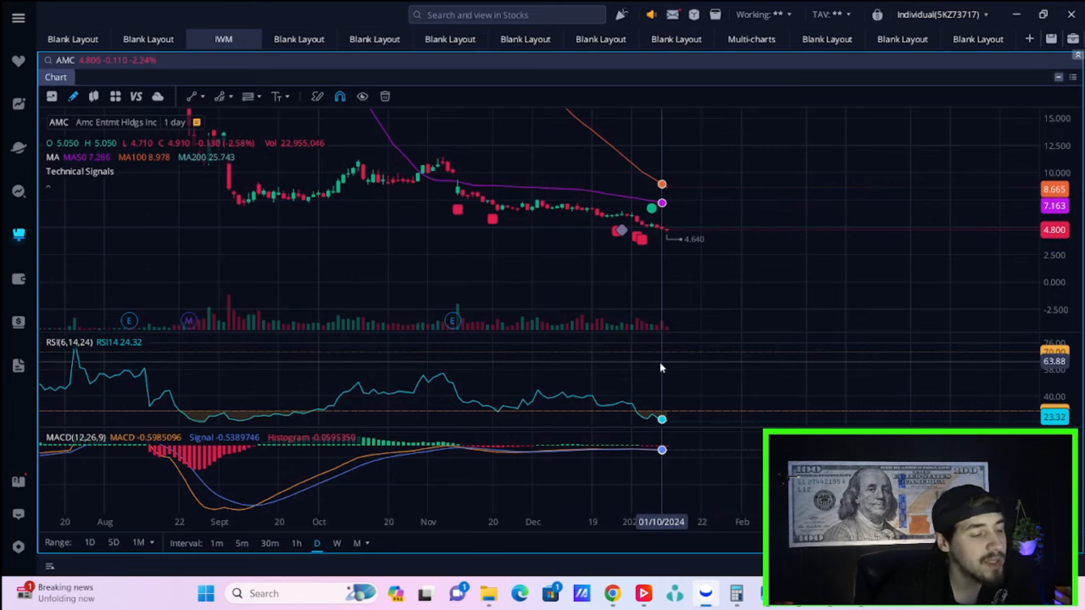
pyautogui.moveTo(667, 427)
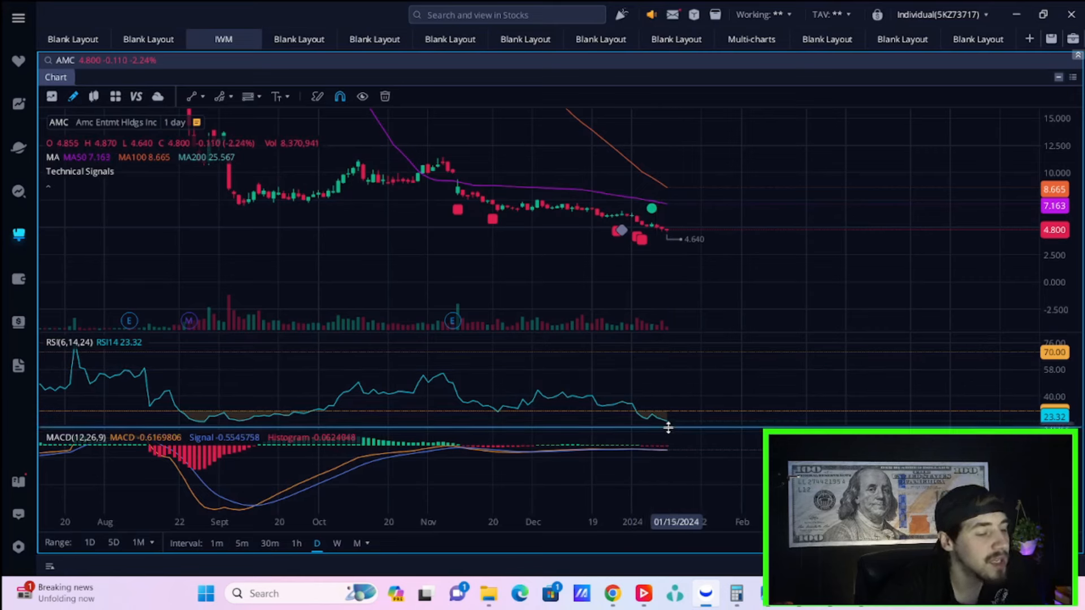
pyautogui.moveTo(675, 426)
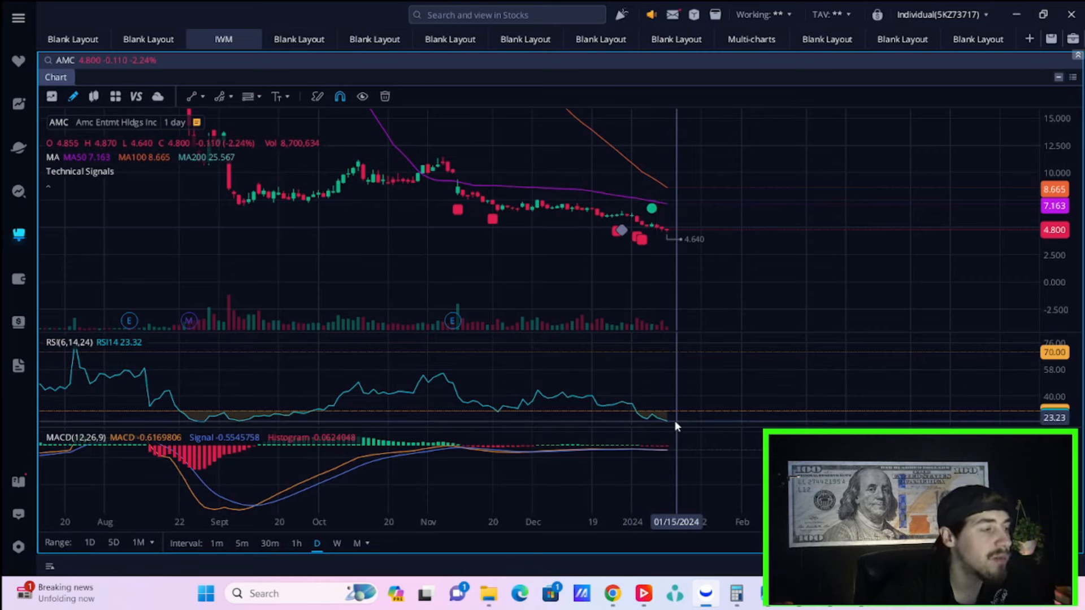
pyautogui.moveTo(674, 424)
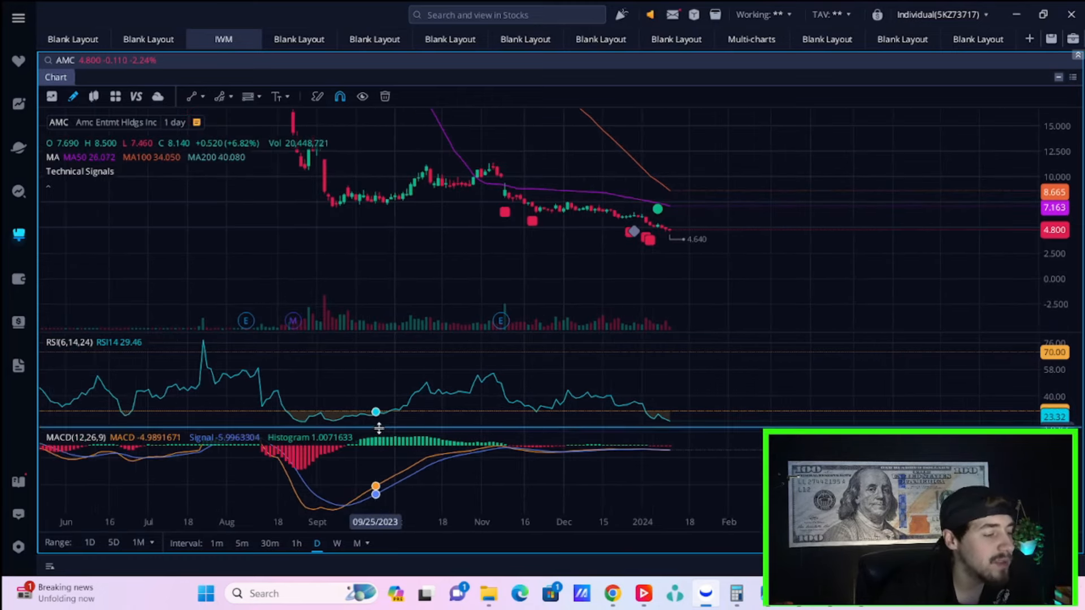
pyautogui.moveTo(388, 412)
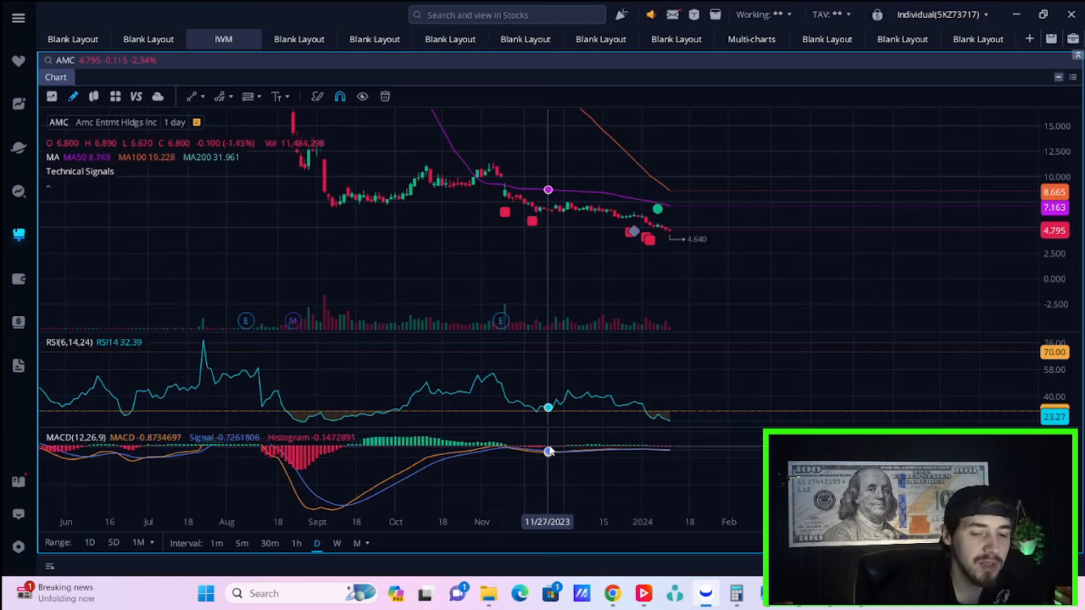
pyautogui.moveTo(556, 453)
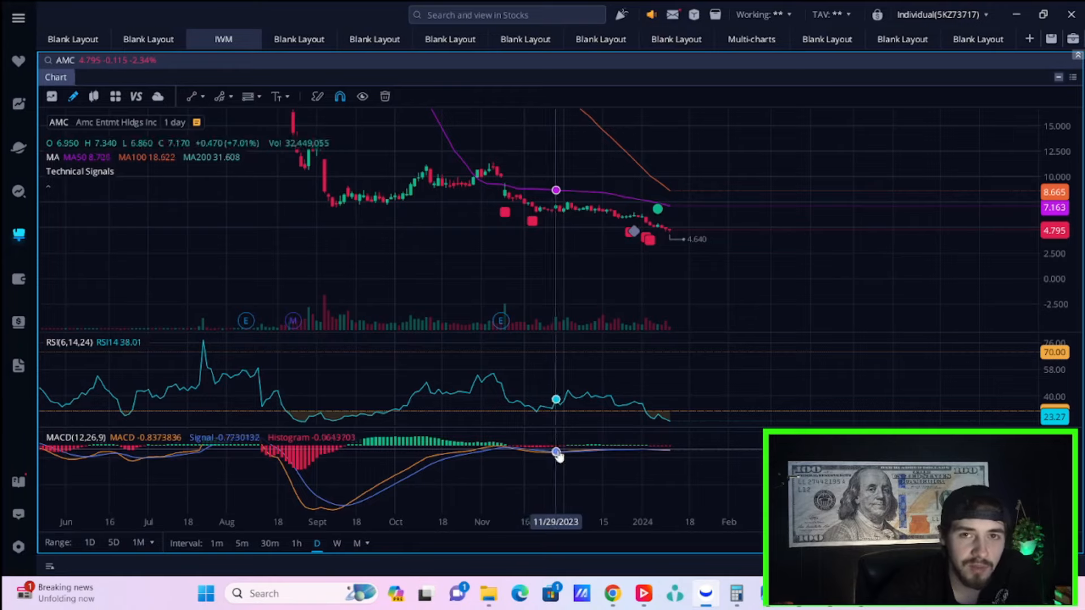